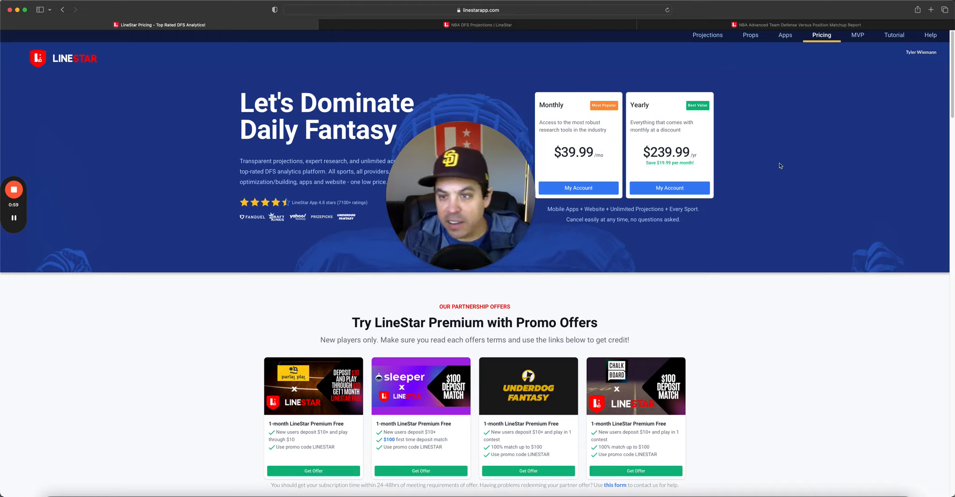
# Step: Switch to the NBA DFS Projections tab with March 18, 2024 FanDuel projections
pyautogui.click(707, 35)
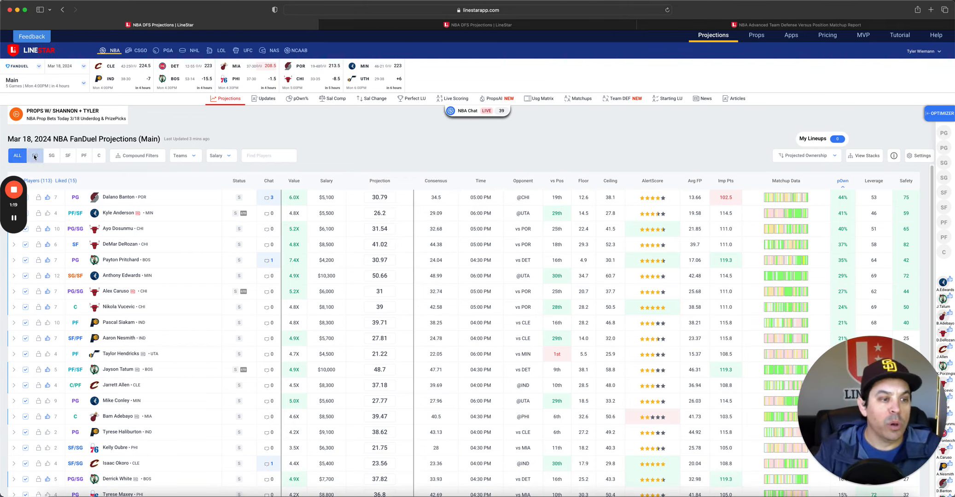
# Step: Filter the FanDuel projections table to point guards, showing 32 of 176 players
pyautogui.click(35, 155)
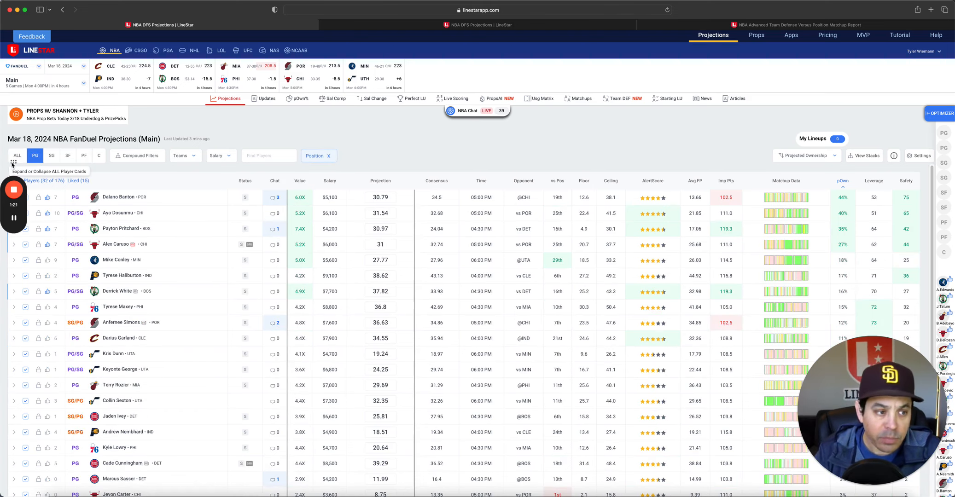
pyautogui.moveTo(204, 236)
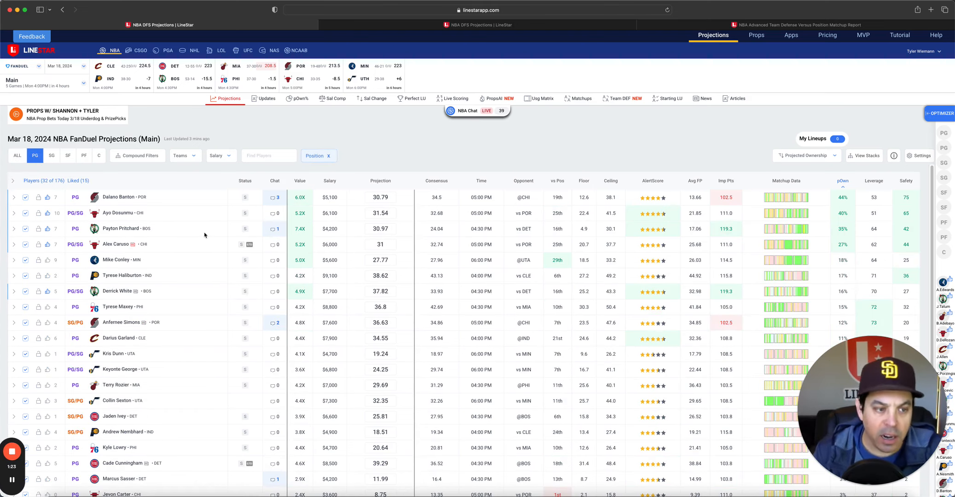
pyautogui.moveTo(187, 205)
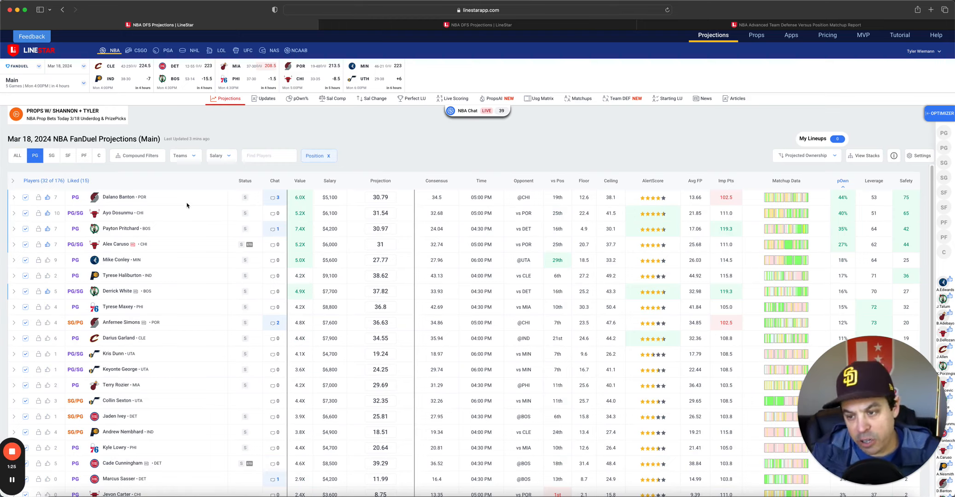
pyautogui.click(380, 197)
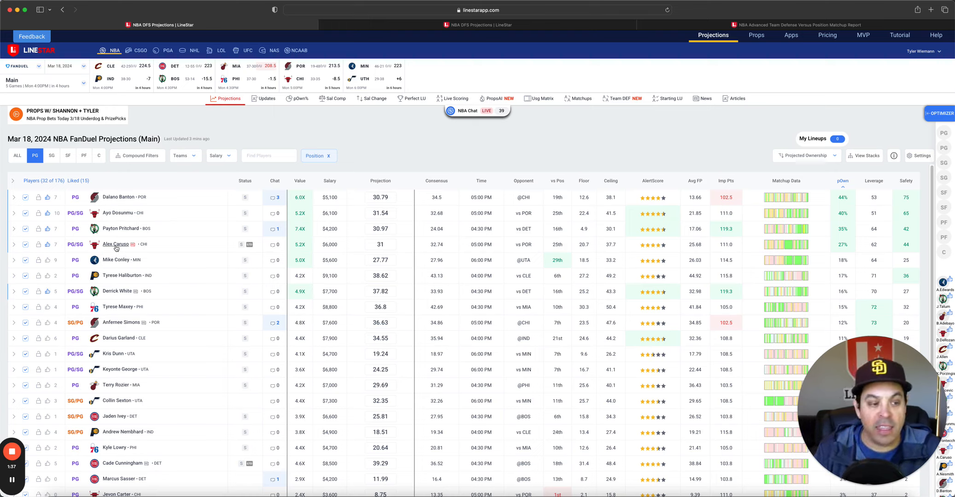
pyautogui.moveTo(219, 205)
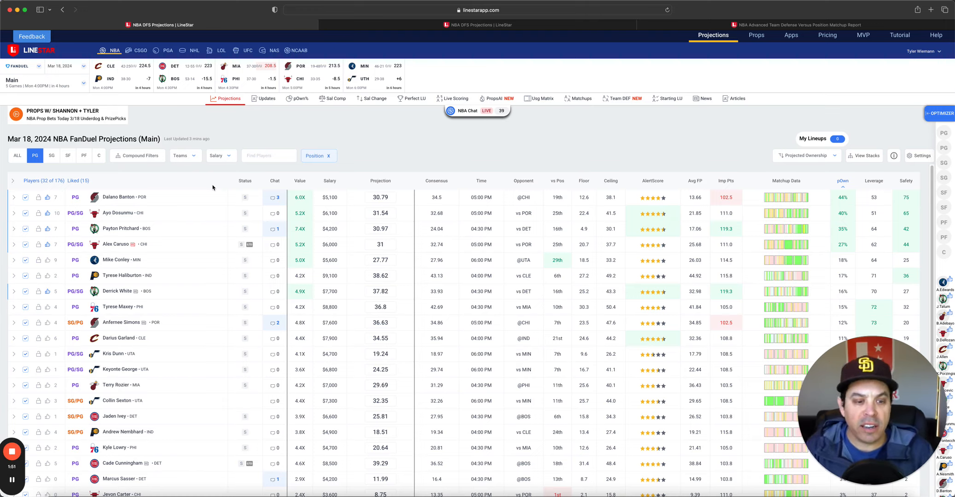
# Step: Open Dalano Banton's player card showing his 30.79 projection and game log
pyautogui.click(122, 197)
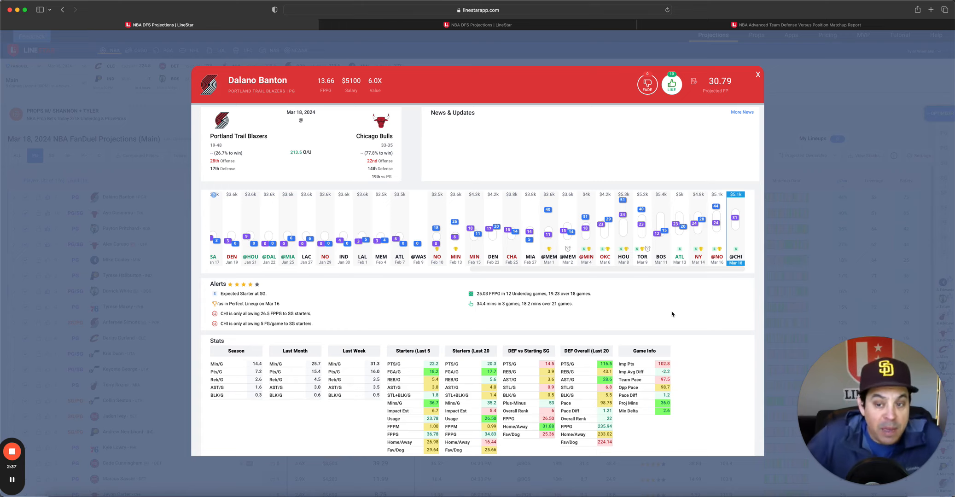
pyautogui.moveTo(680, 296)
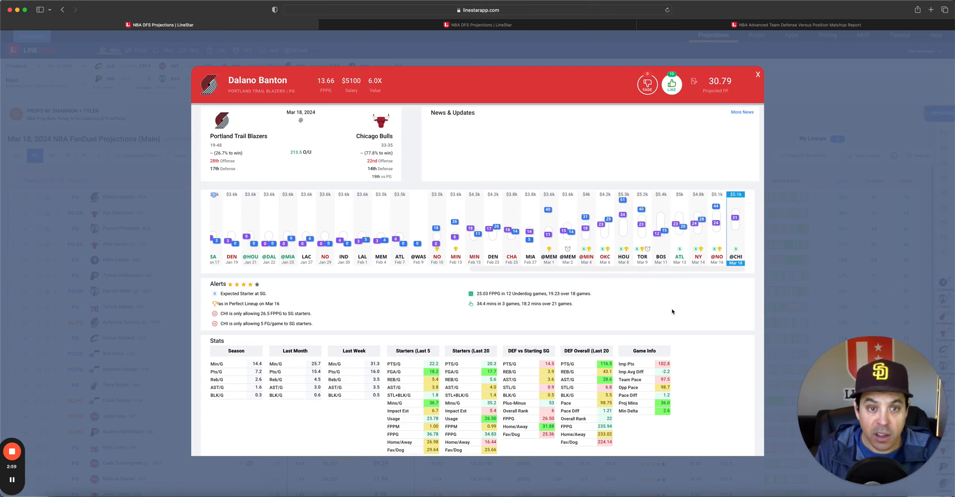
pyautogui.moveTo(601, 140)
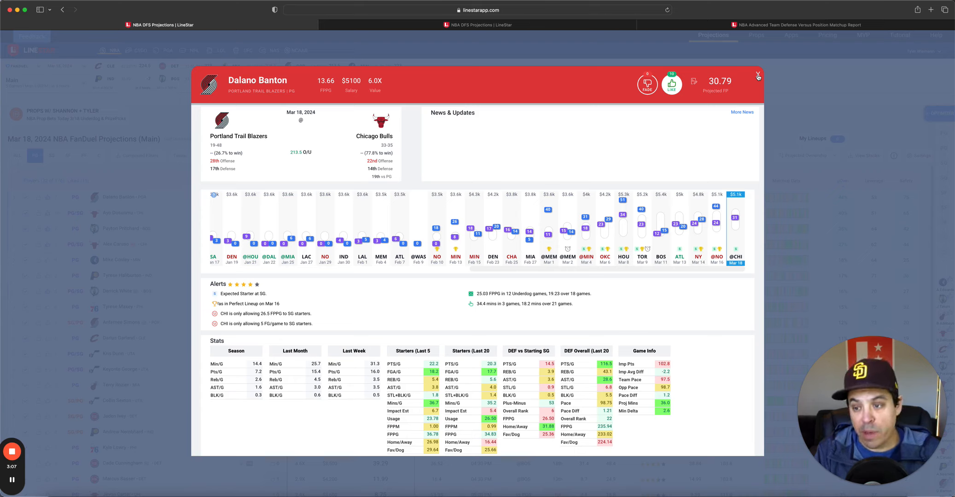
# Step: Close Dalano Banton's card, then review and close Ayo Dosunmu's player card
pyautogui.click(757, 76)
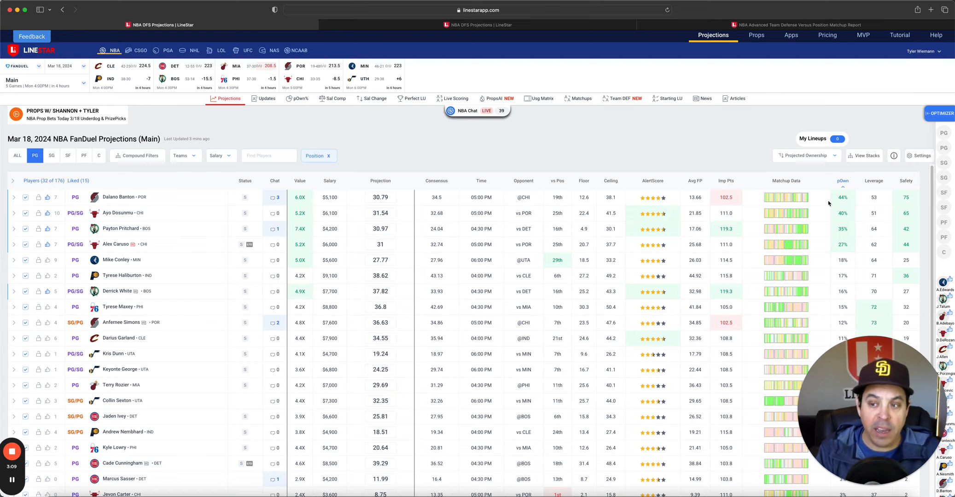
pyautogui.moveTo(696, 163)
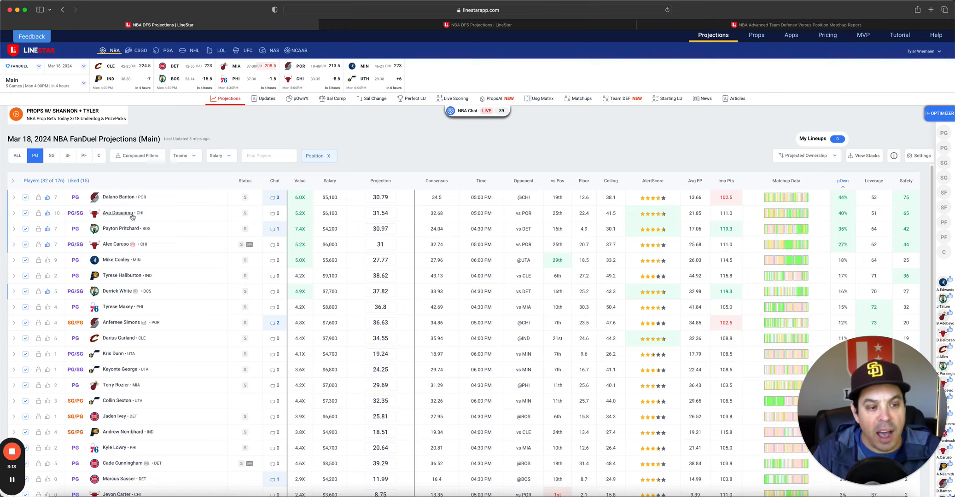
pyautogui.click(117, 213)
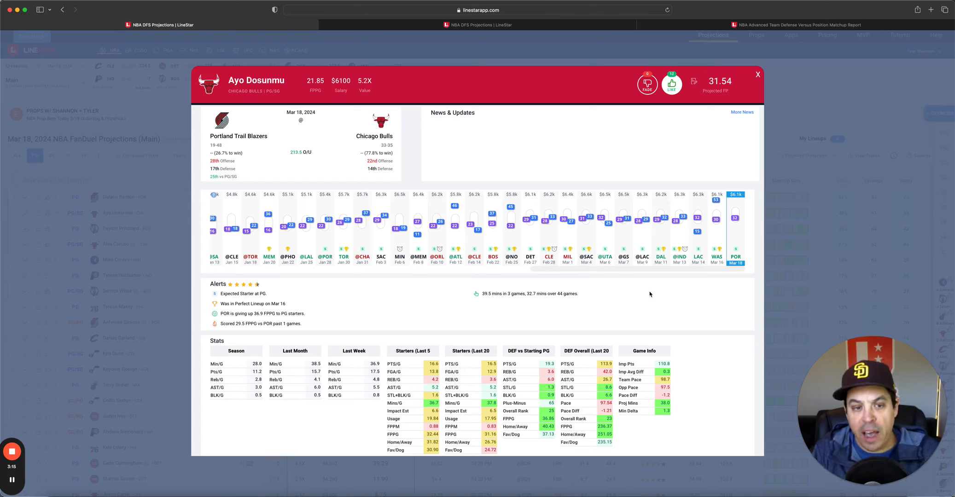
pyautogui.moveTo(717, 229)
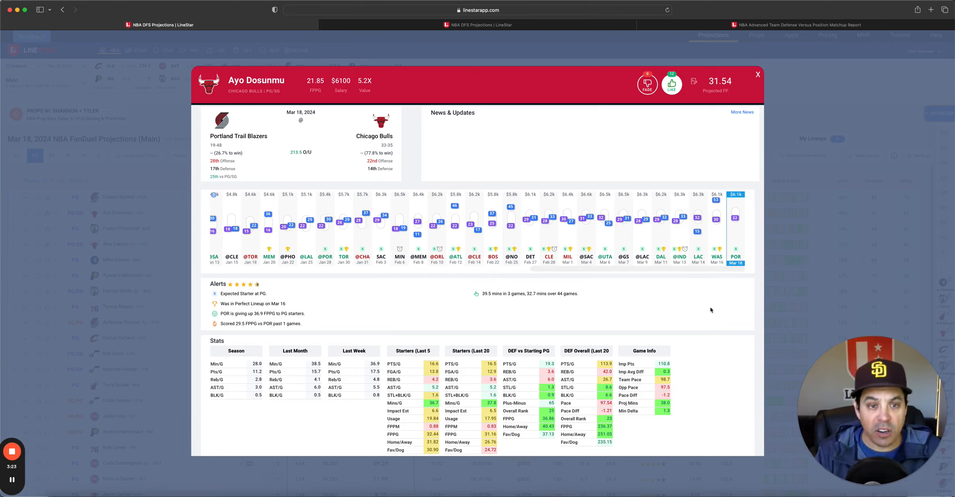
pyautogui.moveTo(365, 93)
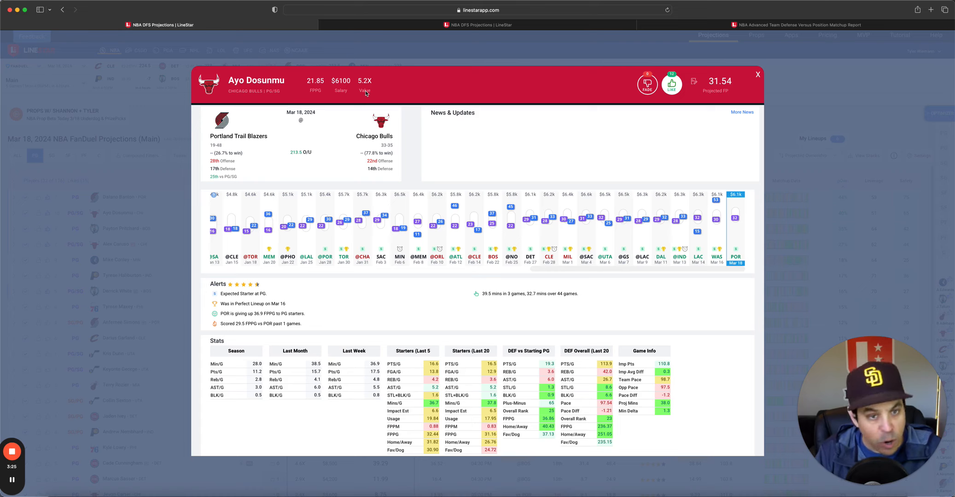
pyautogui.moveTo(662, 144)
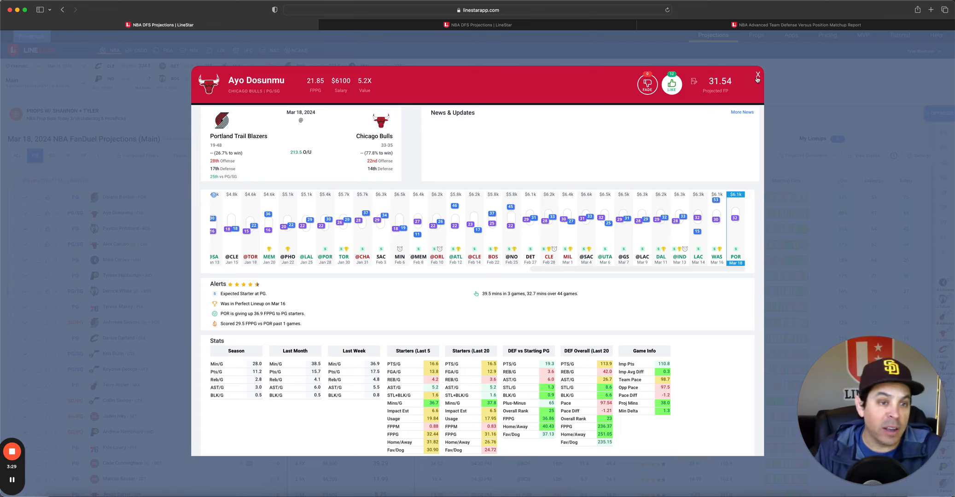
pyautogui.click(757, 75)
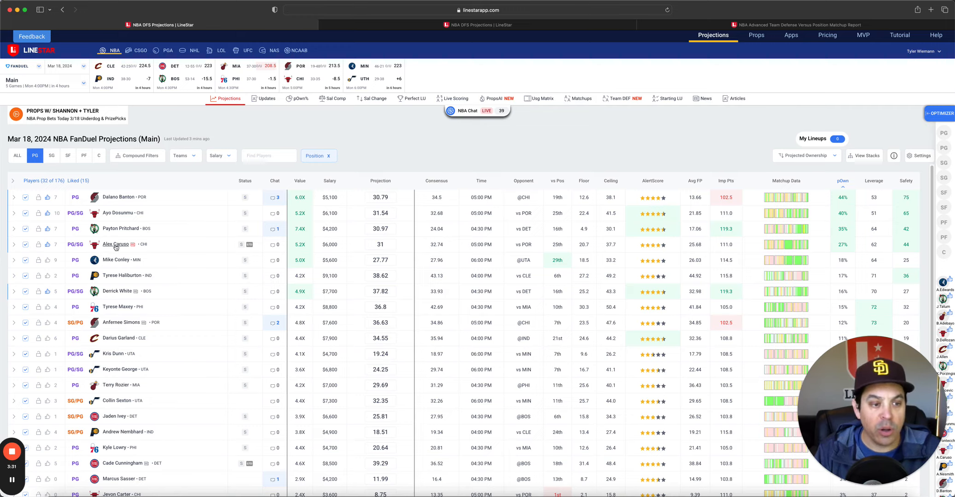
pyautogui.click(114, 244)
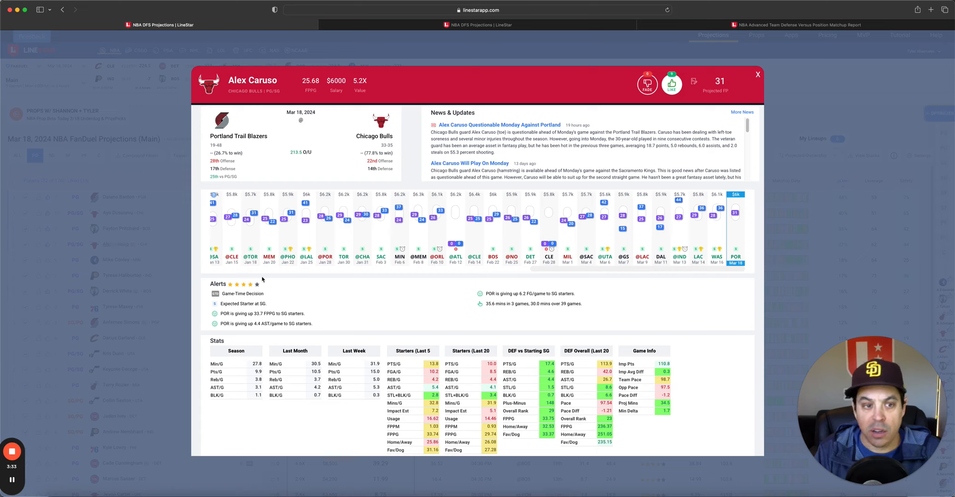
pyautogui.moveTo(373, 288)
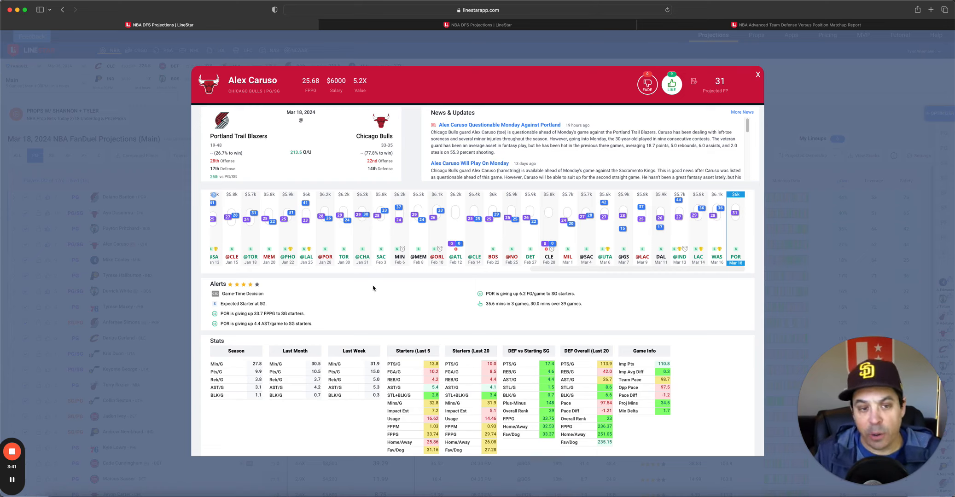
pyautogui.click(757, 74)
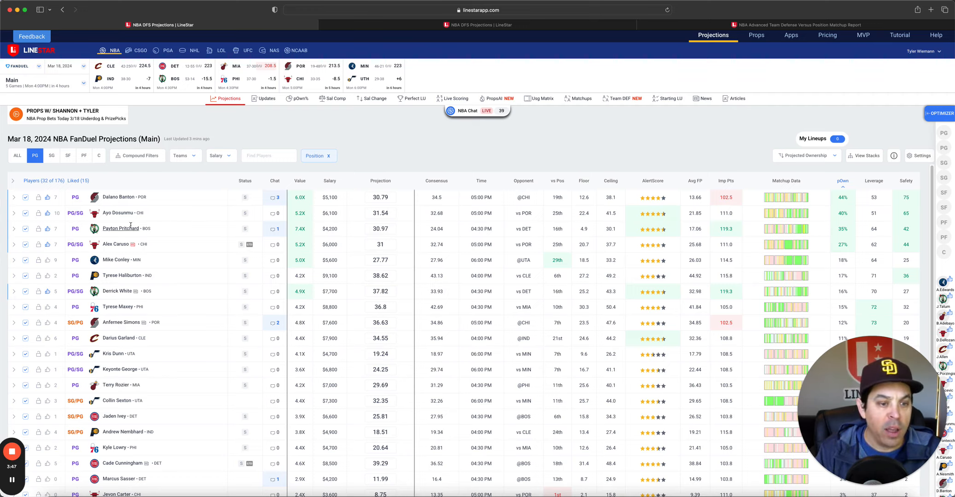
pyautogui.click(121, 228)
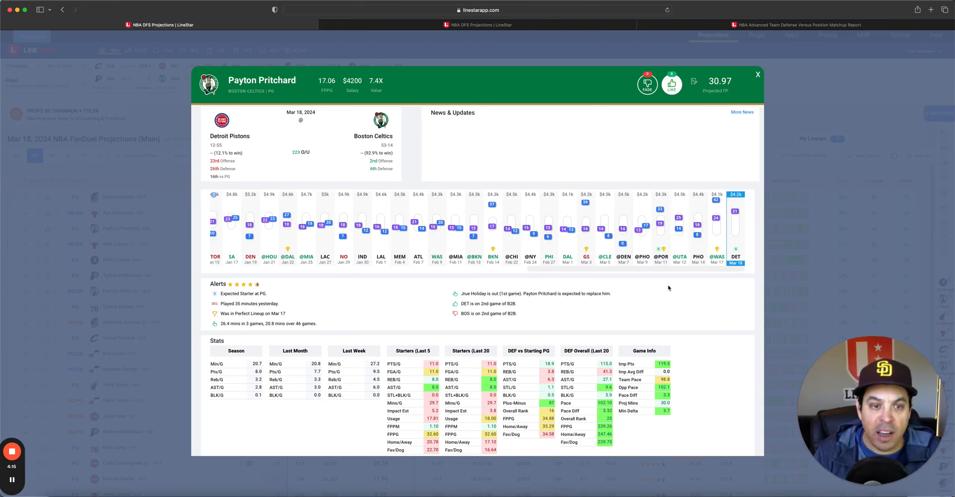
pyautogui.moveTo(670, 289)
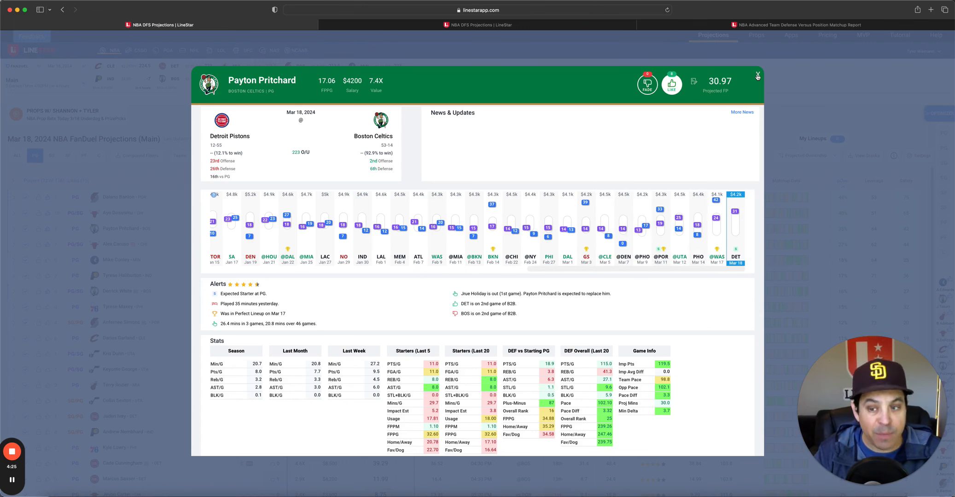
pyautogui.click(757, 76)
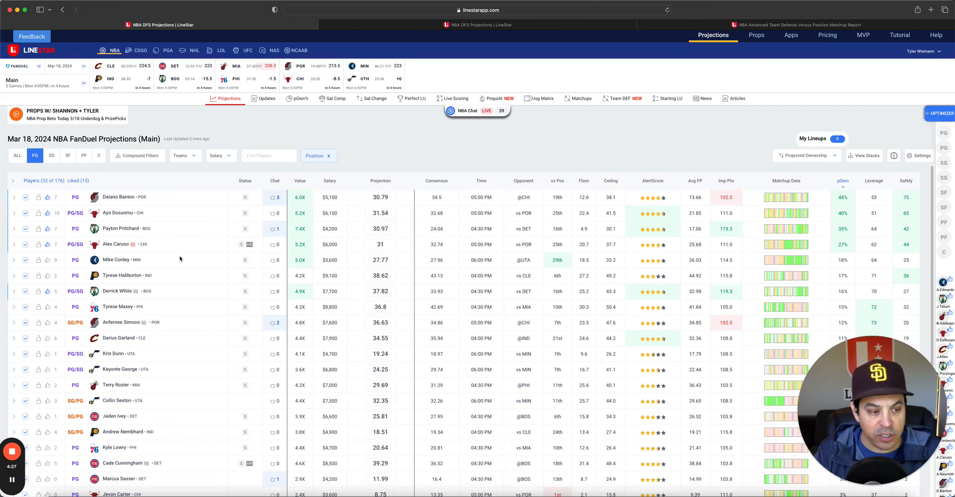
pyautogui.click(117, 291)
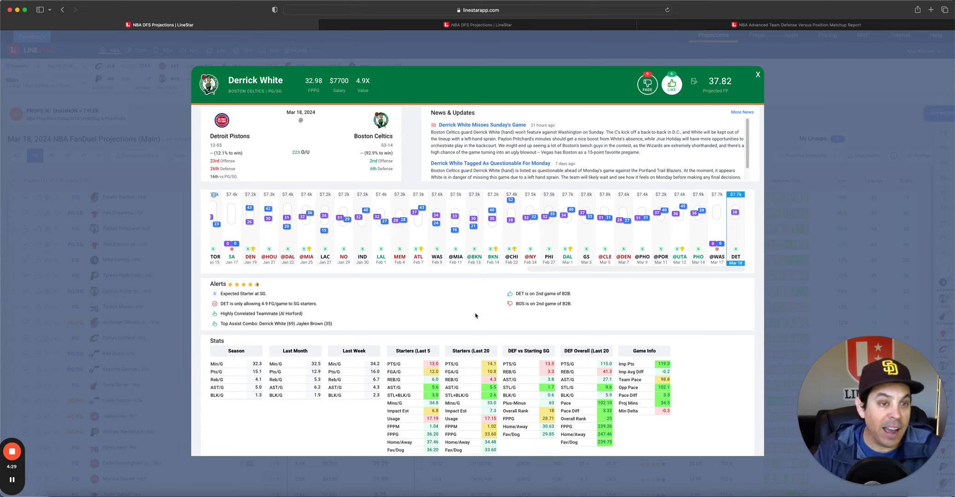
pyautogui.moveTo(635, 304)
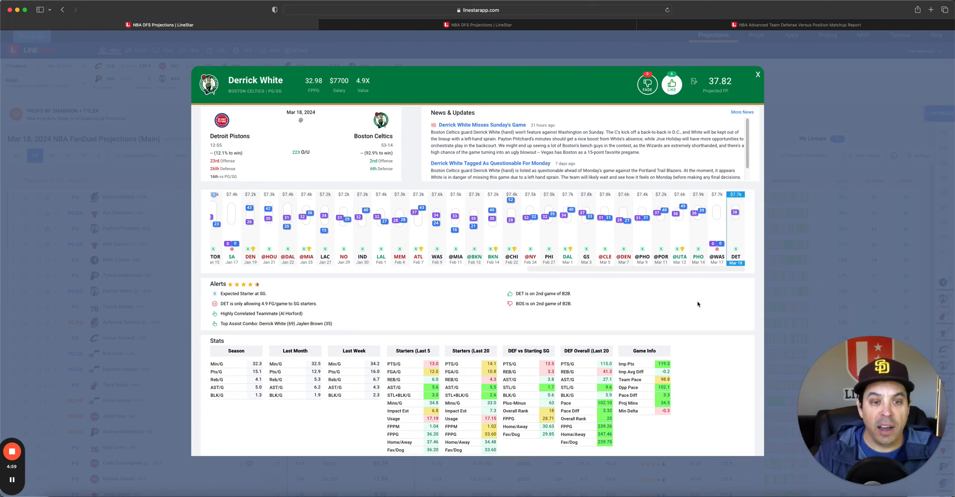
pyautogui.click(758, 75)
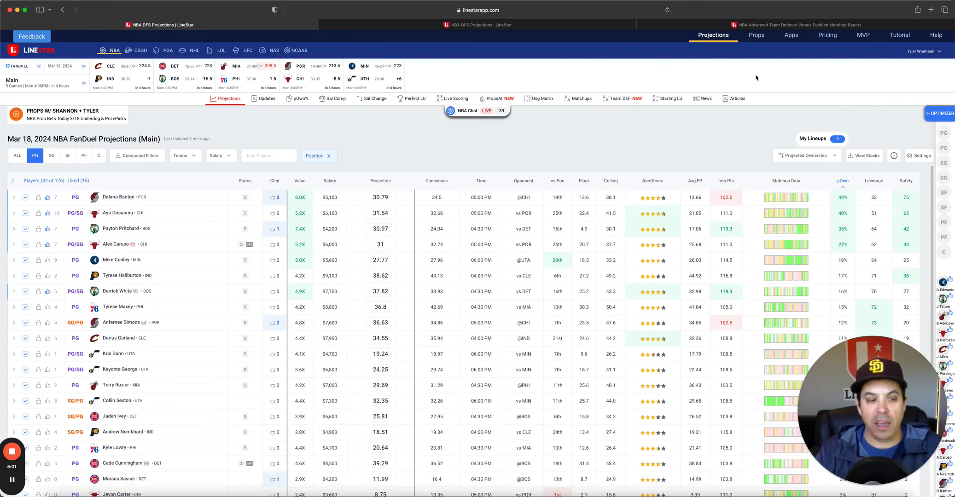
pyautogui.moveTo(535, 154)
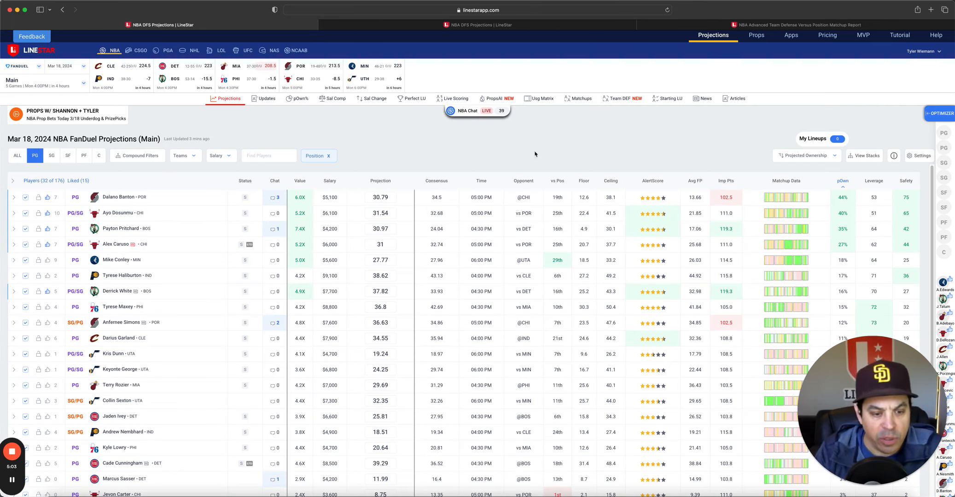
pyautogui.scroll(-3)
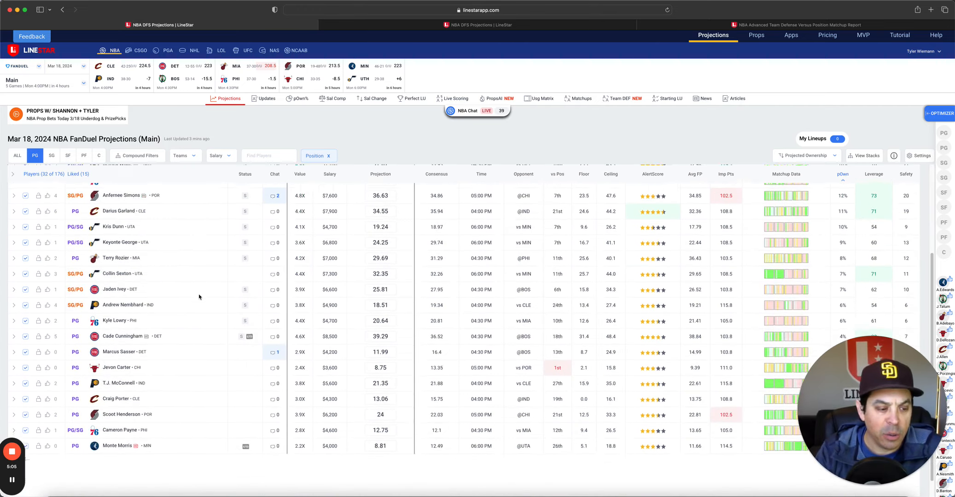
pyautogui.click(51, 155)
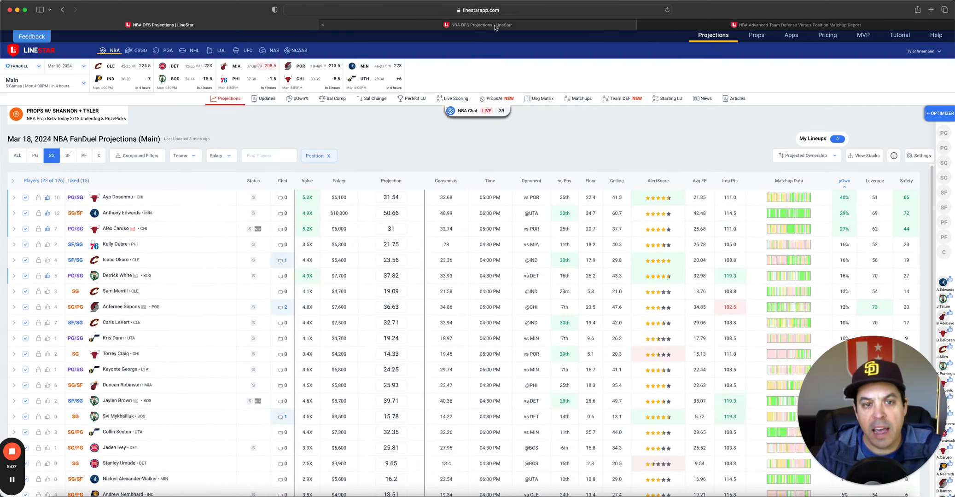
pyautogui.click(477, 25)
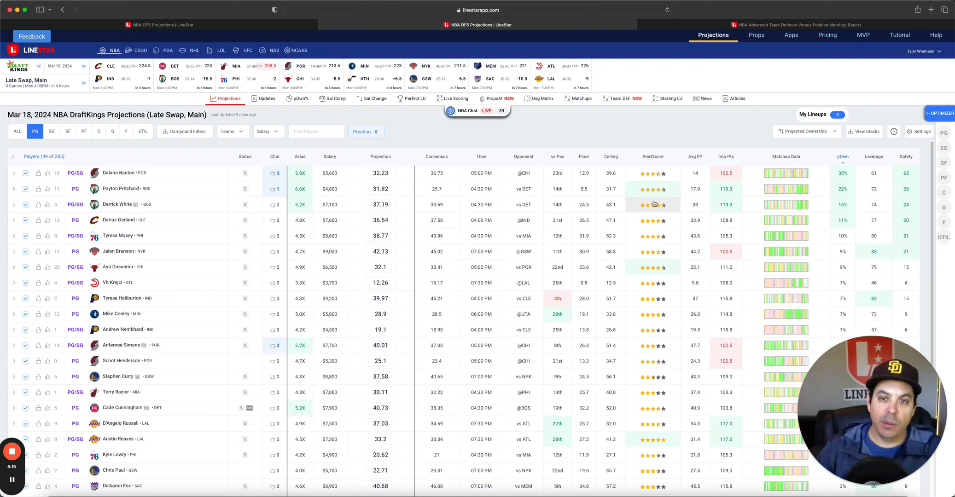
pyautogui.moveTo(599, 118)
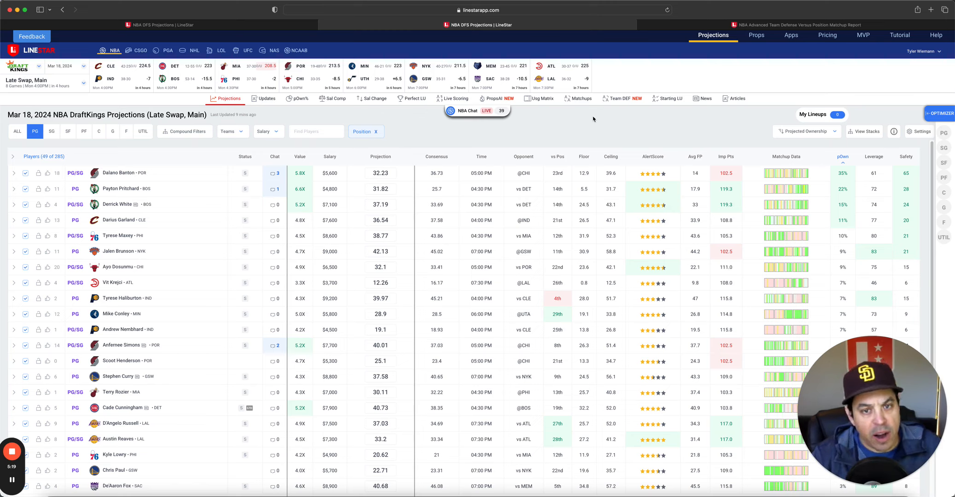
pyautogui.moveTo(547, 104)
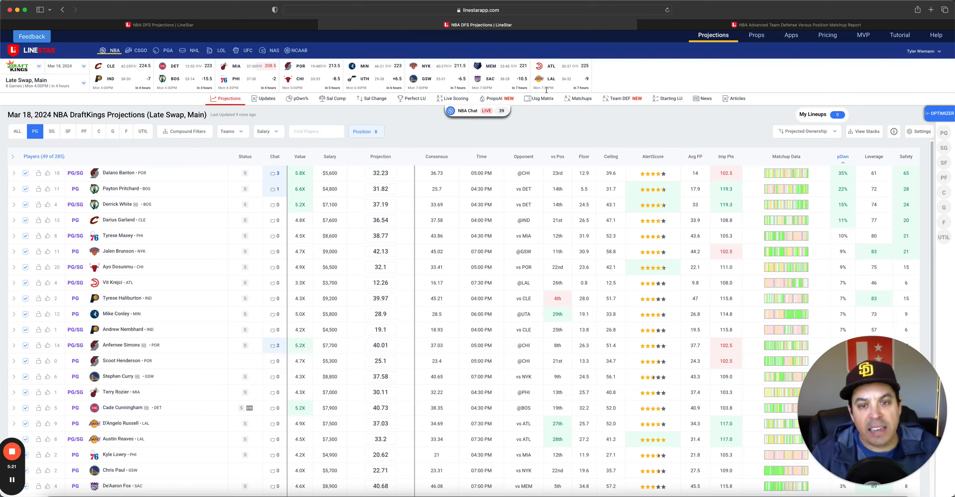
pyautogui.moveTo(565, 114)
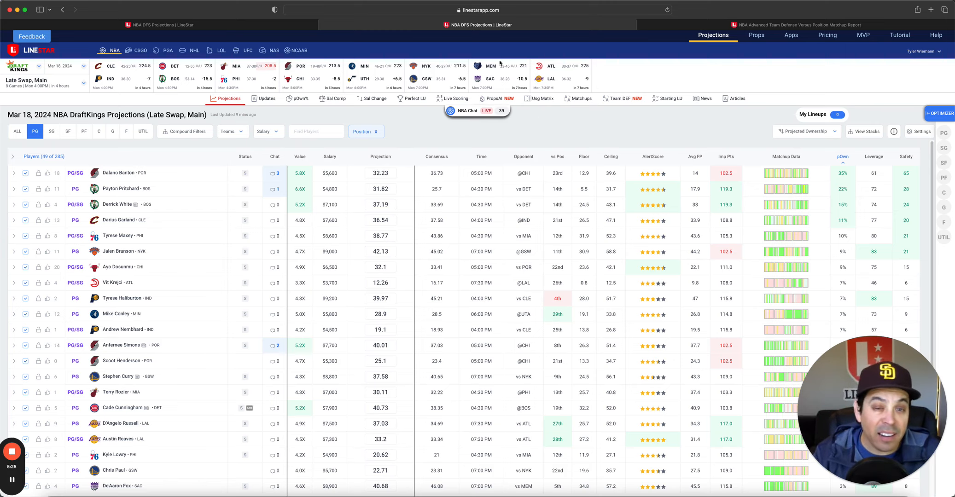
pyautogui.moveTo(504, 92)
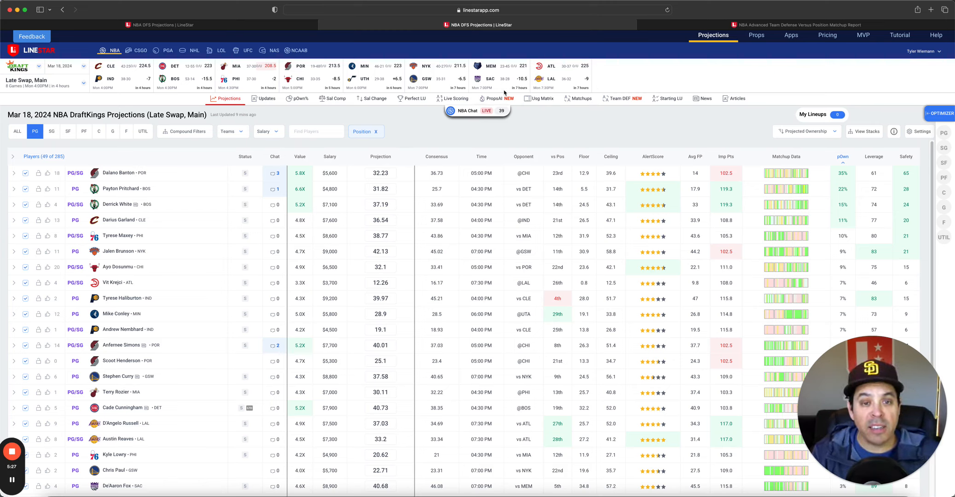
pyautogui.moveTo(571, 86)
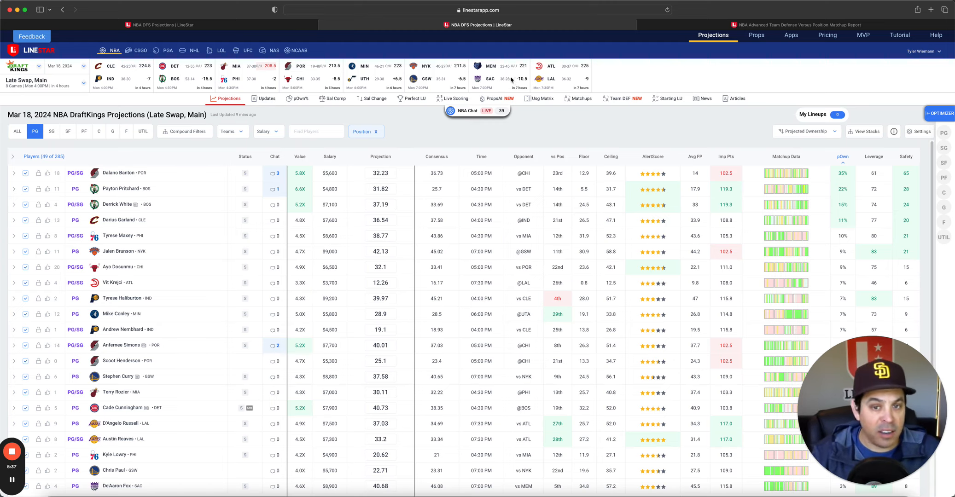
pyautogui.moveTo(568, 73)
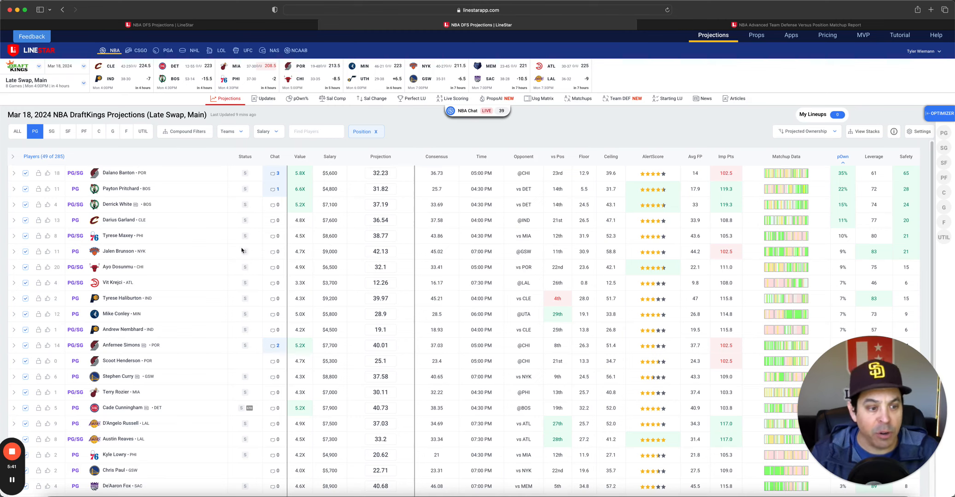
pyautogui.click(124, 423)
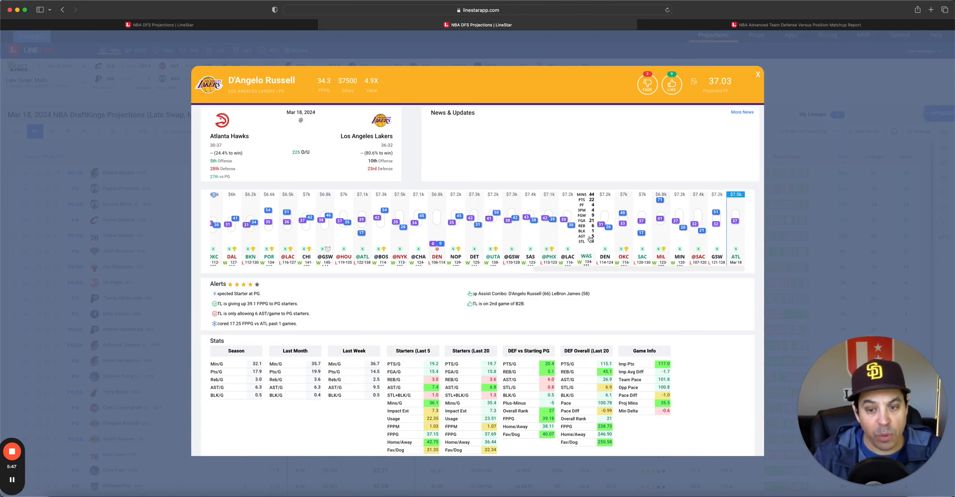
pyautogui.click(757, 74)
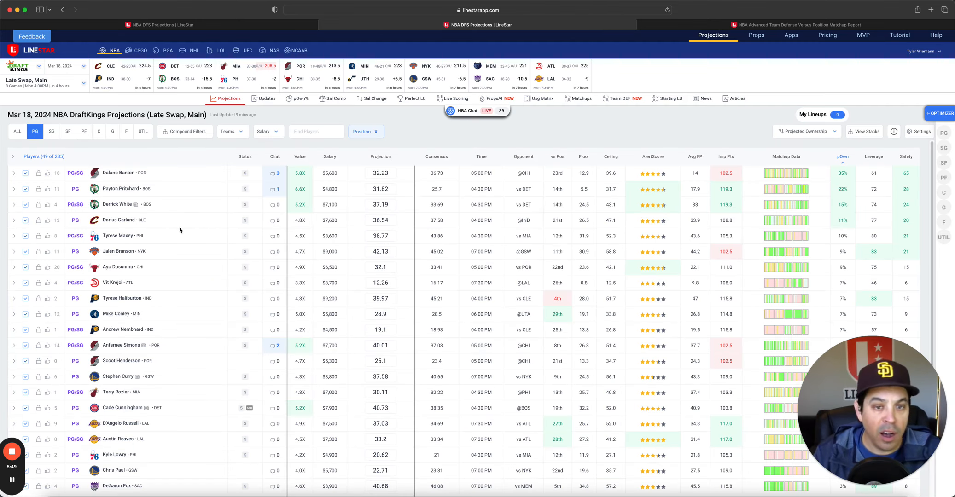
pyautogui.moveTo(278, 117)
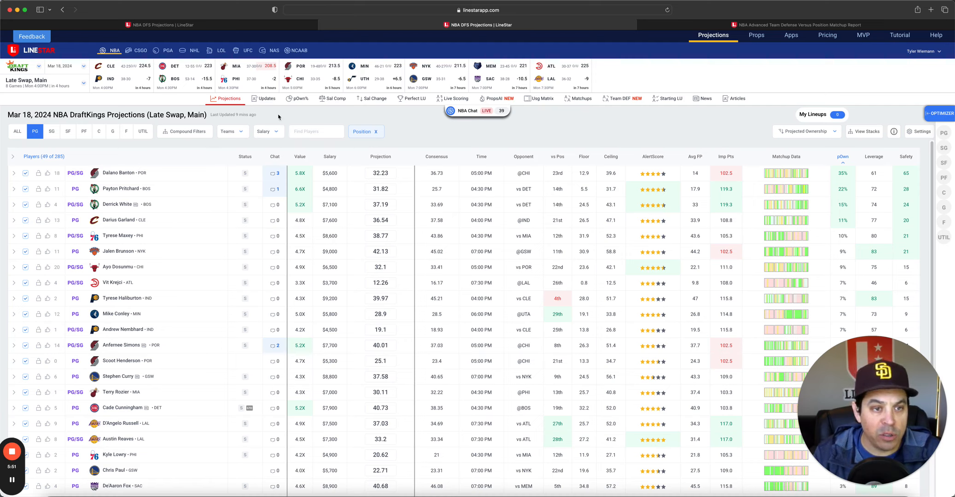
# Step: View the Team DEF report for point guards, with Atlanta ranked 29th vs PG
pyautogui.click(622, 98)
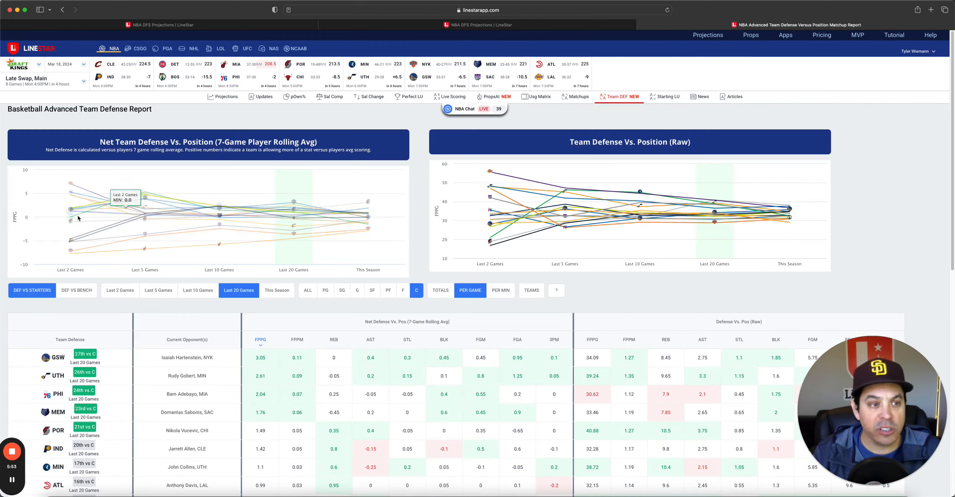
pyautogui.click(325, 290)
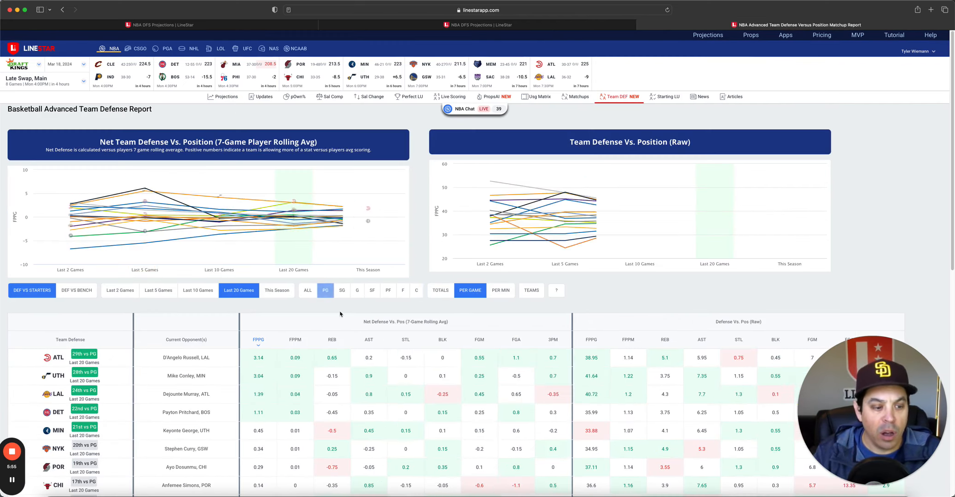
pyautogui.scroll(-3)
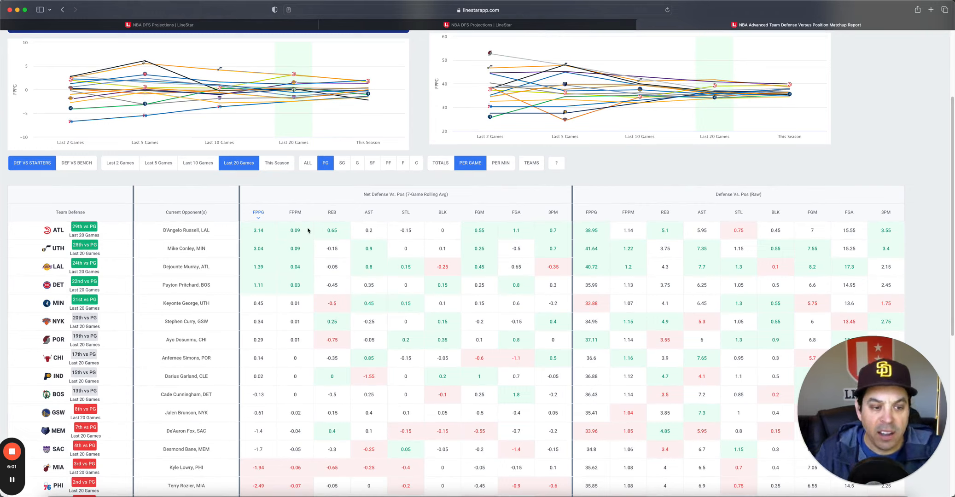
pyautogui.moveTo(282, 257)
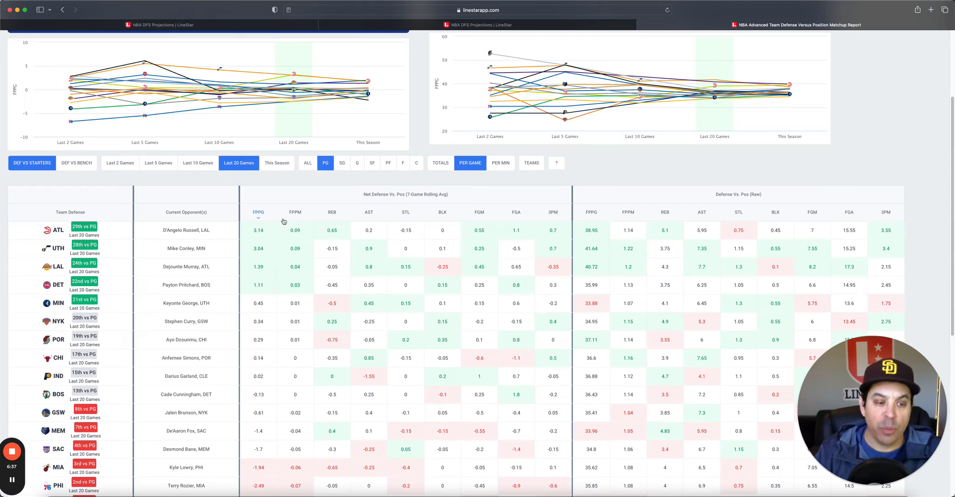
pyautogui.moveTo(285, 280)
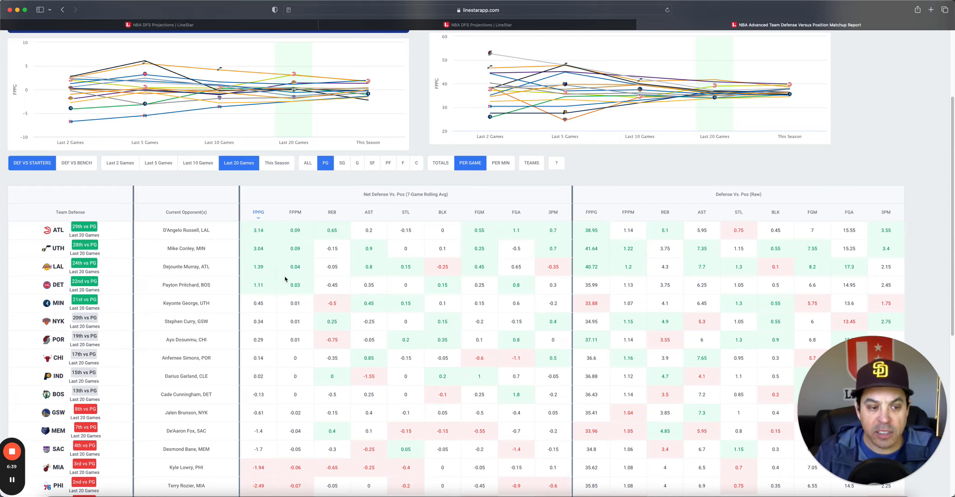
pyautogui.scroll(3)
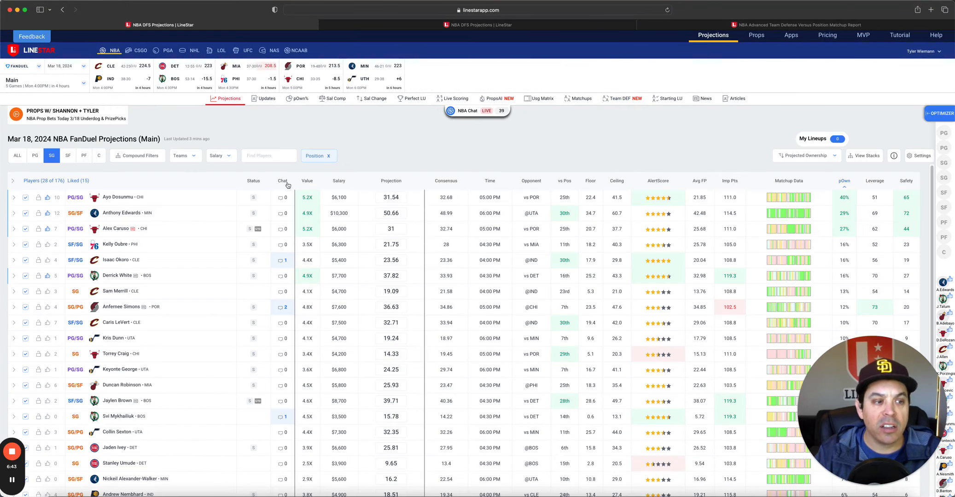
pyautogui.moveTo(606, 144)
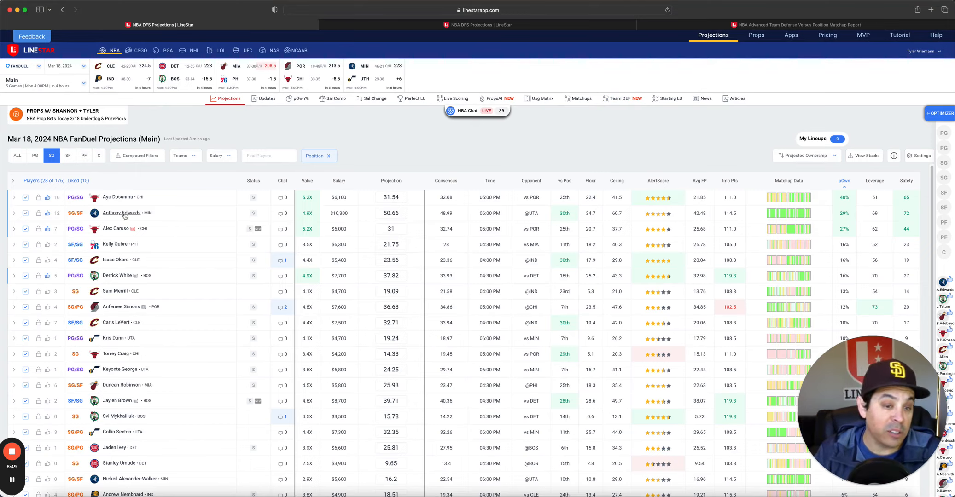
# Step: Review and close Anthony Edwards' player card from the shooting guard projections
pyautogui.click(122, 212)
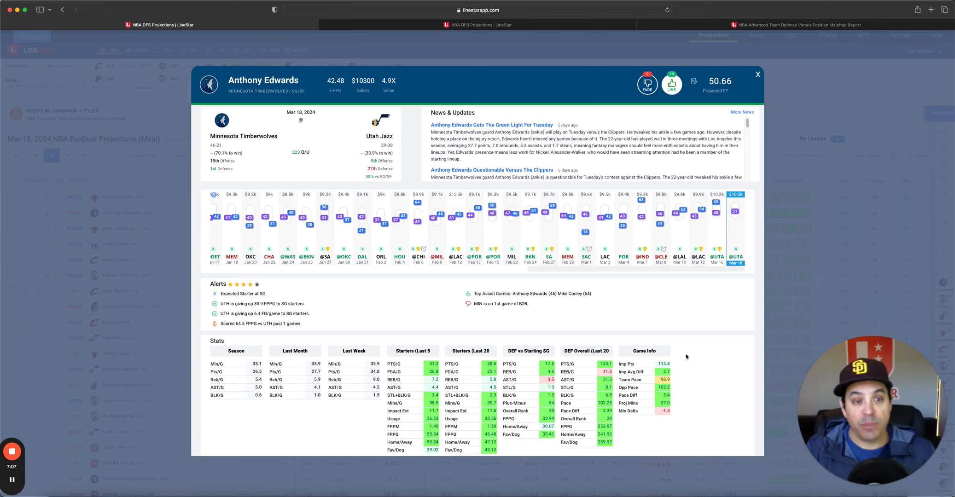
pyautogui.moveTo(680, 356)
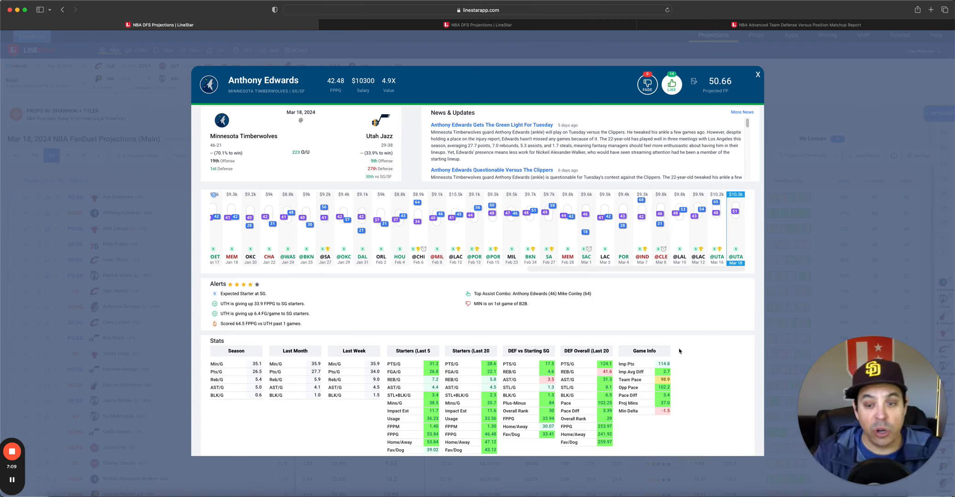
pyautogui.moveTo(682, 321)
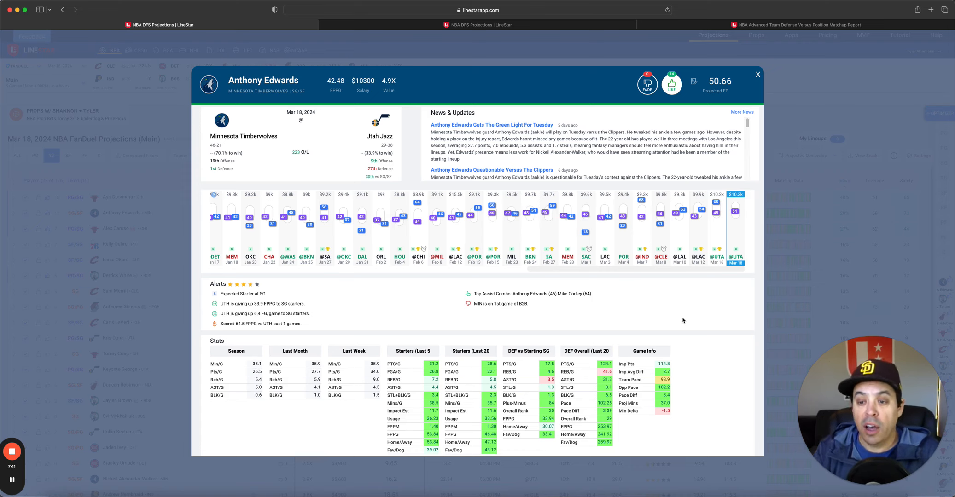
pyautogui.moveTo(719, 233)
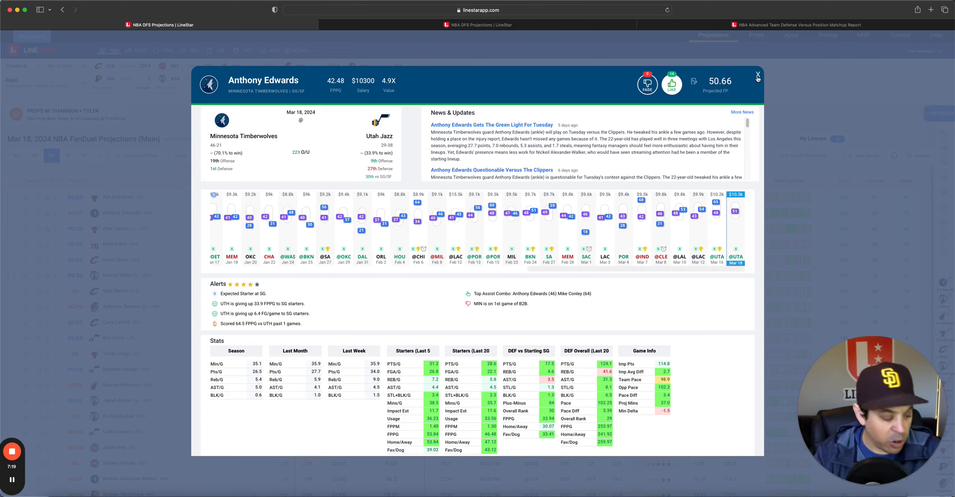
pyautogui.click(757, 76)
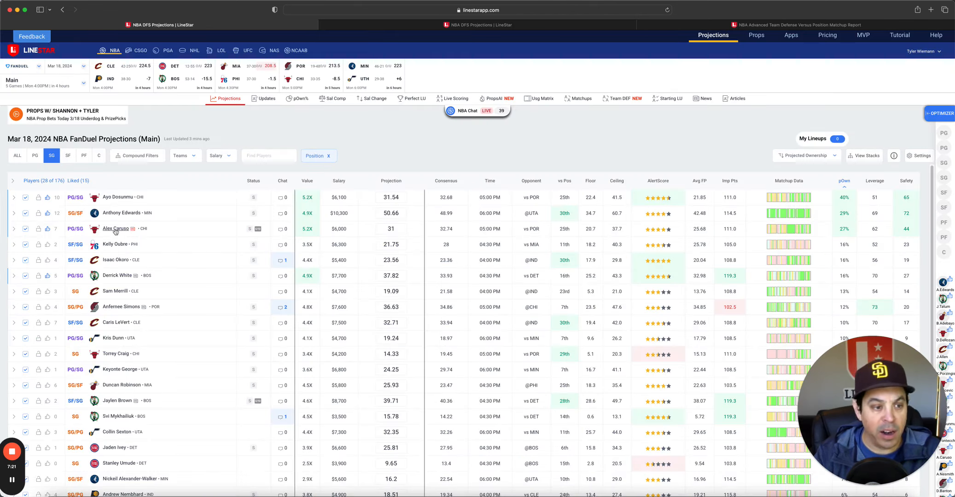
# Step: Review and close Svi Mykhailiuk's and Sam Merrill's DraftKings shooting guard player cards
pyautogui.scroll(-3)
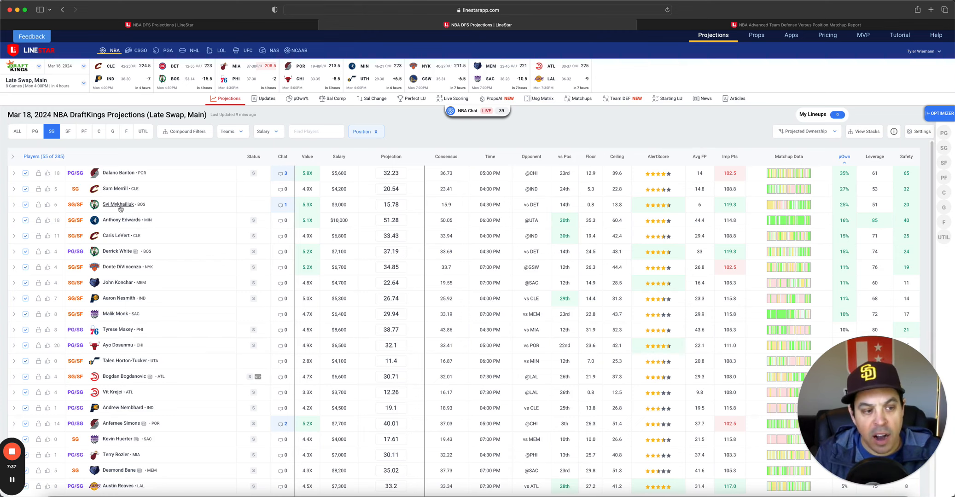
pyautogui.click(119, 204)
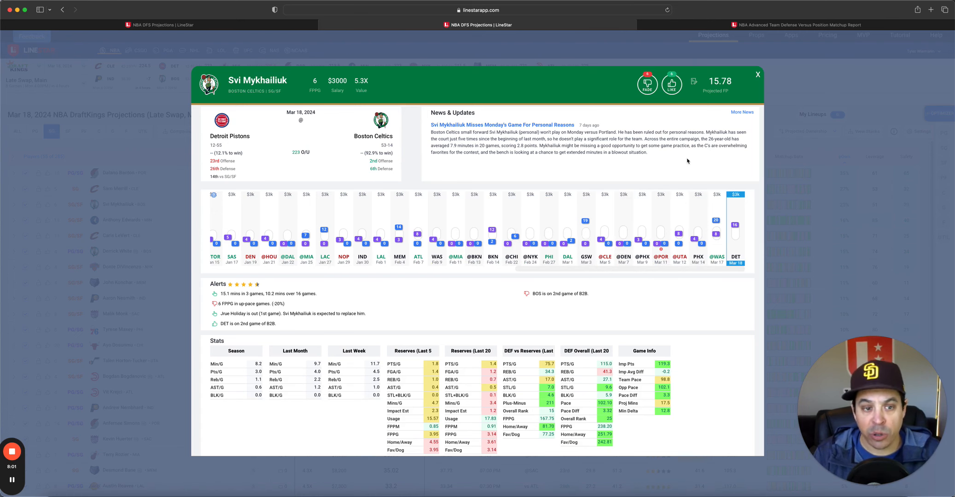
pyautogui.click(757, 74)
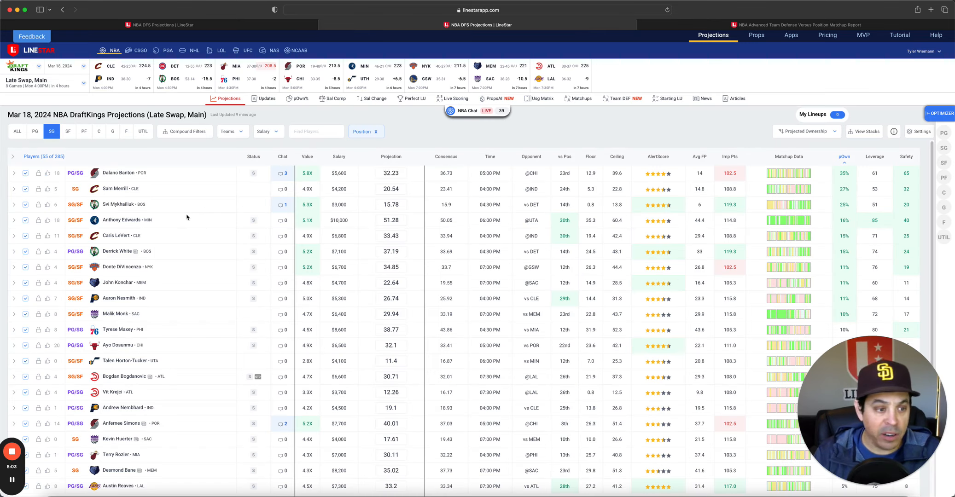
pyautogui.click(113, 188)
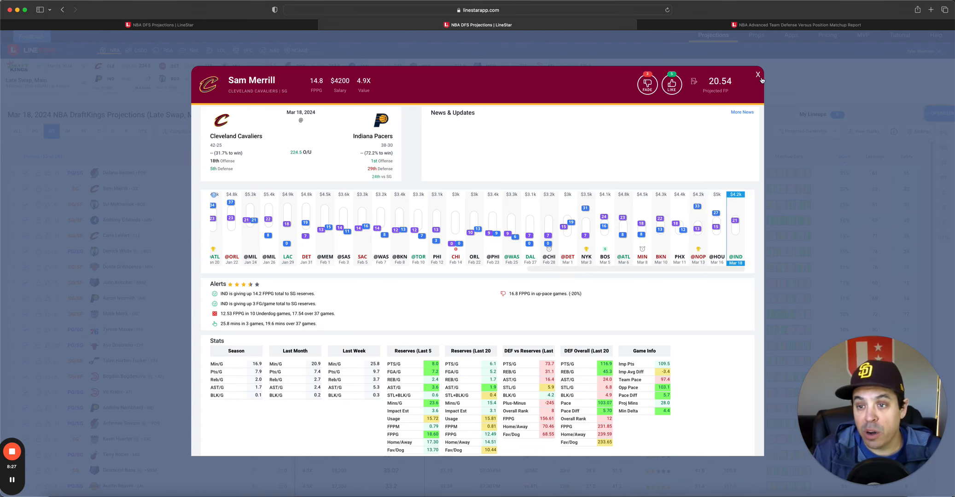
pyautogui.click(758, 74)
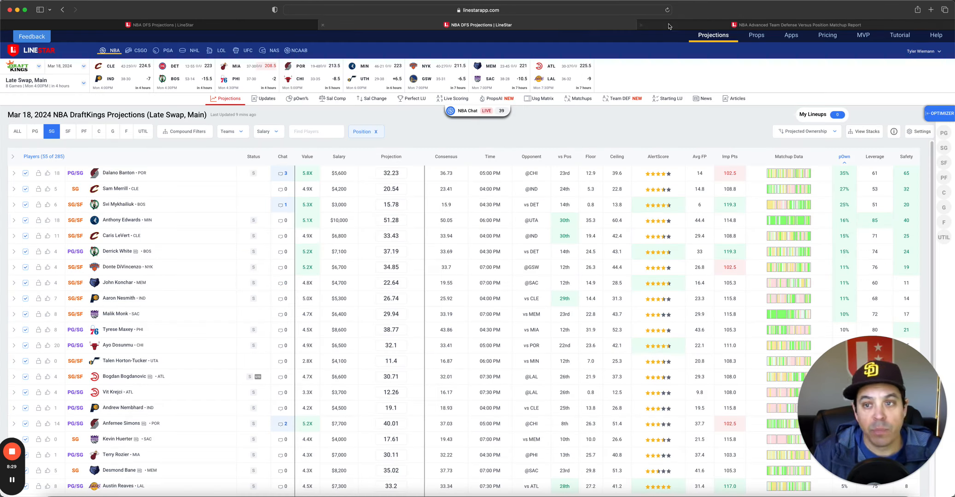
# Step: Return to the team defense vs shooting guards report and review John Konchar's card
pyautogui.click(619, 96)
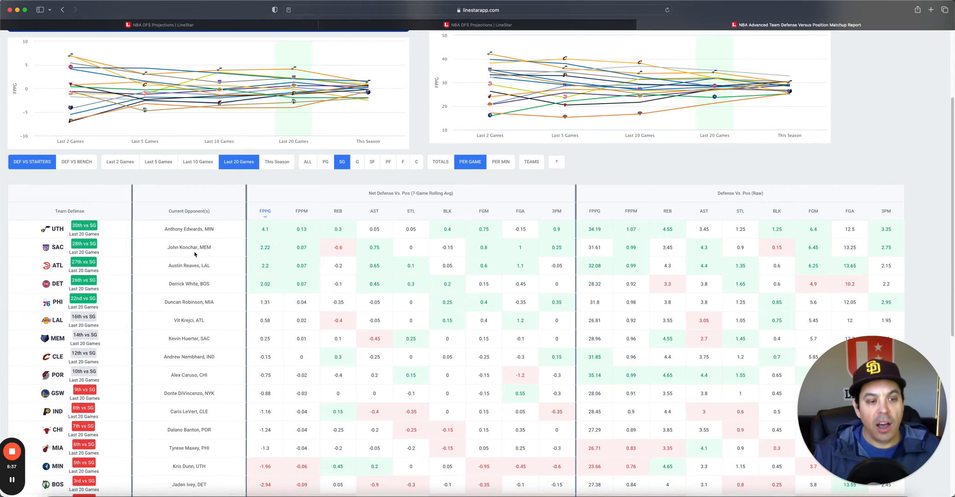
pyautogui.click(189, 247)
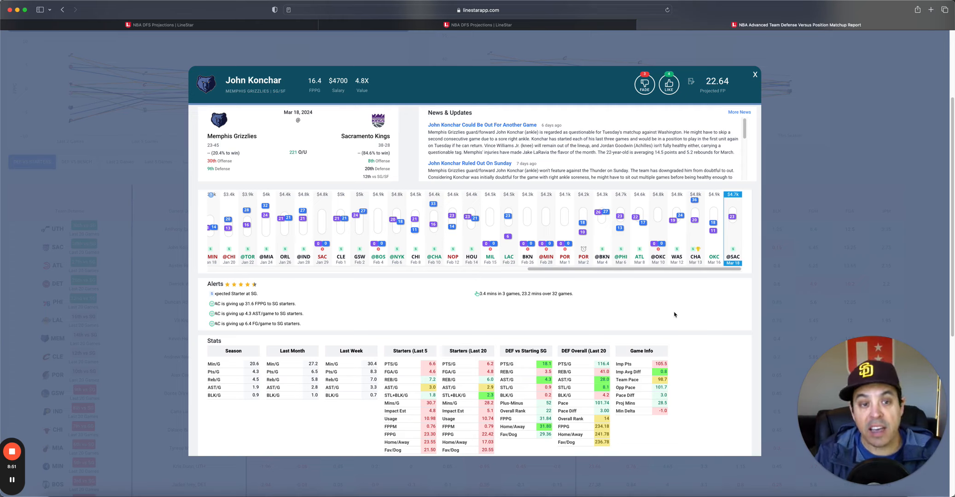
pyautogui.moveTo(672, 315)
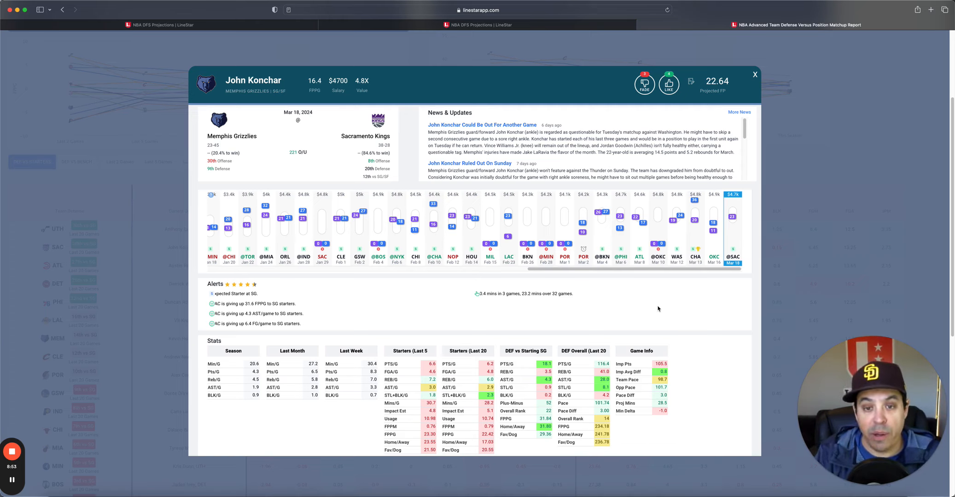
pyautogui.click(755, 74)
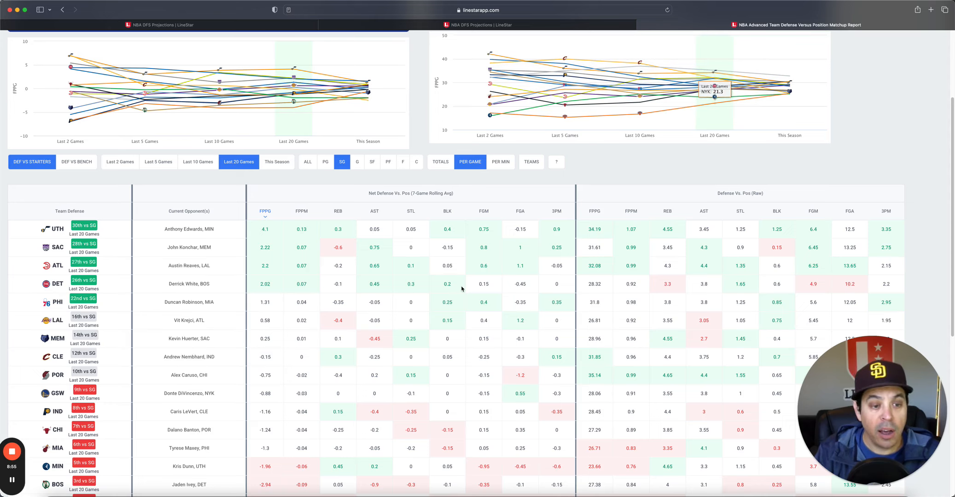
pyautogui.moveTo(249, 255)
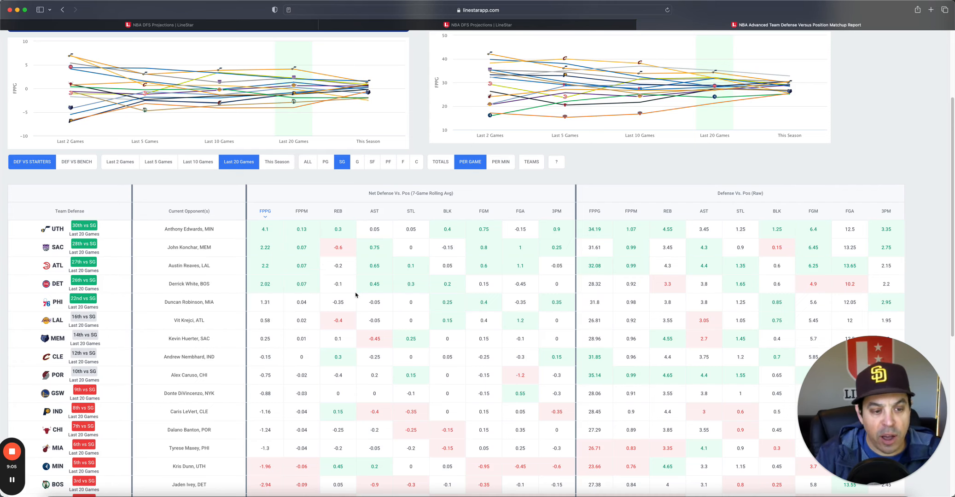
# Step: Filter team defense and FanDuel projections to small forwards, then review Kyle Anderson's card
pyautogui.click(372, 292)
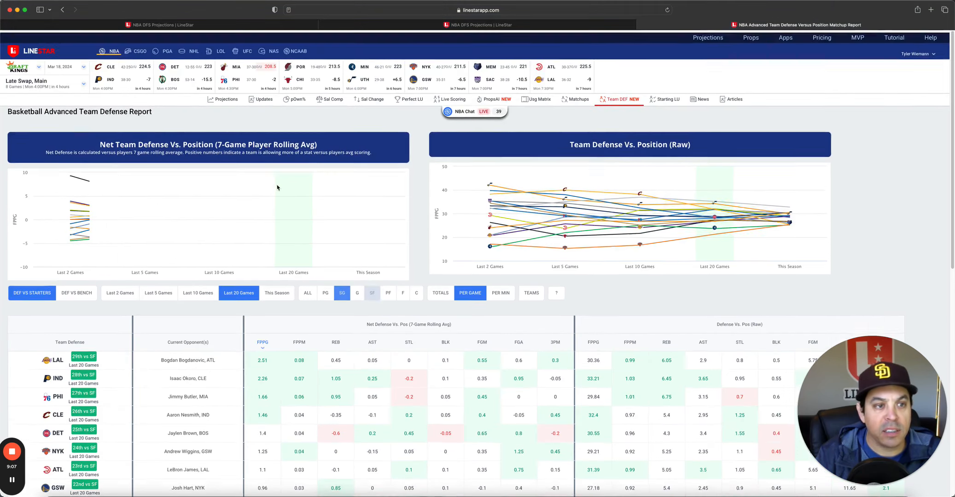
pyautogui.click(713, 35)
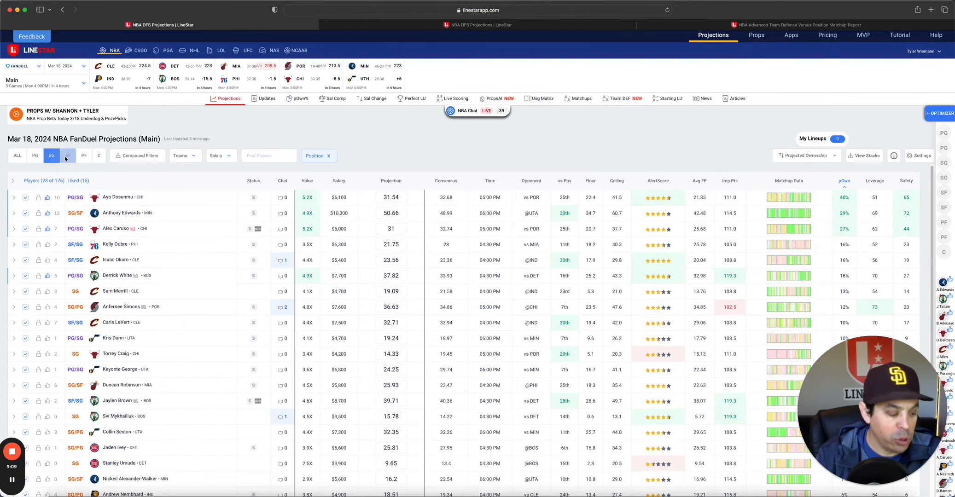
pyautogui.click(68, 155)
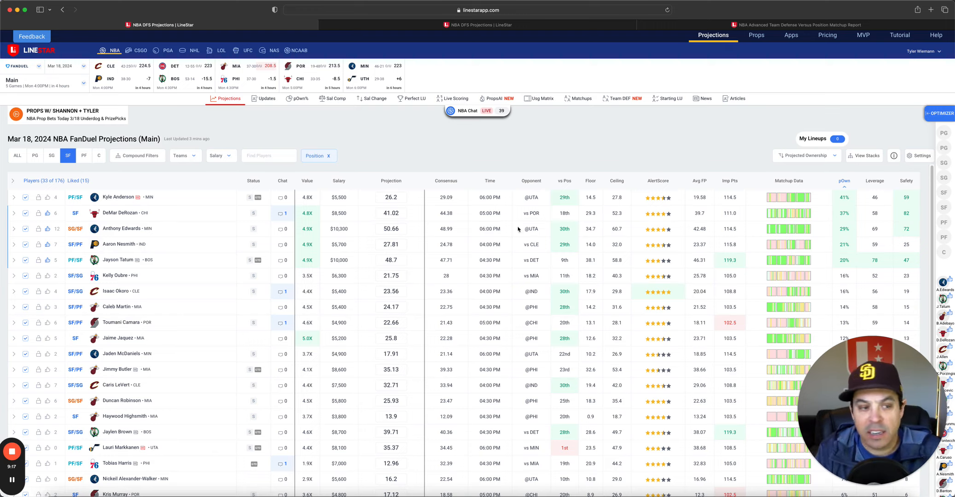
pyautogui.click(118, 197)
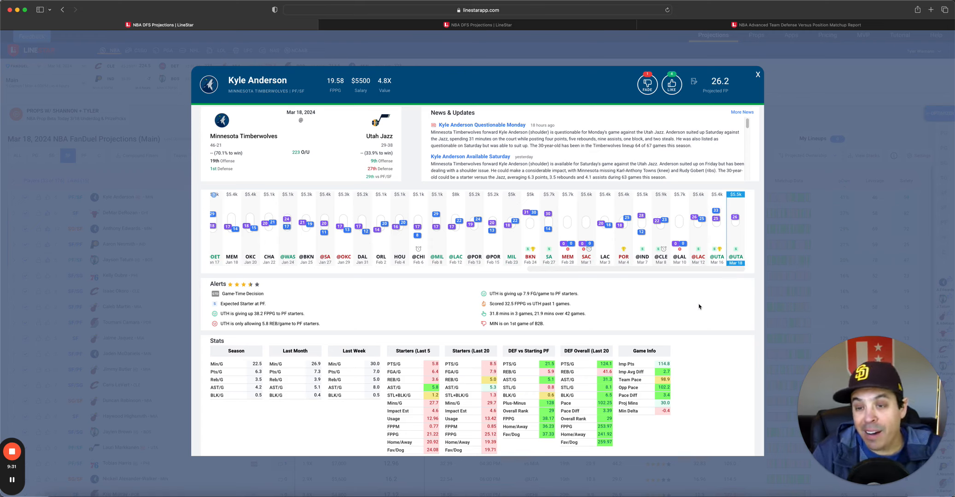
pyautogui.moveTo(704, 291)
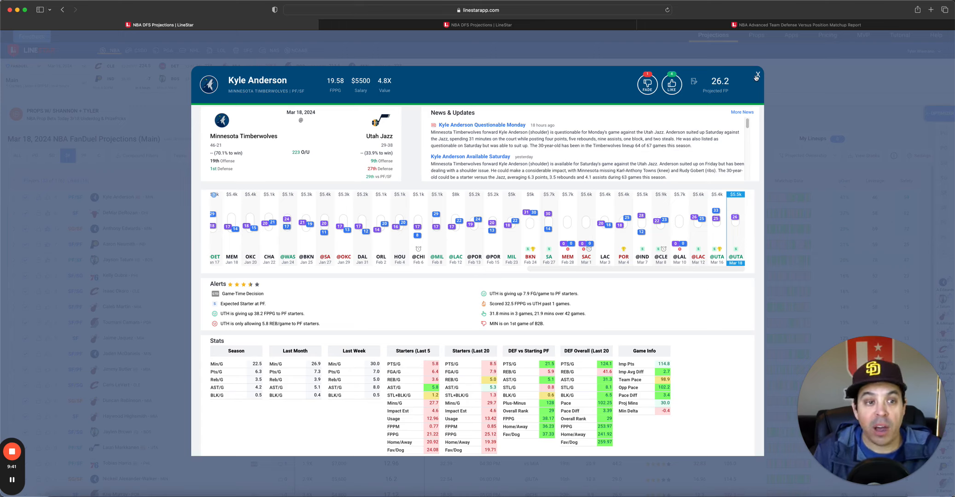
pyautogui.click(757, 75)
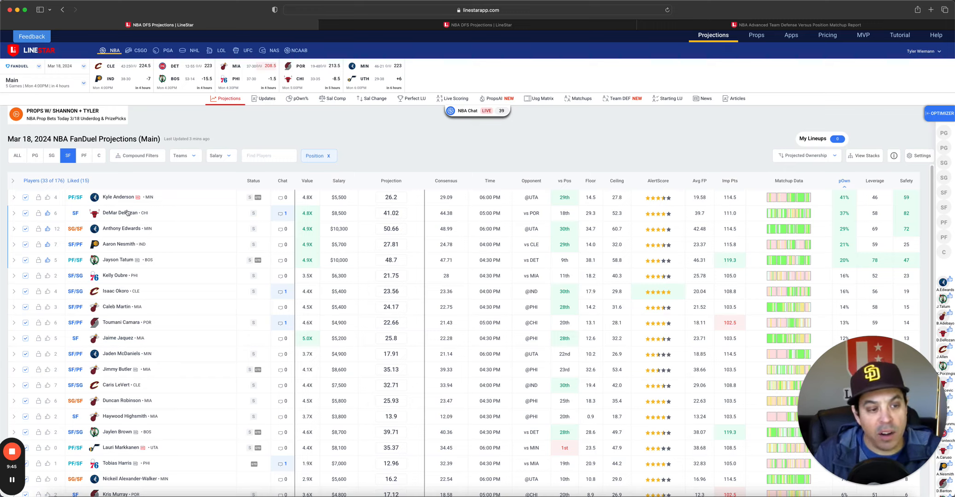
pyautogui.click(122, 212)
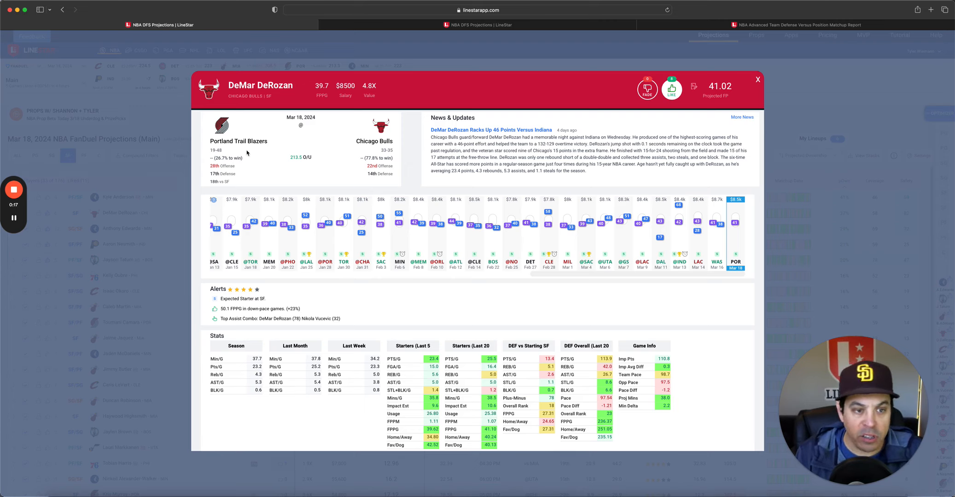
pyautogui.moveTo(341, 186)
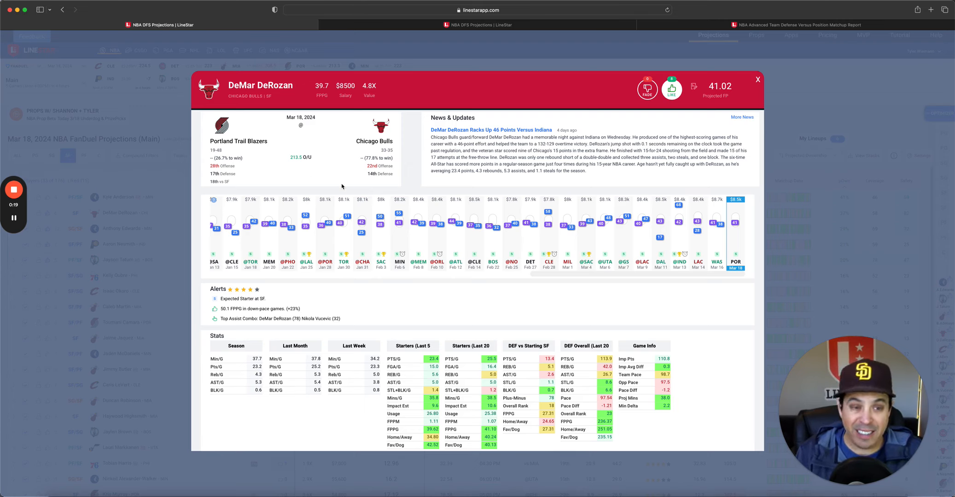
pyautogui.moveTo(494, 186)
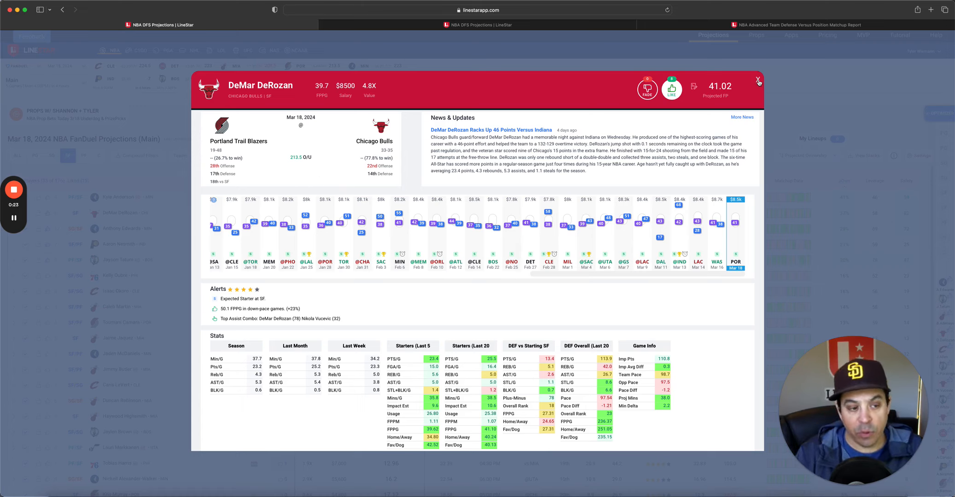
pyautogui.click(758, 80)
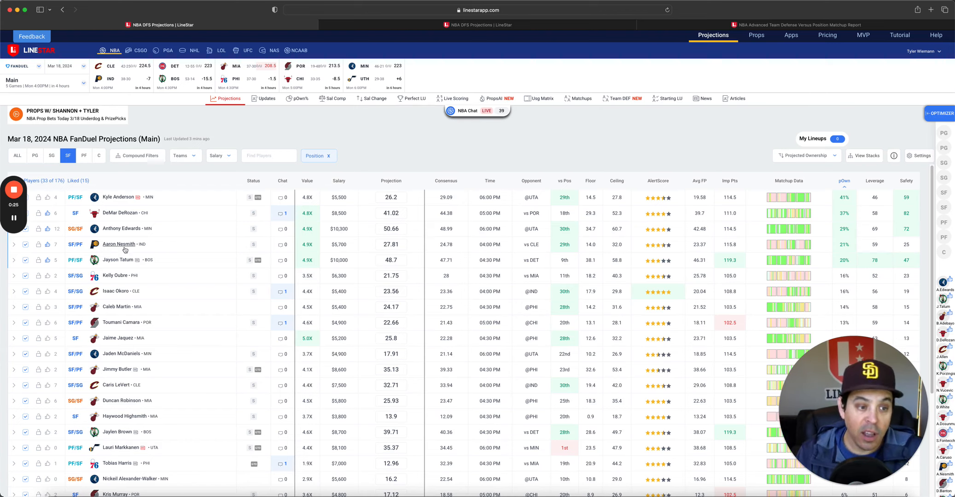
pyautogui.click(120, 244)
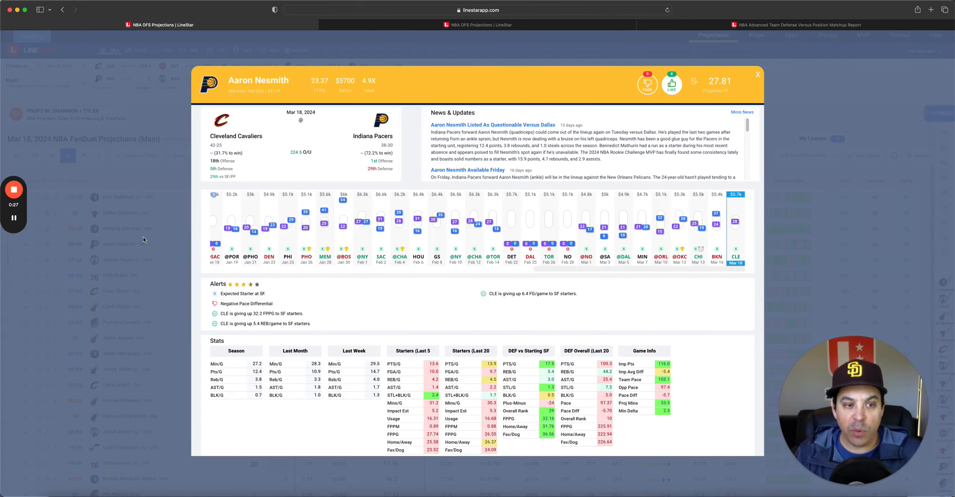
pyautogui.moveTo(555, 301)
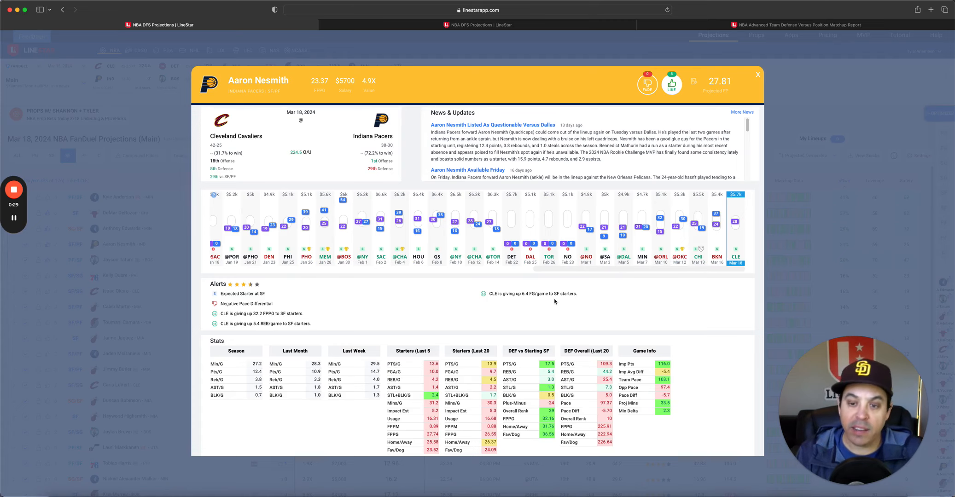
pyautogui.moveTo(596, 307)
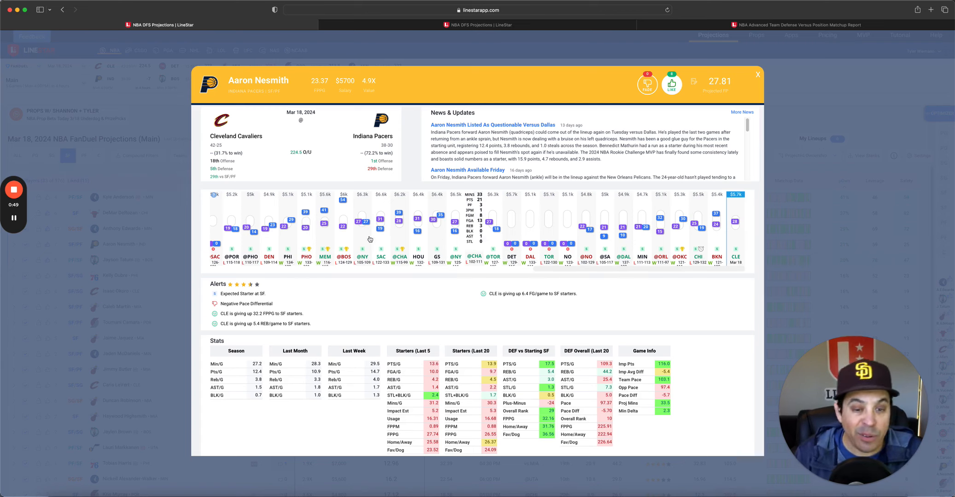
pyautogui.moveTo(417, 231)
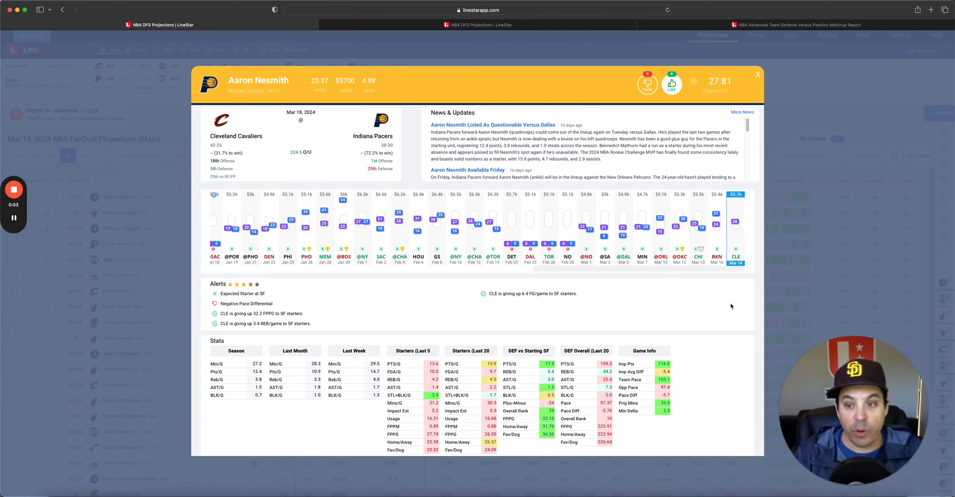
pyautogui.moveTo(359, 133)
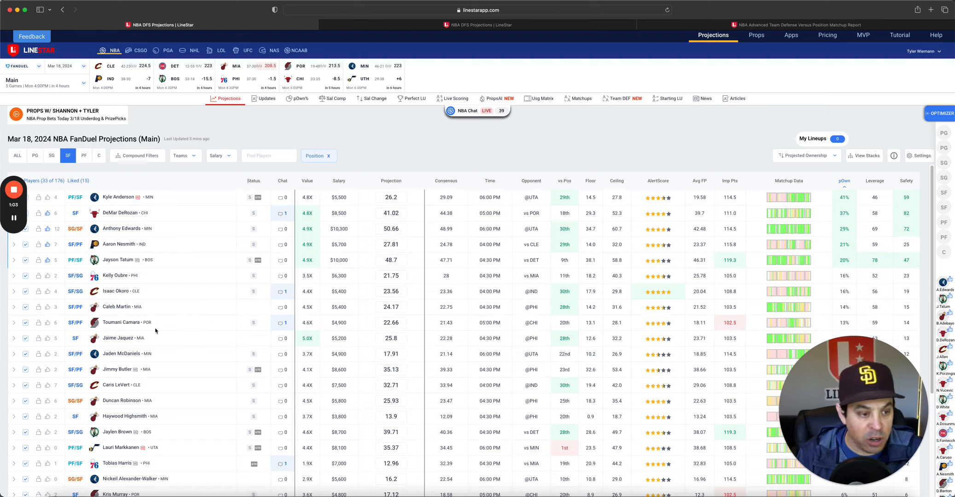
pyautogui.moveTo(118, 259)
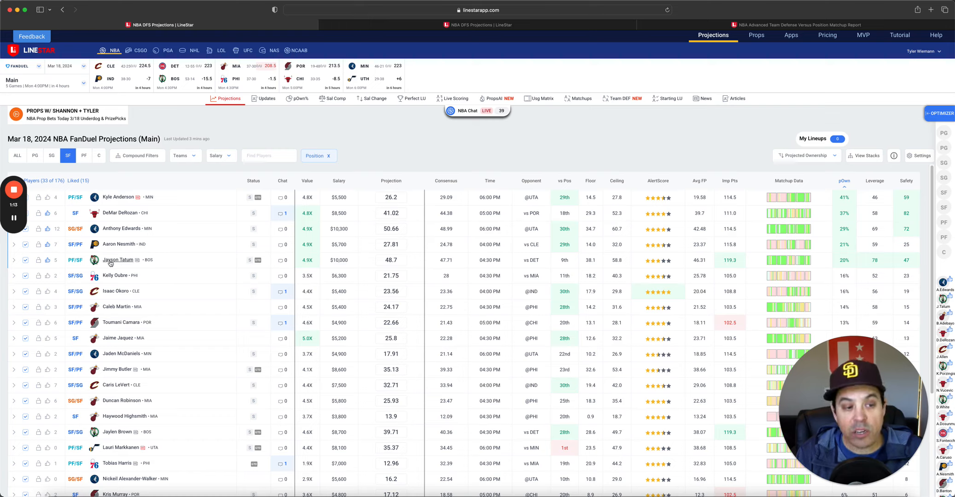
pyautogui.moveTo(152, 263)
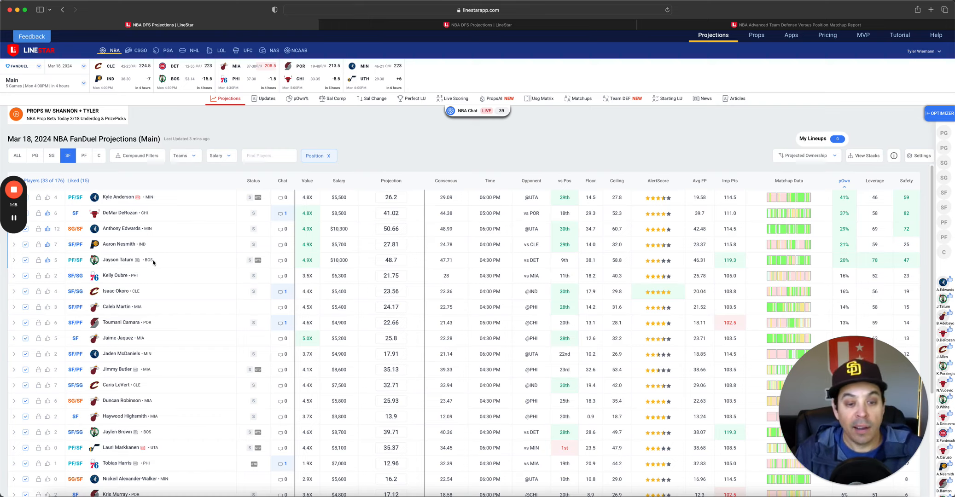
pyautogui.moveTo(69, 172)
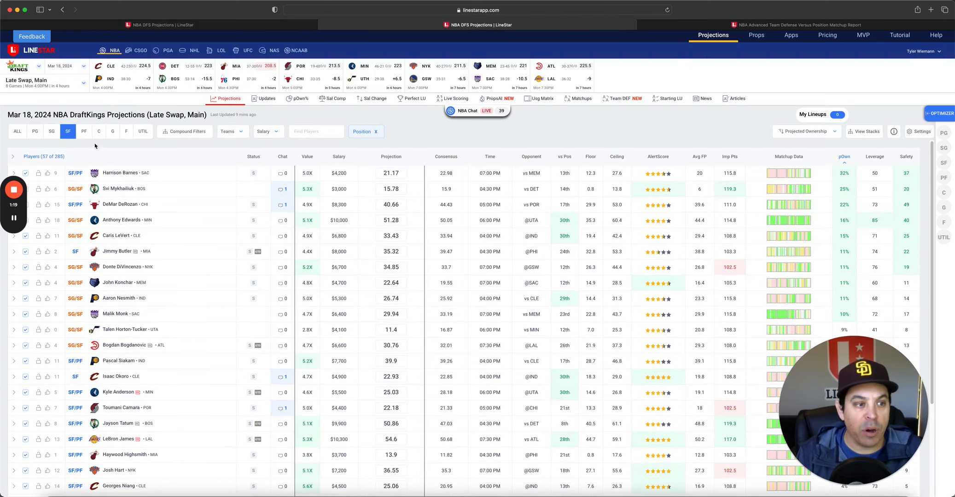
pyautogui.moveTo(224, 170)
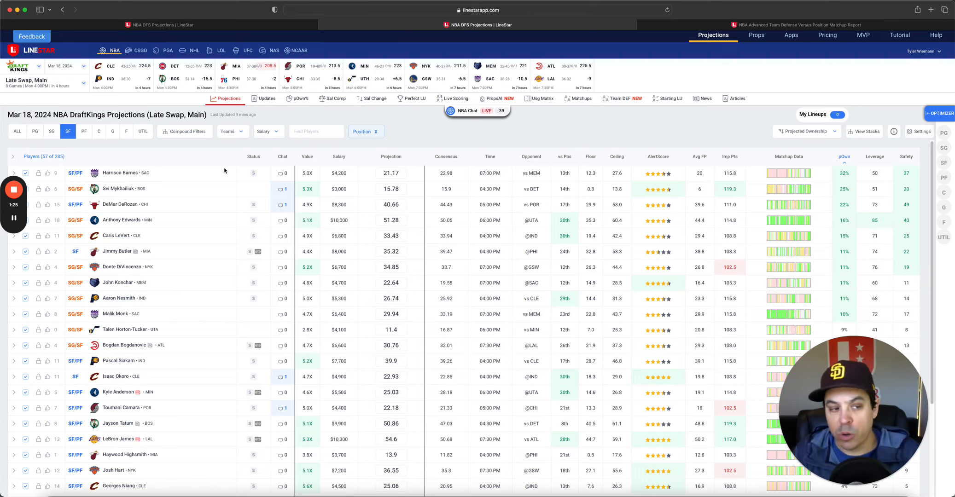
pyautogui.moveTo(111, 174)
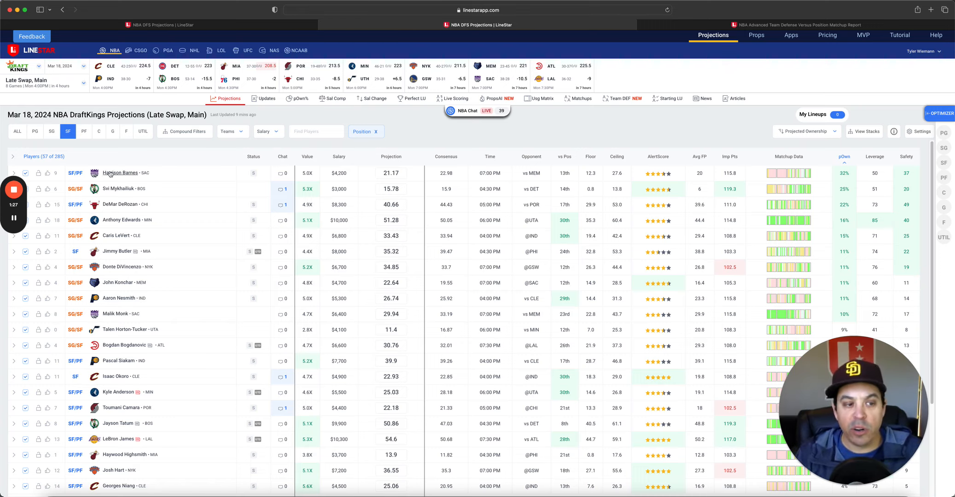
# Step: Review and close Harrison Barnes's player card from the DraftKings small-forward projections
pyautogui.click(119, 172)
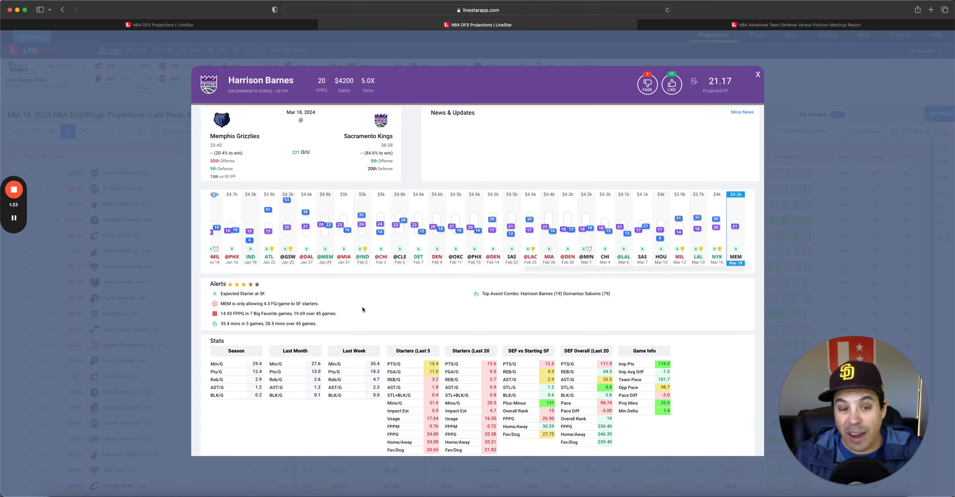
pyautogui.moveTo(287, 231)
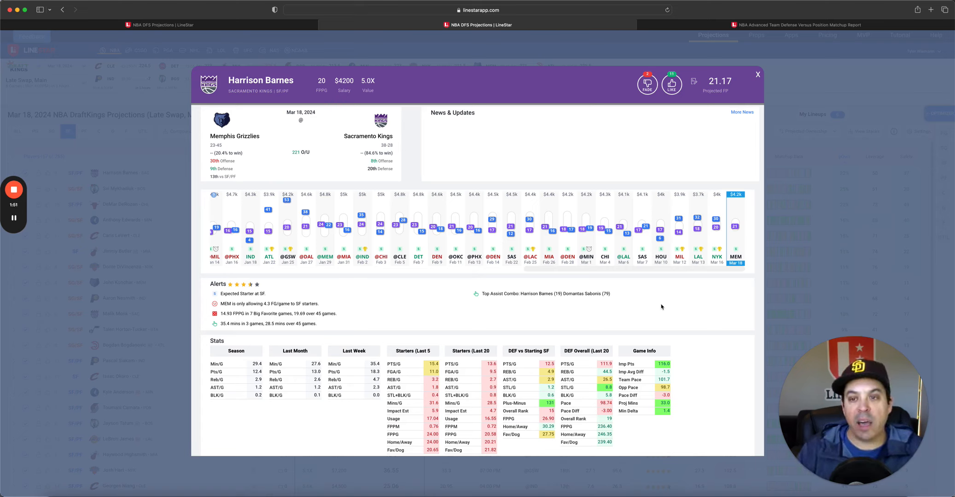
pyautogui.click(758, 74)
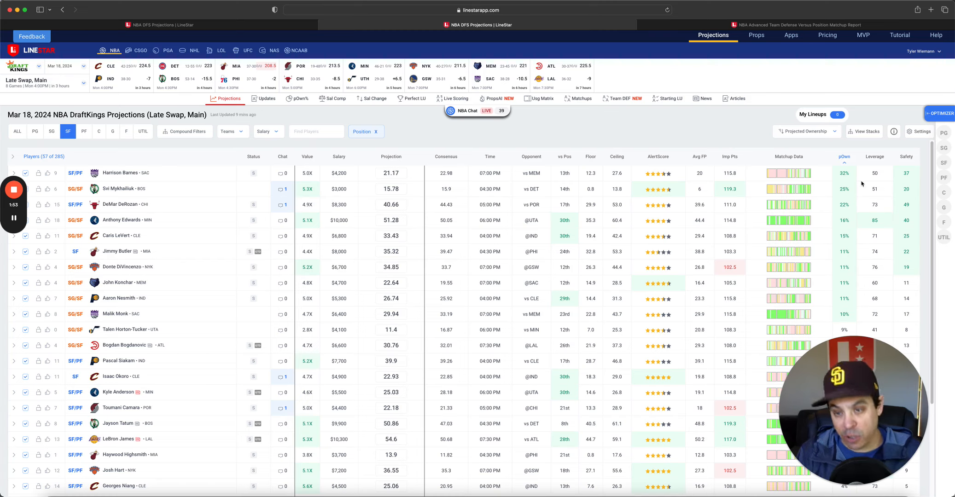
pyautogui.moveTo(252, 199)
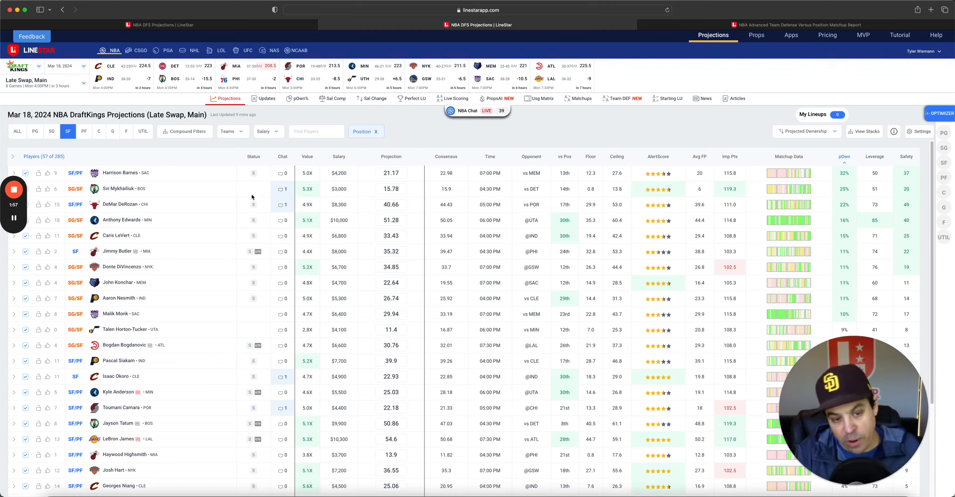
pyautogui.moveTo(212, 340)
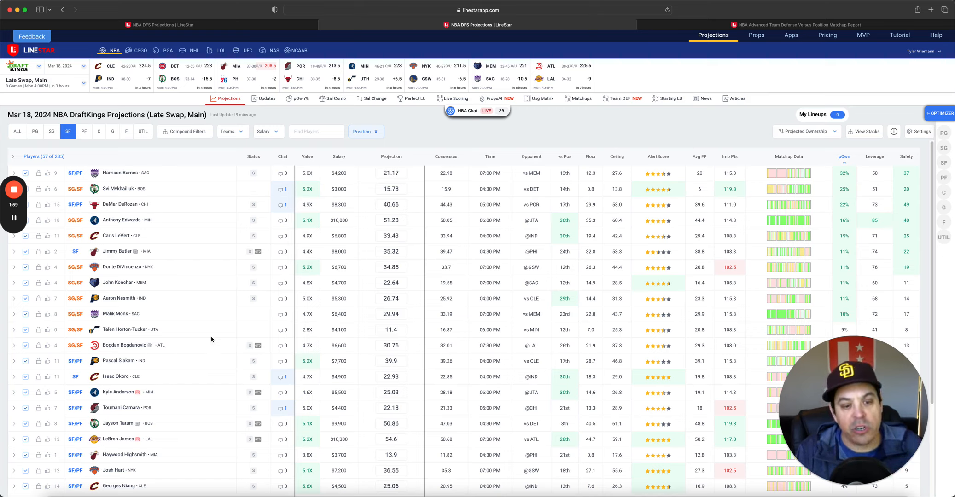
pyautogui.moveTo(123, 289)
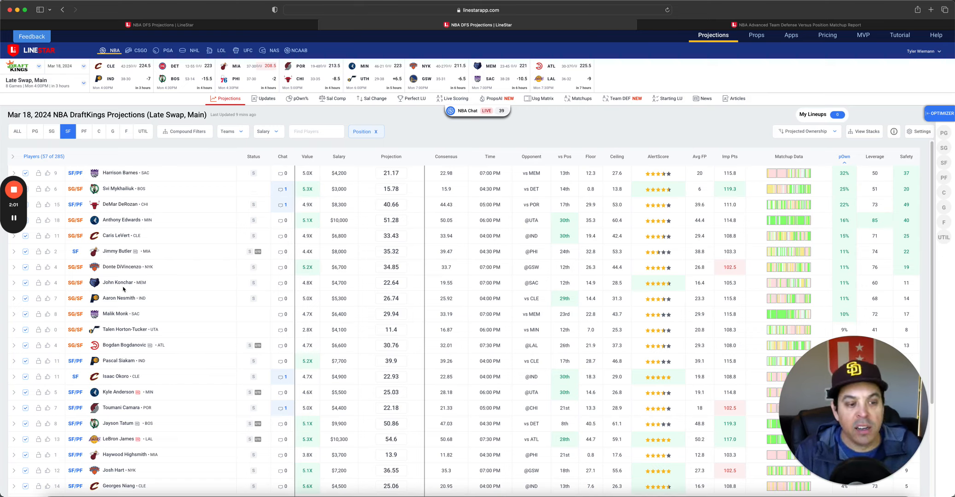
pyautogui.moveTo(162, 291)
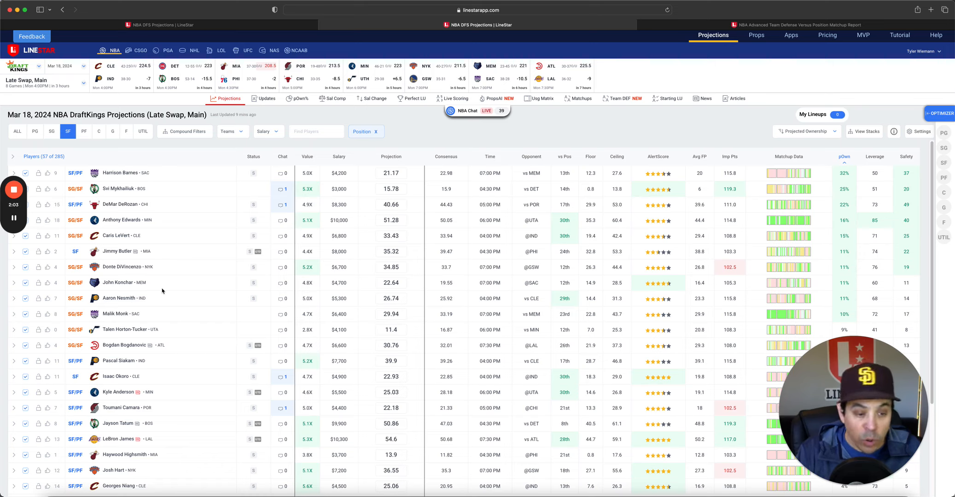
pyautogui.moveTo(132, 207)
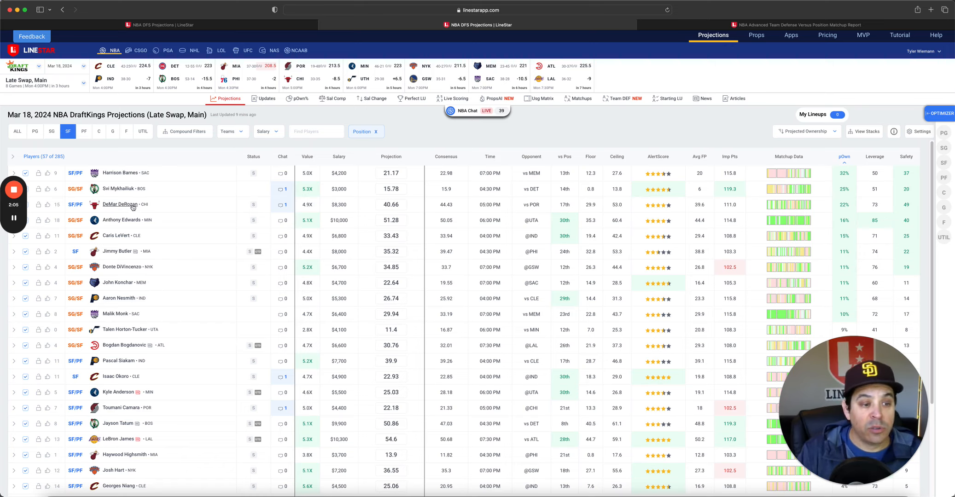
# Step: Review the team defense versus small forwards table, then return to FanDuel power-forward projections
pyautogui.click(621, 96)
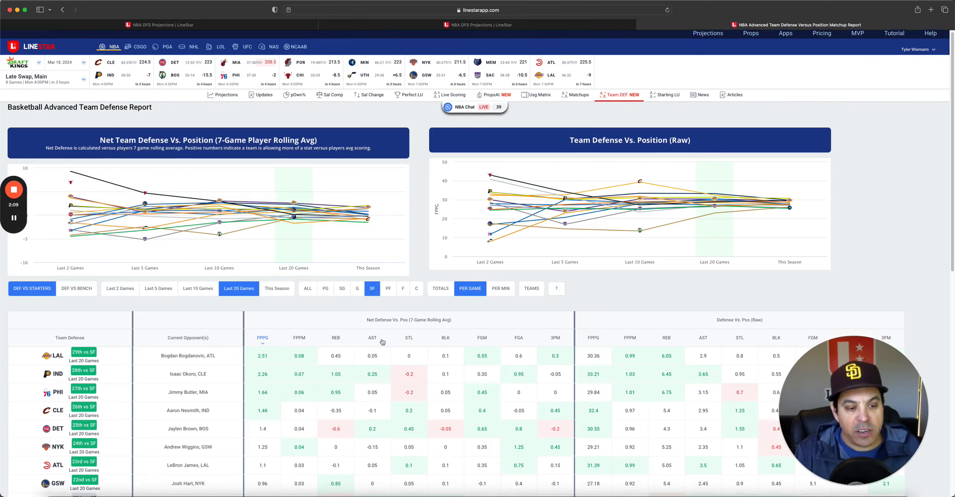
pyautogui.scroll(-3)
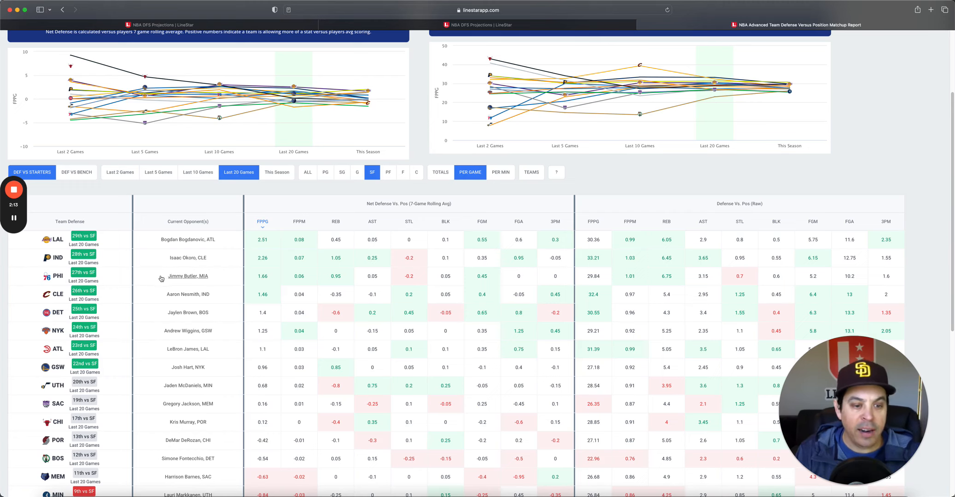
pyautogui.scroll(3)
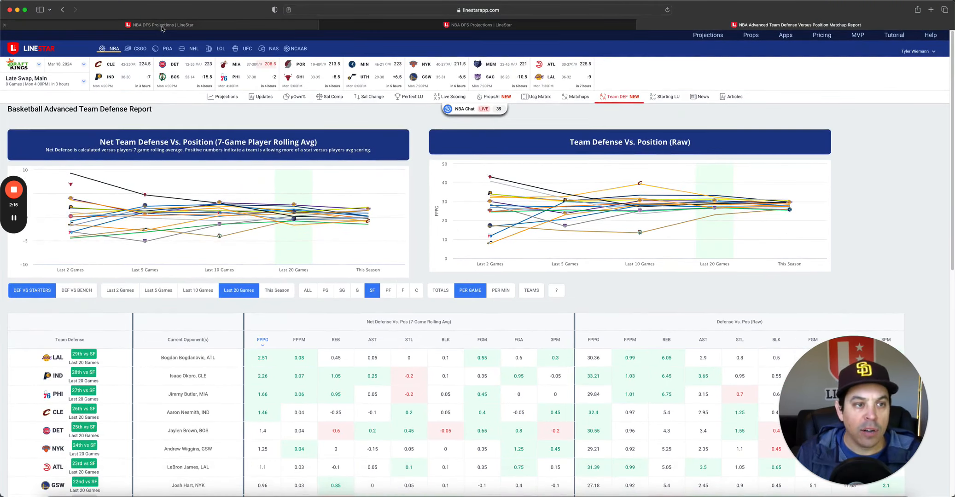
pyautogui.click(707, 35)
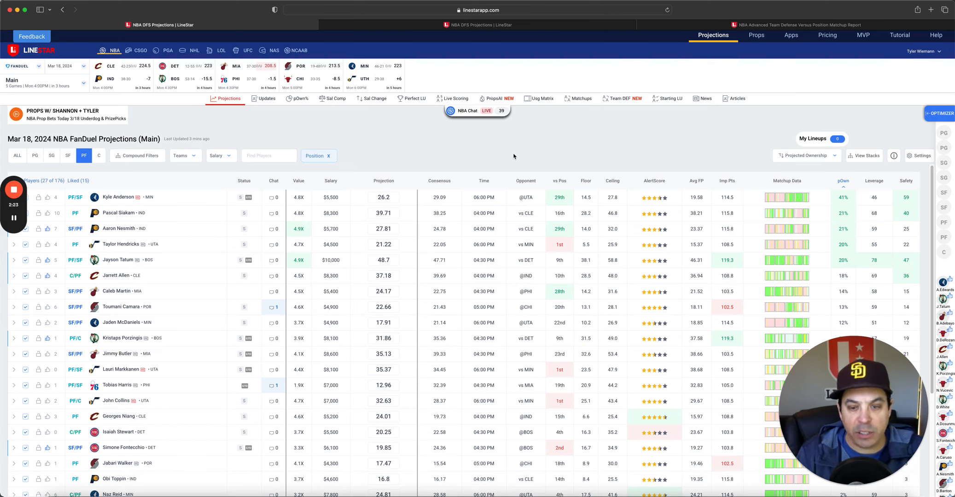
# Step: Open Pascal Siakam's player card from the FanDuel projections table
pyautogui.click(125, 212)
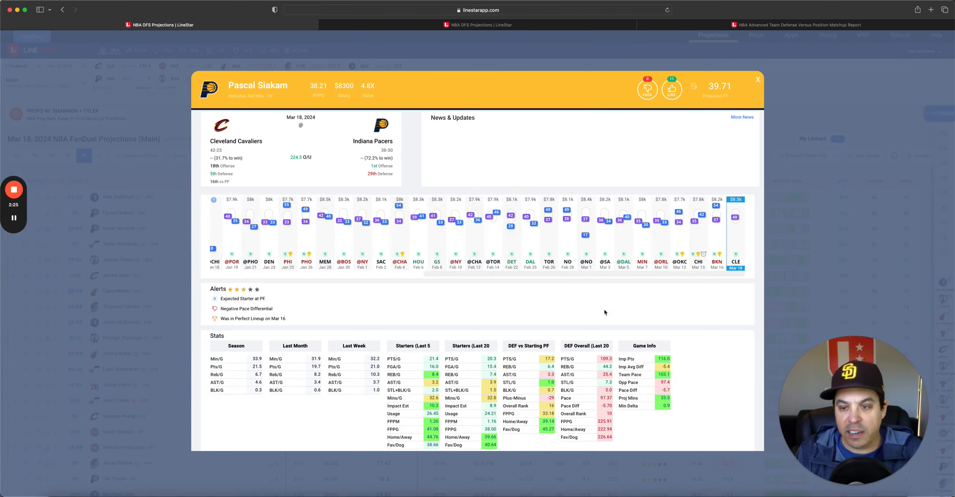
pyautogui.moveTo(651, 310)
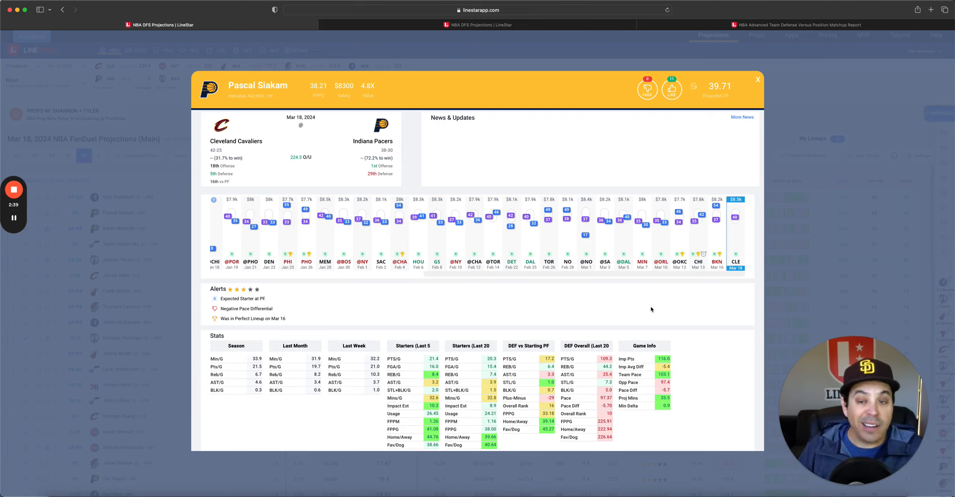
pyautogui.moveTo(650, 306)
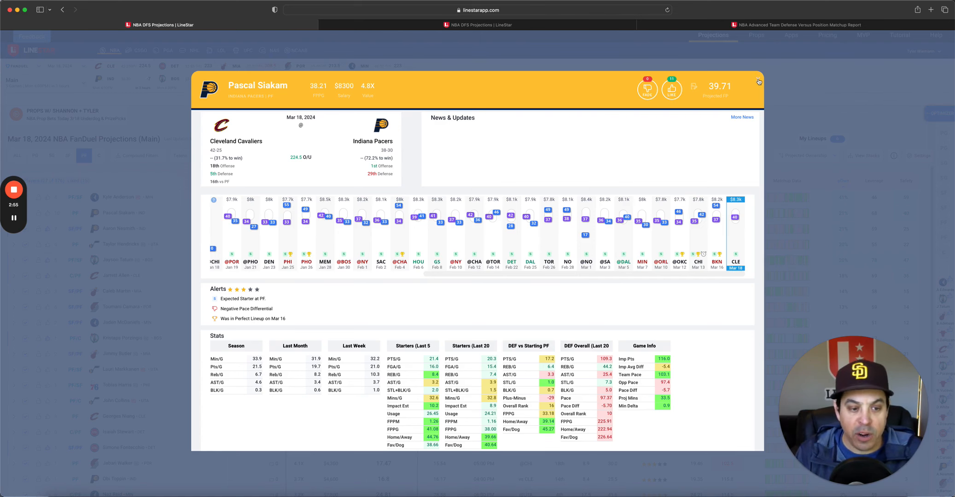
# Step: Close Siakam's card, review Jarrett Allen's card, then open Kristaps Porzingis's card
pyautogui.click(758, 82)
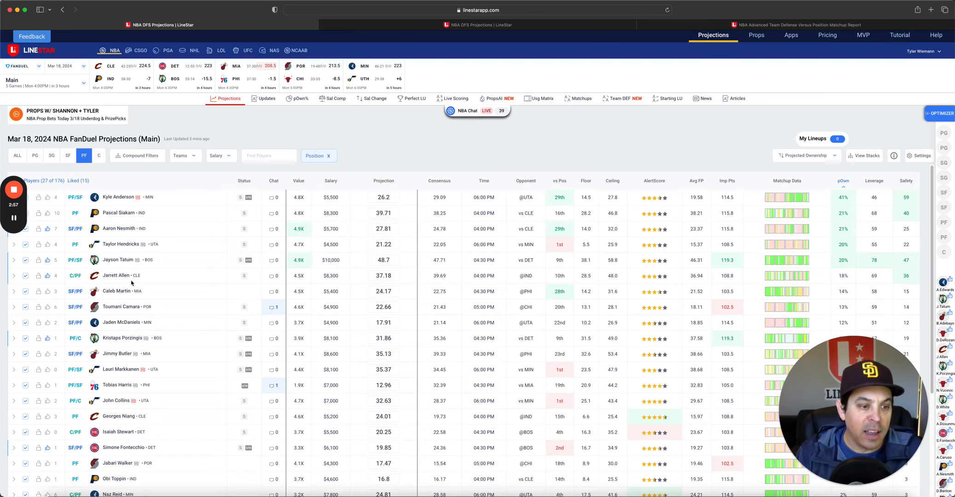
pyautogui.click(117, 276)
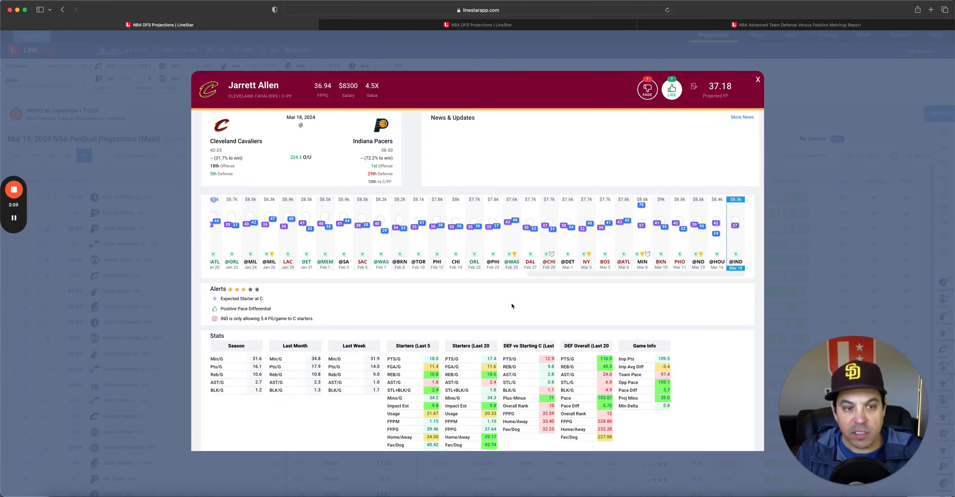
pyautogui.moveTo(535, 305)
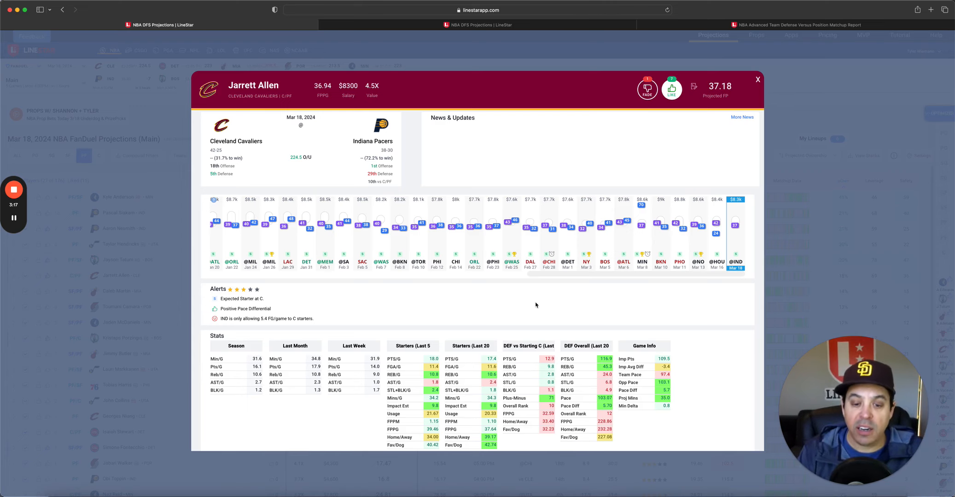
pyautogui.moveTo(750, 96)
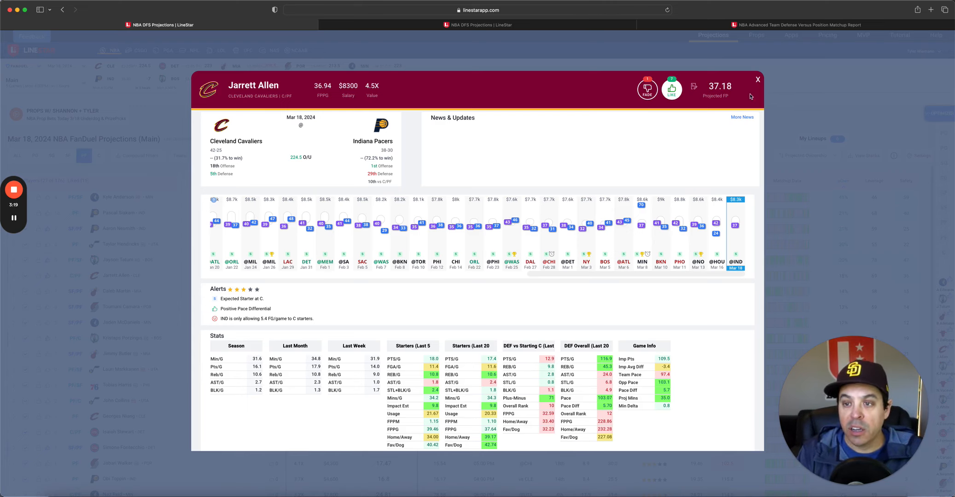
pyautogui.click(757, 80)
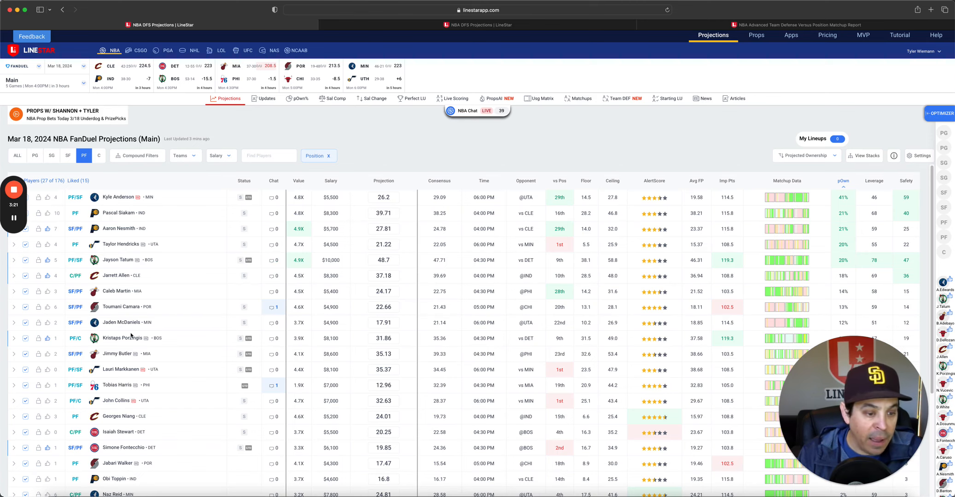
pyautogui.click(123, 338)
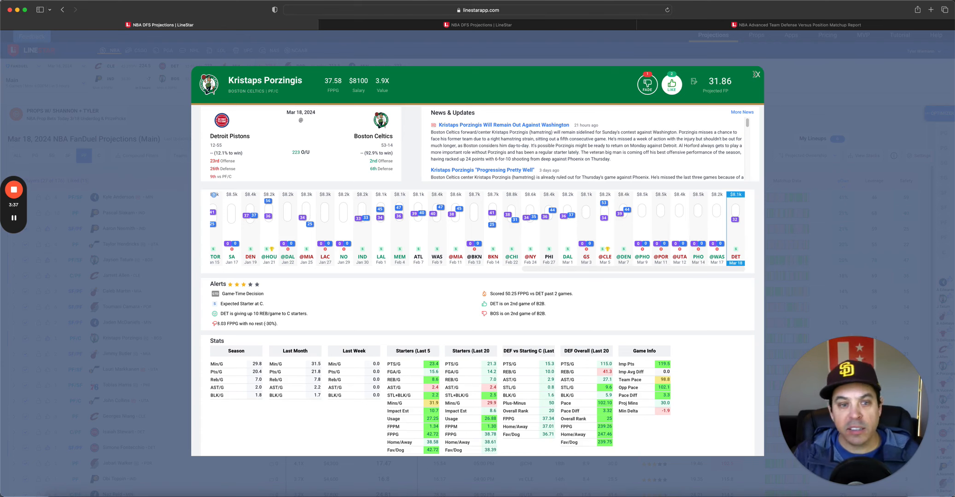
# Step: On DraftKings, review power forward Precious Achiuwa's card, then filter projections to centers
pyautogui.click(757, 74)
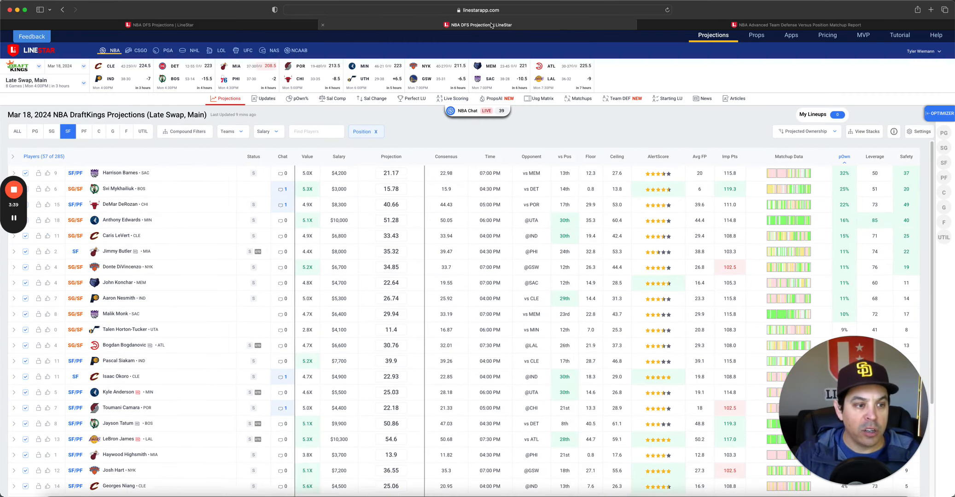
pyautogui.click(84, 131)
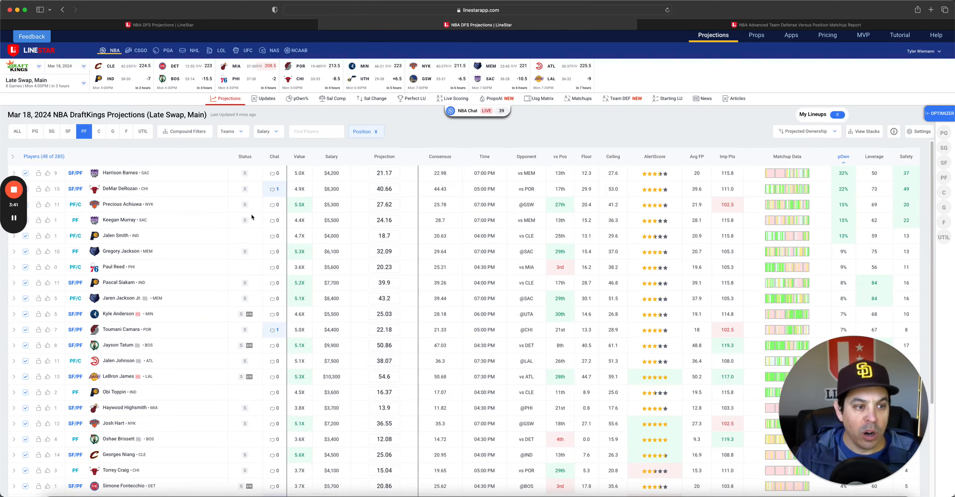
pyautogui.moveTo(534, 218)
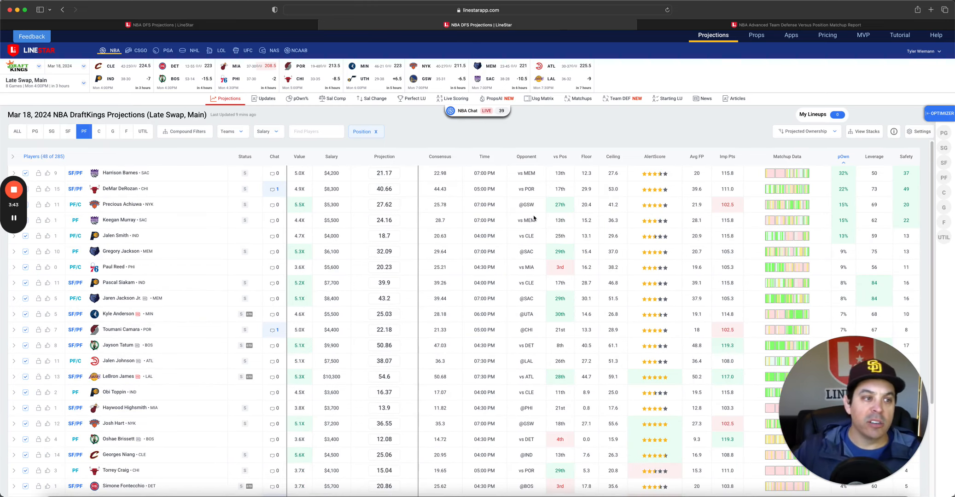
pyautogui.moveTo(368, 193)
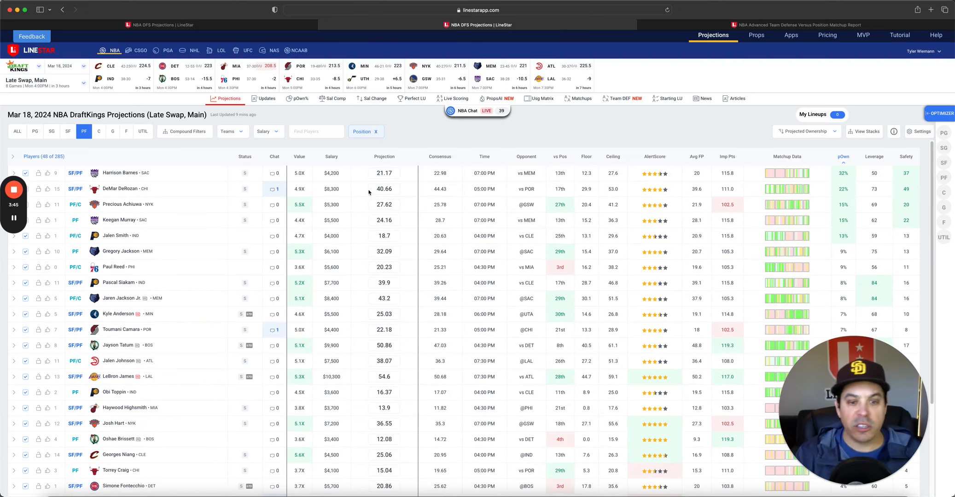
pyautogui.click(124, 204)
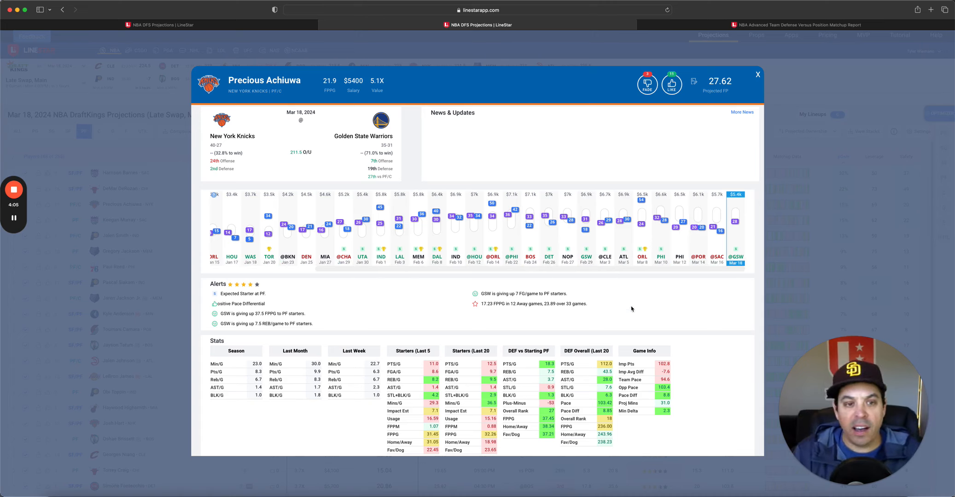
pyautogui.moveTo(671, 405)
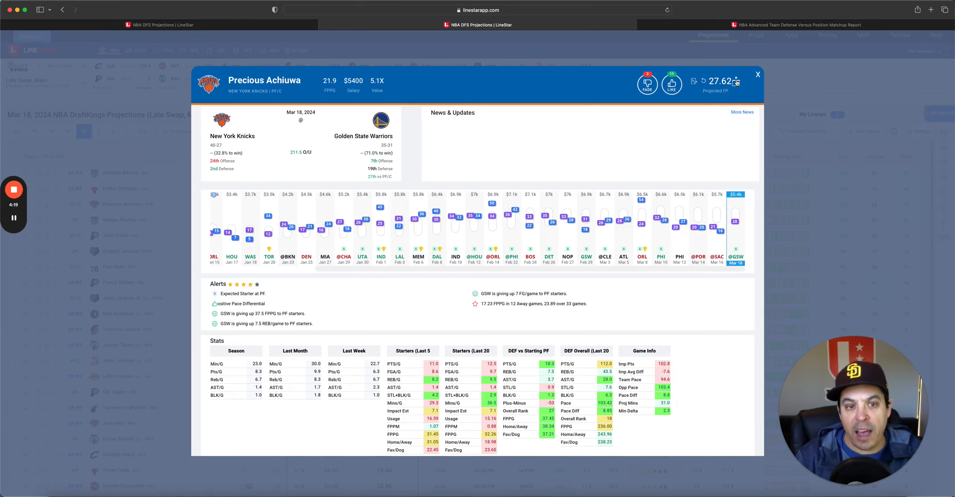
pyautogui.click(757, 75)
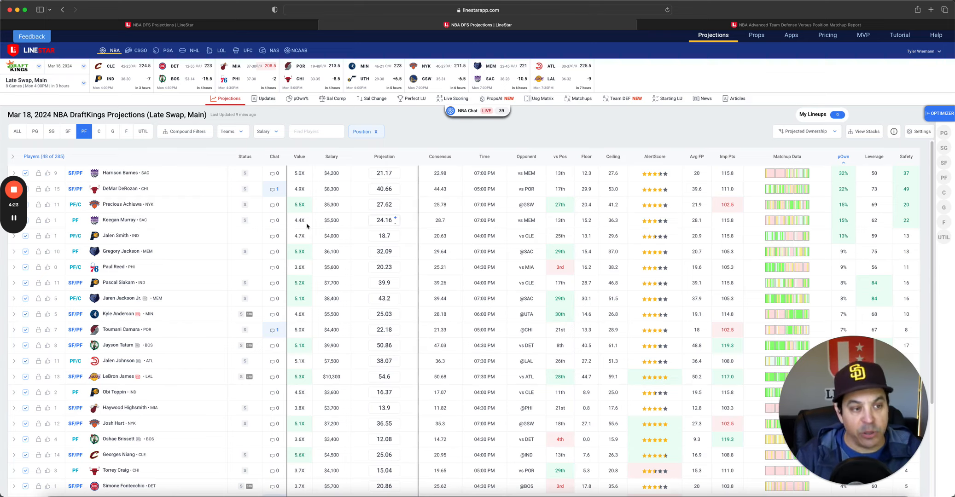
pyautogui.click(99, 131)
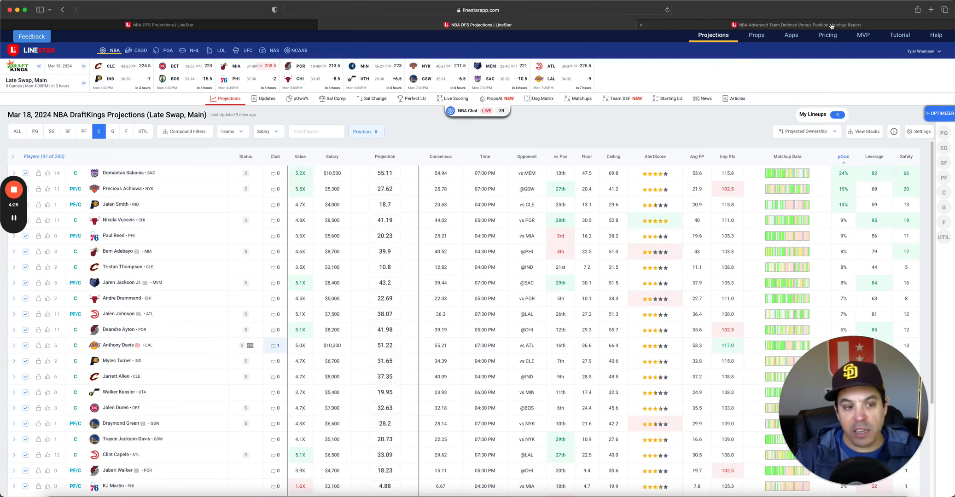
# Step: Check Haywood Highsmith's card from the team defense versus power forward report
pyautogui.click(618, 97)
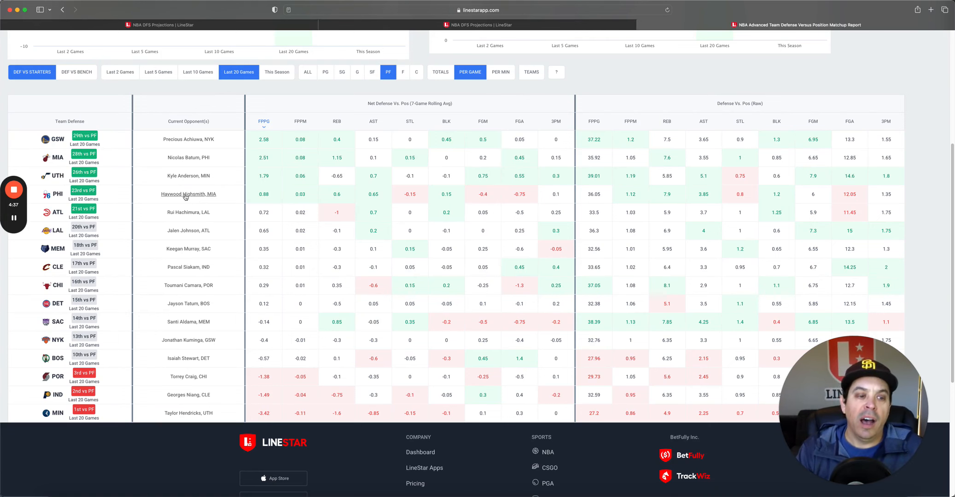
pyautogui.click(189, 195)
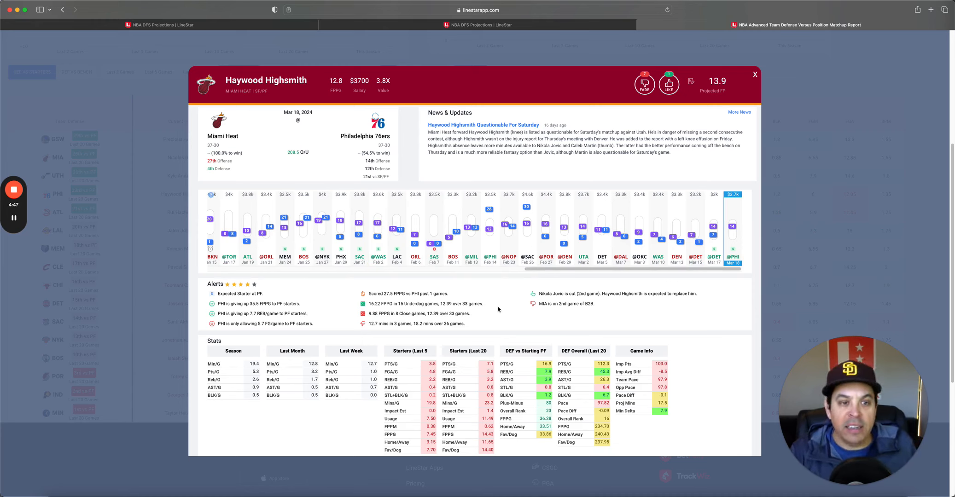
pyautogui.moveTo(749, 105)
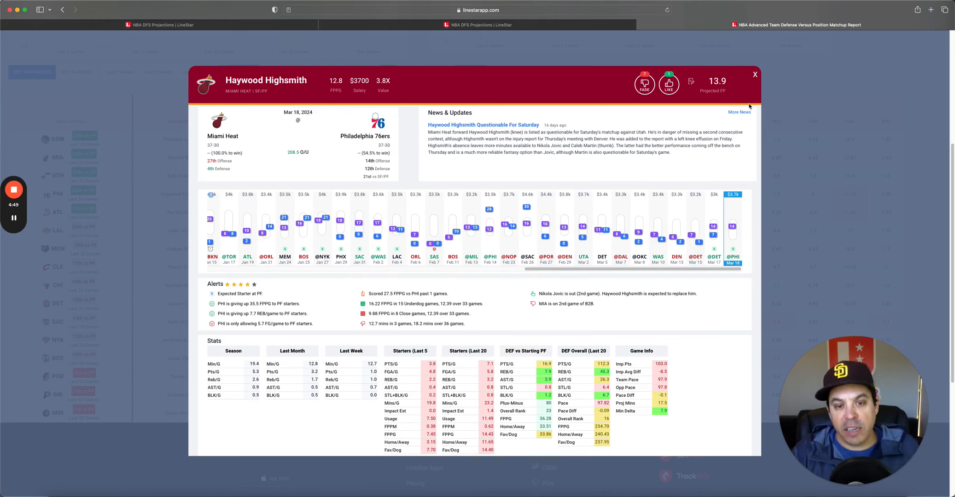
pyautogui.click(755, 74)
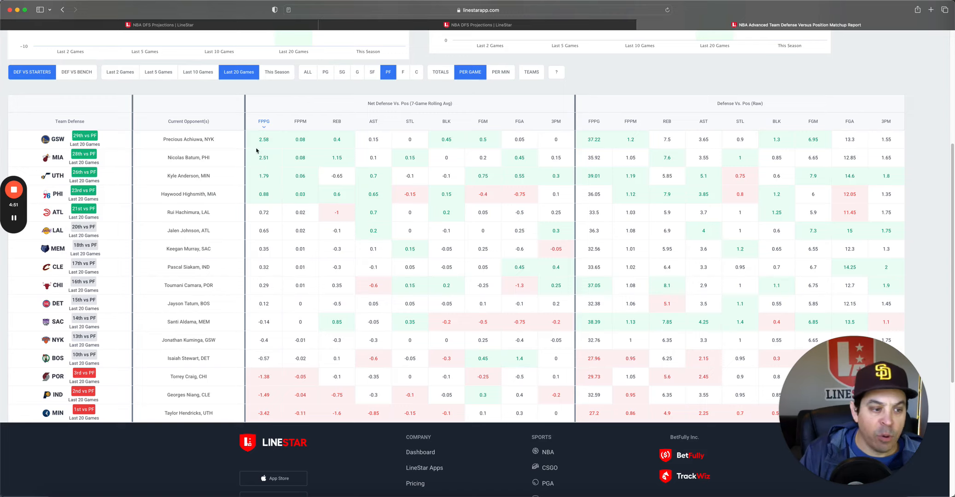
pyautogui.scroll(3)
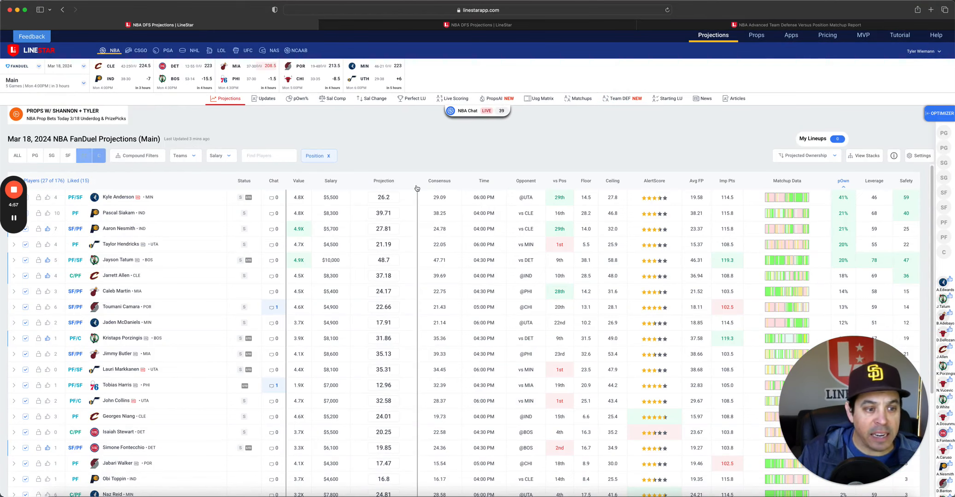
pyautogui.click(98, 156)
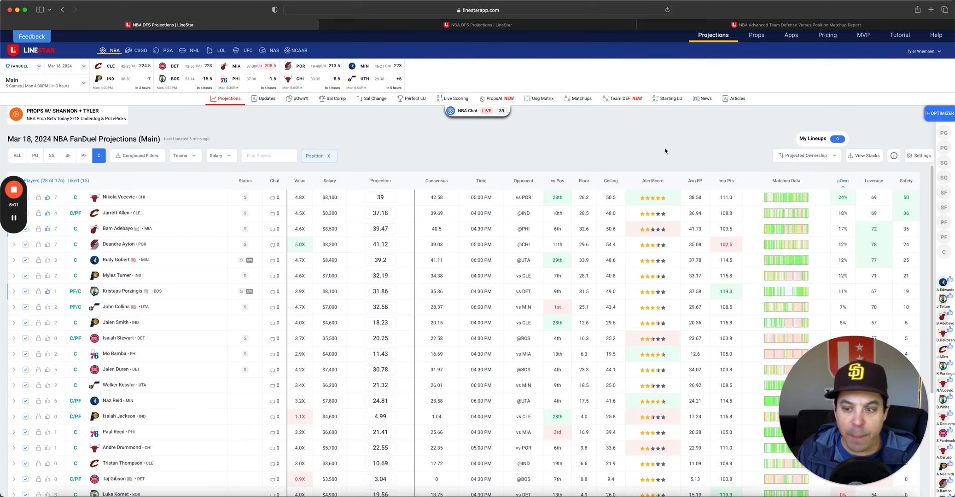
pyautogui.moveTo(236, 206)
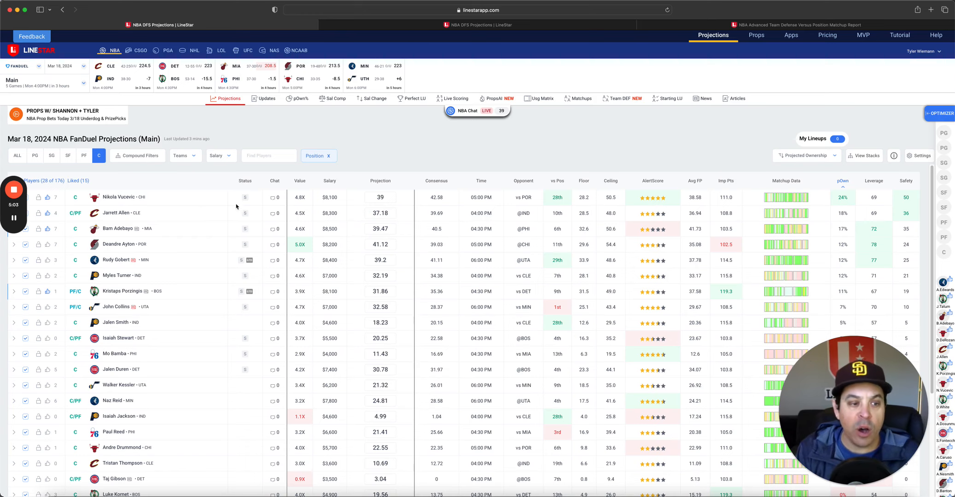
pyautogui.click(123, 197)
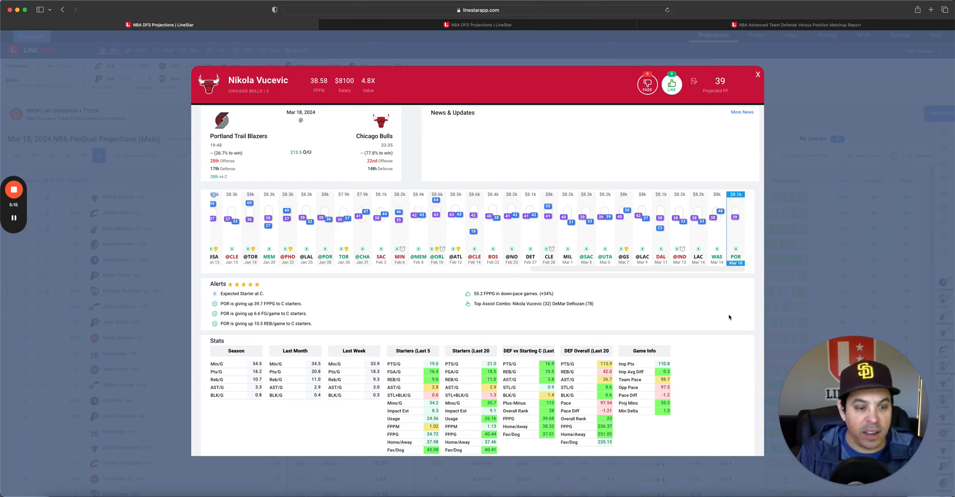
pyautogui.click(758, 74)
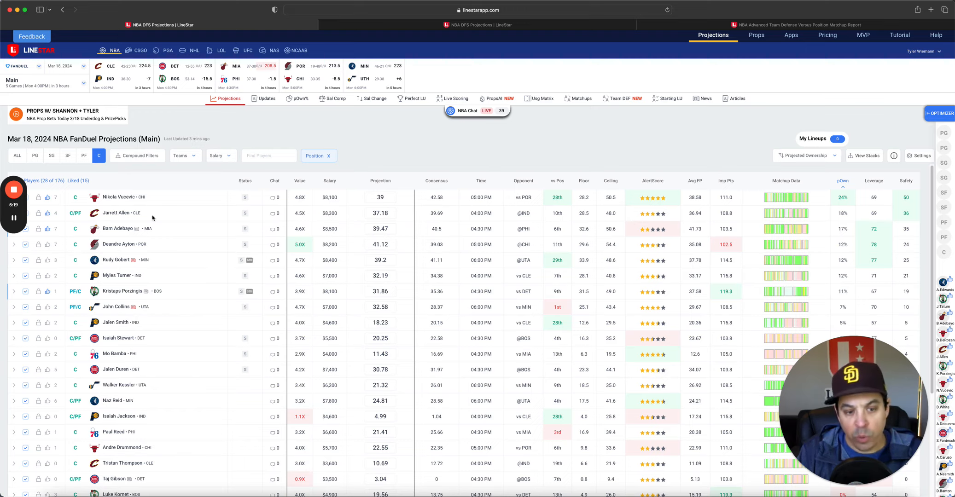
pyautogui.click(118, 228)
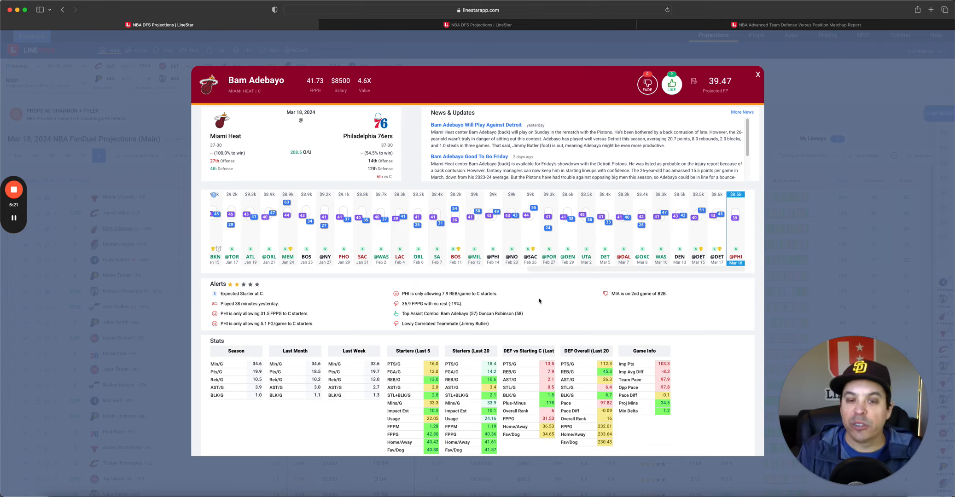
pyautogui.moveTo(562, 310)
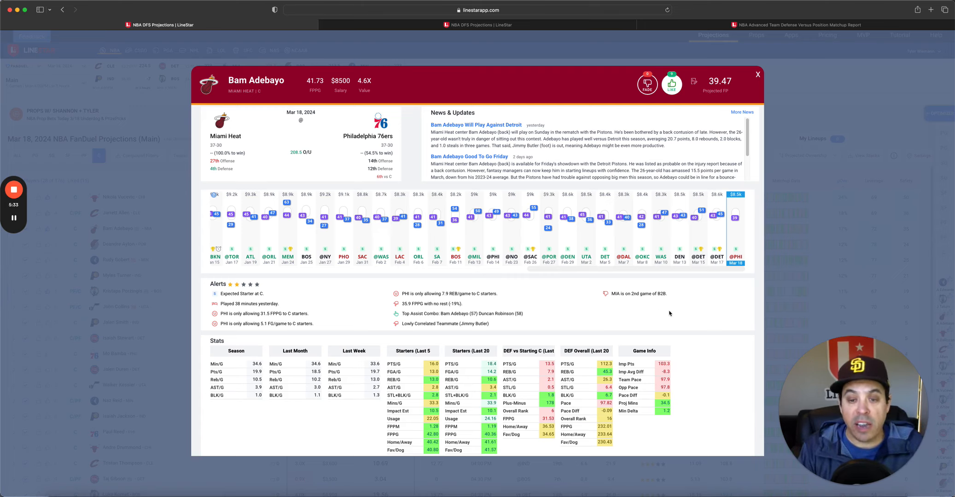
pyautogui.click(757, 73)
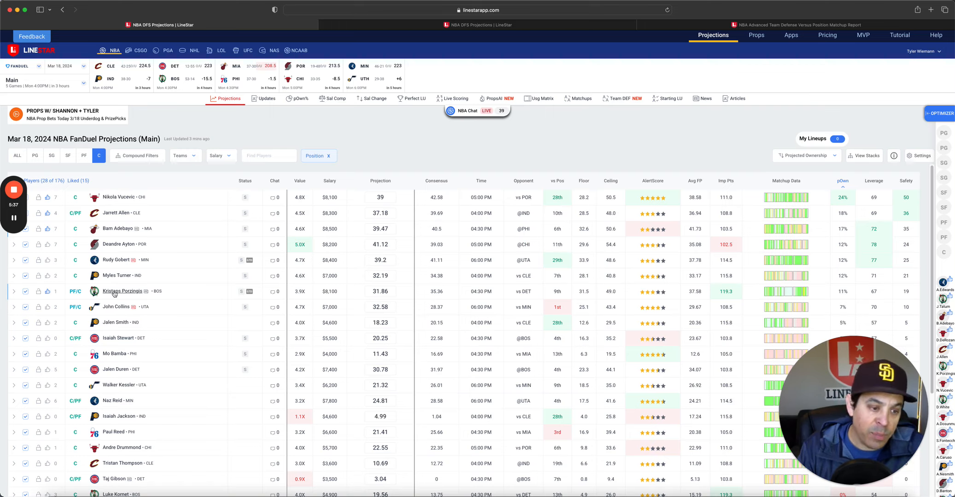
pyautogui.moveTo(243, 291)
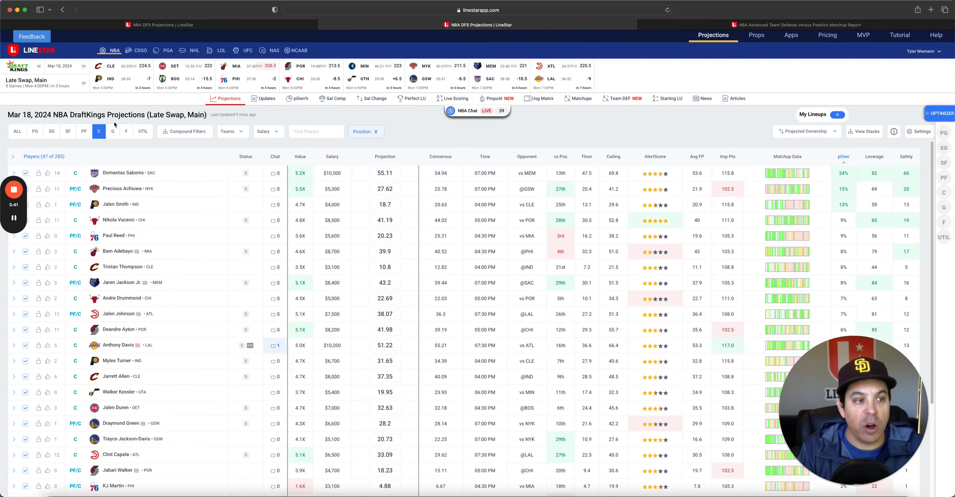
pyautogui.moveTo(210, 204)
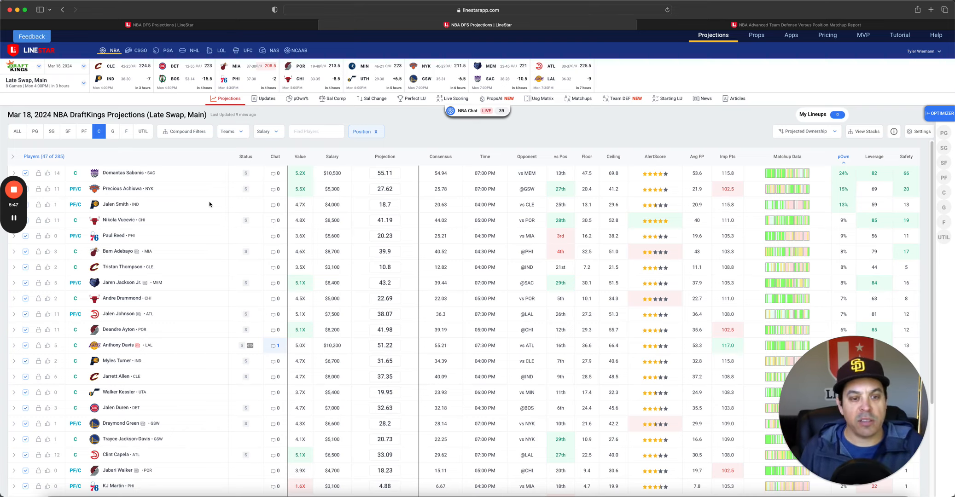
pyautogui.moveTo(202, 202)
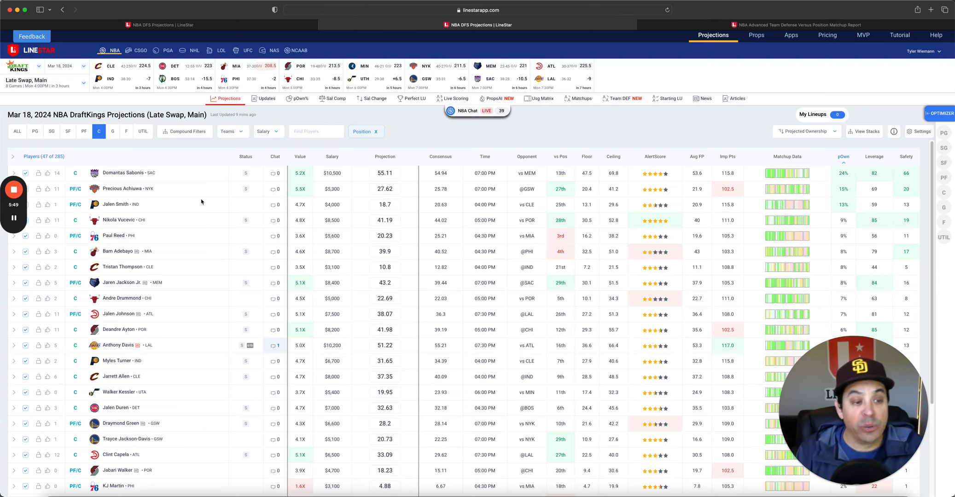
# Step: Review and close Domantas Sabonis's card in the DraftKings center projections
pyautogui.click(122, 172)
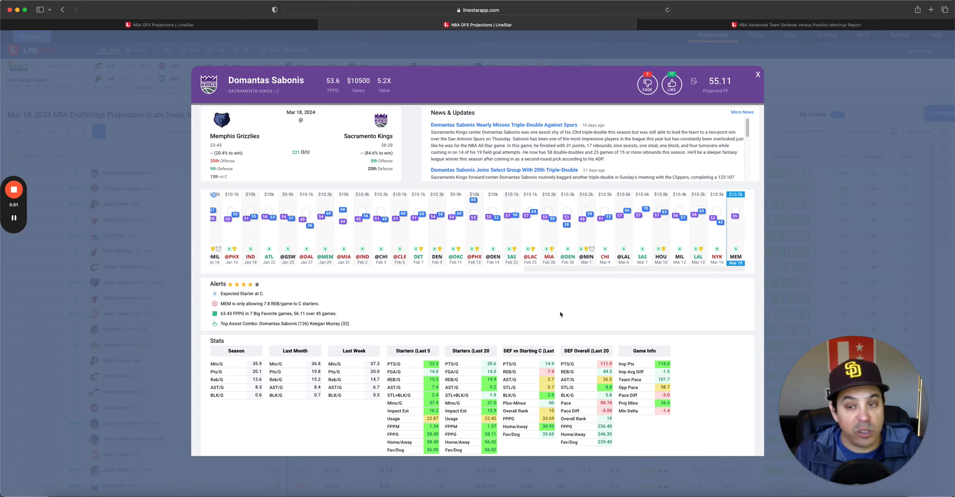
pyautogui.moveTo(559, 312)
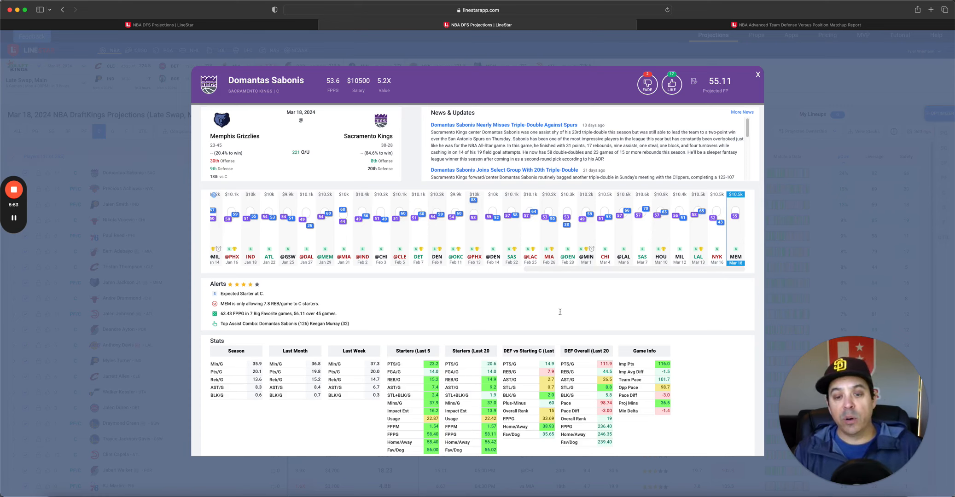
pyautogui.moveTo(629, 296)
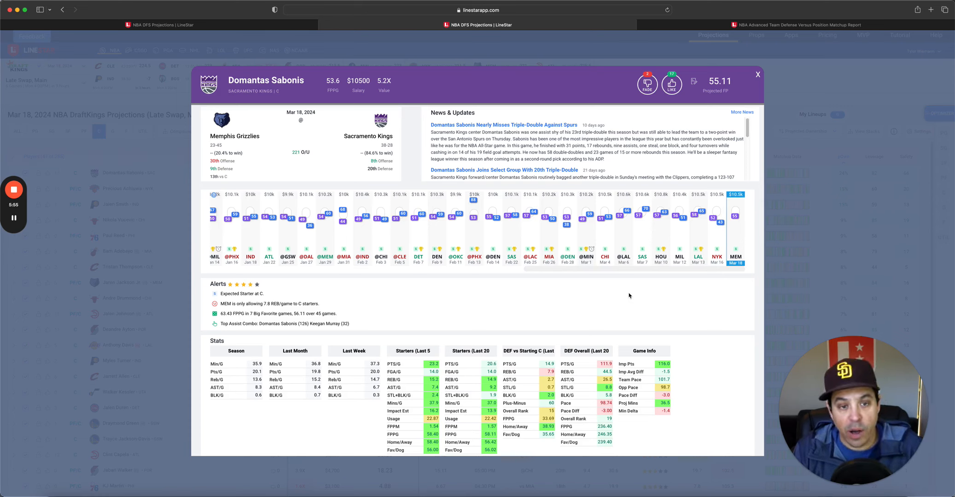
pyautogui.moveTo(657, 298)
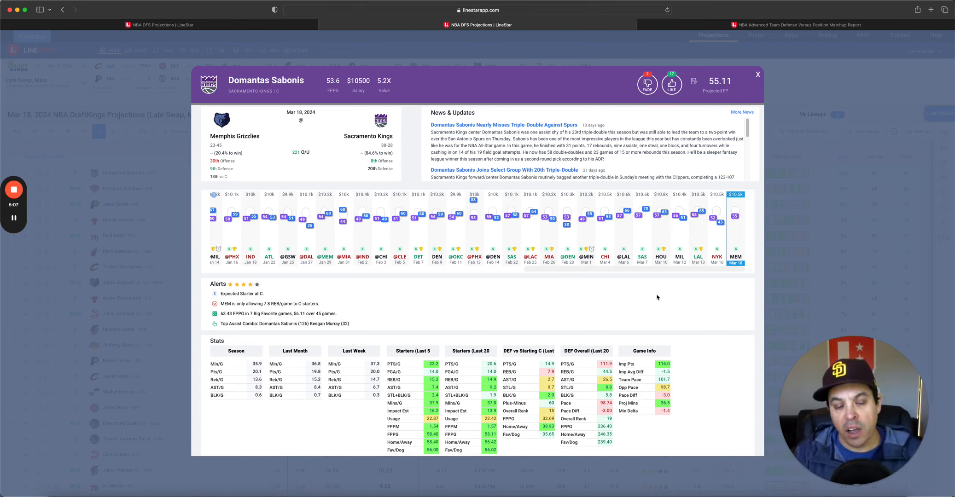
pyautogui.moveTo(647, 297)
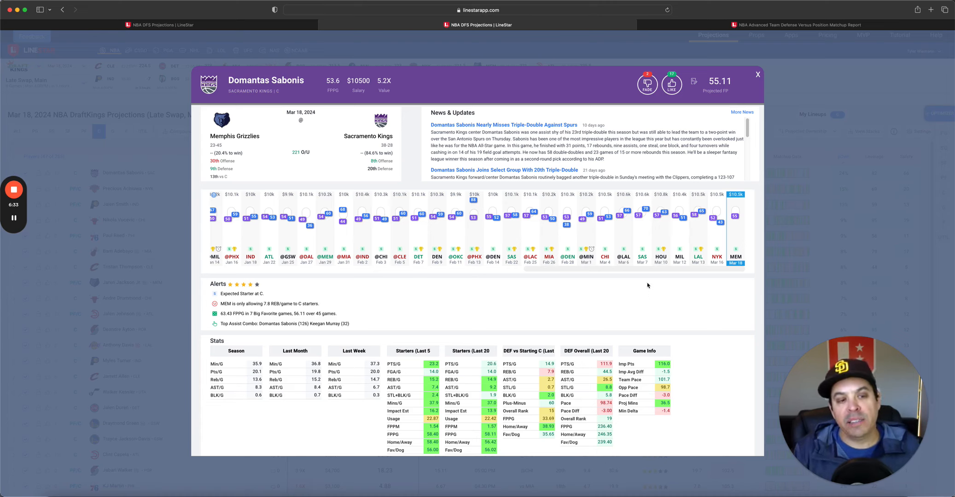
pyautogui.click(757, 74)
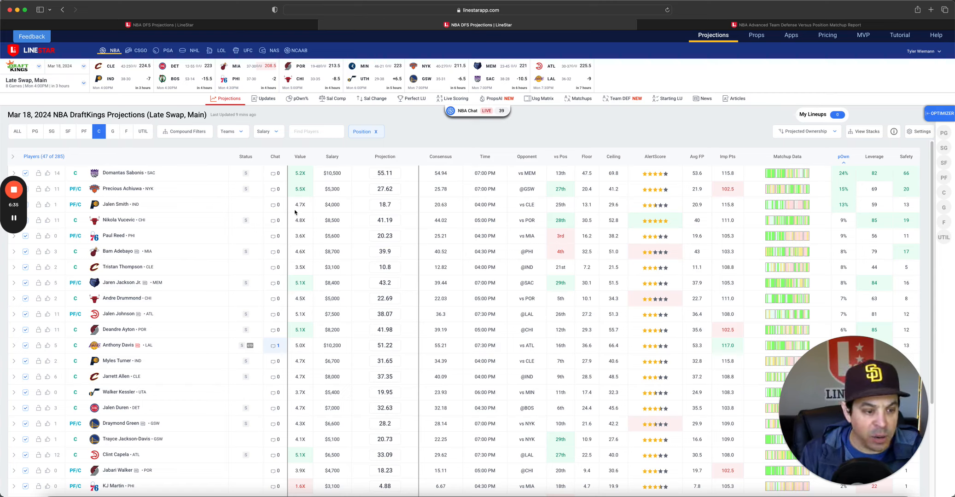
pyautogui.moveTo(176, 229)
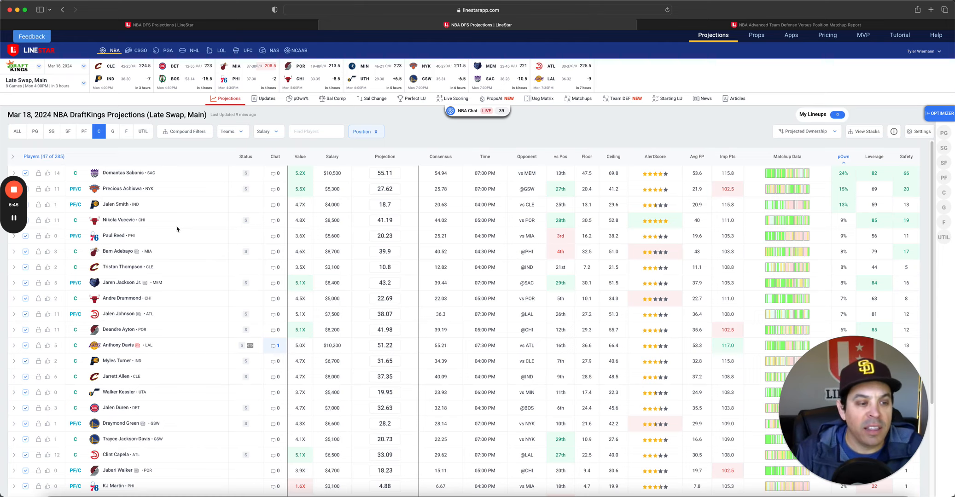
pyautogui.moveTo(117, 146)
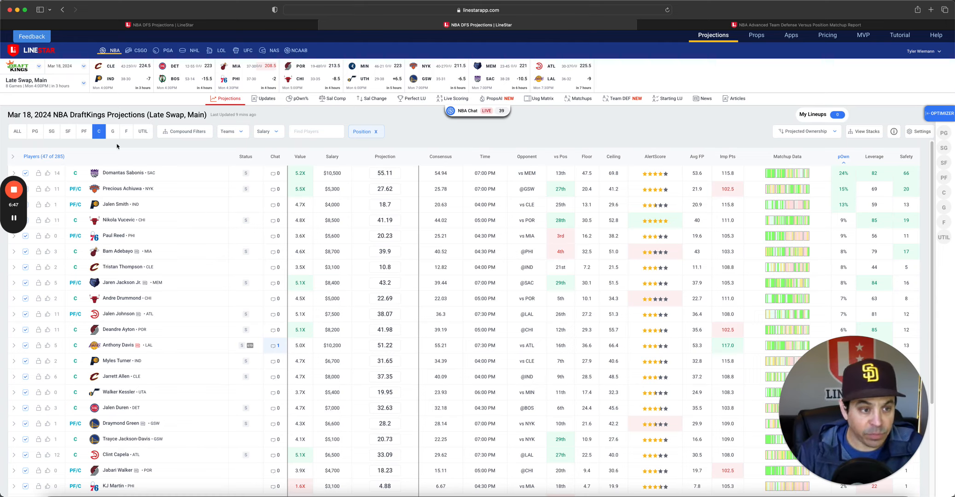
# Step: Review Rudy Gobert's player card from the team defense versus position report
pyautogui.click(621, 98)
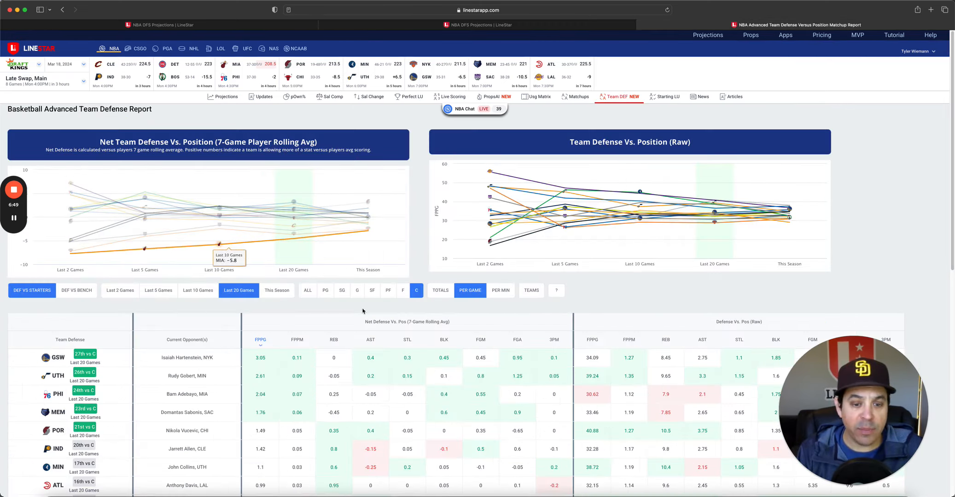
pyautogui.scroll(-3)
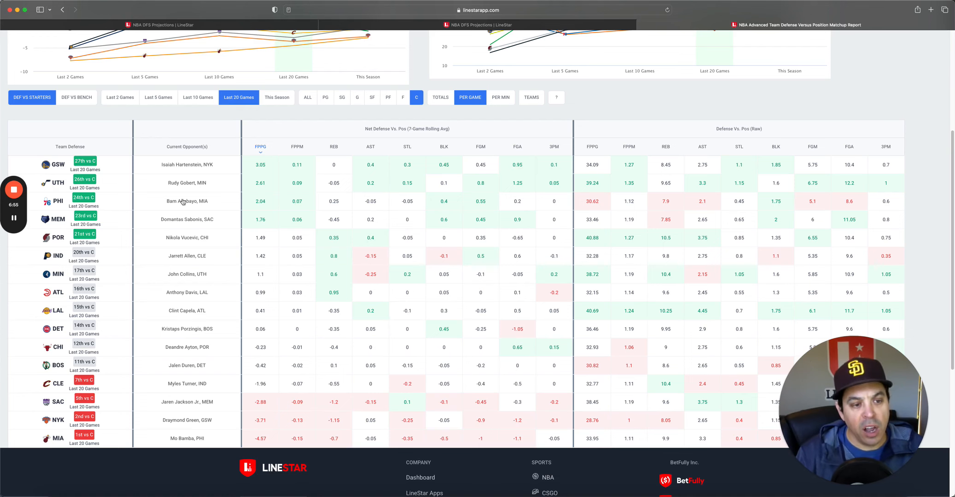
pyautogui.click(187, 182)
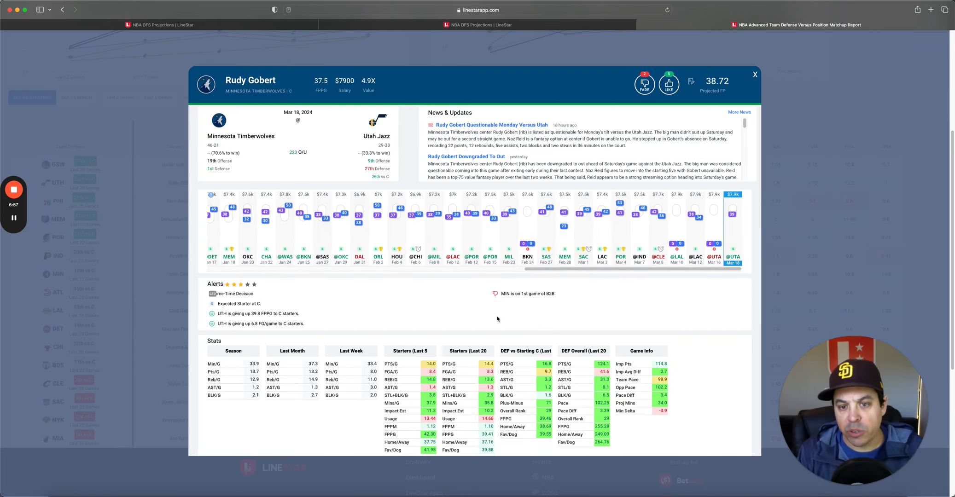
pyautogui.moveTo(708, 308)
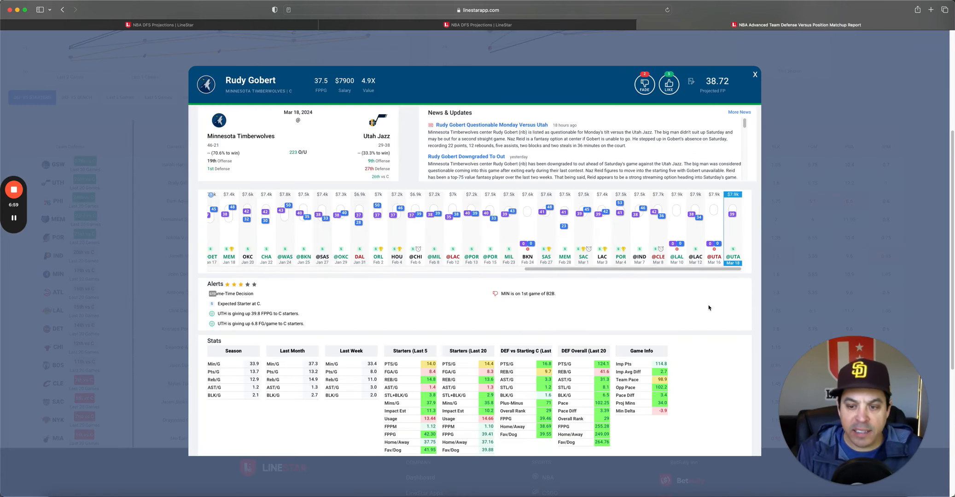
pyautogui.click(755, 75)
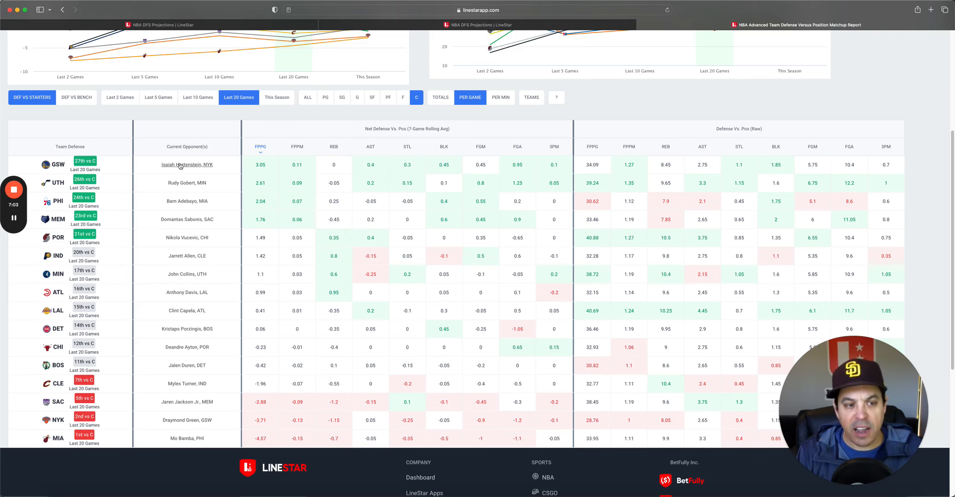
# Step: Review Isaiah Hartenstein's player card, then open the subscription pricing page
pyautogui.click(187, 164)
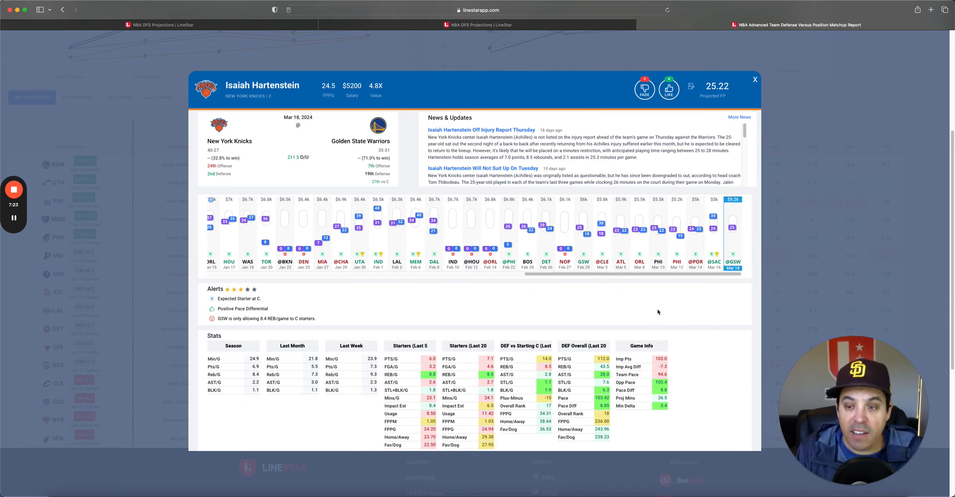
pyautogui.moveTo(663, 304)
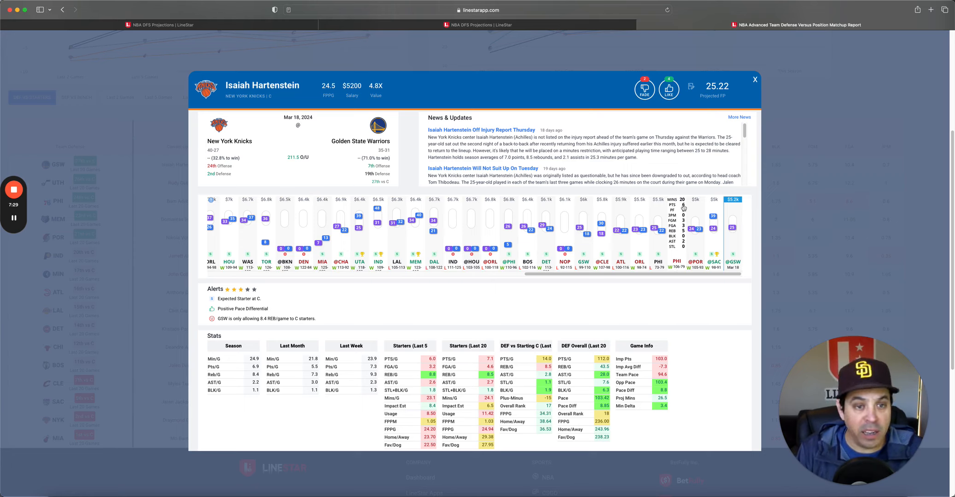
pyautogui.click(754, 79)
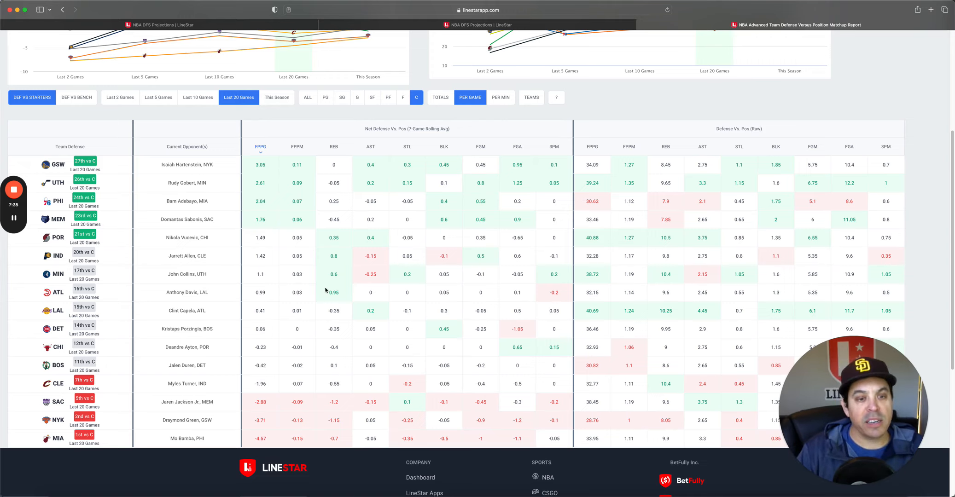
pyautogui.scroll(3)
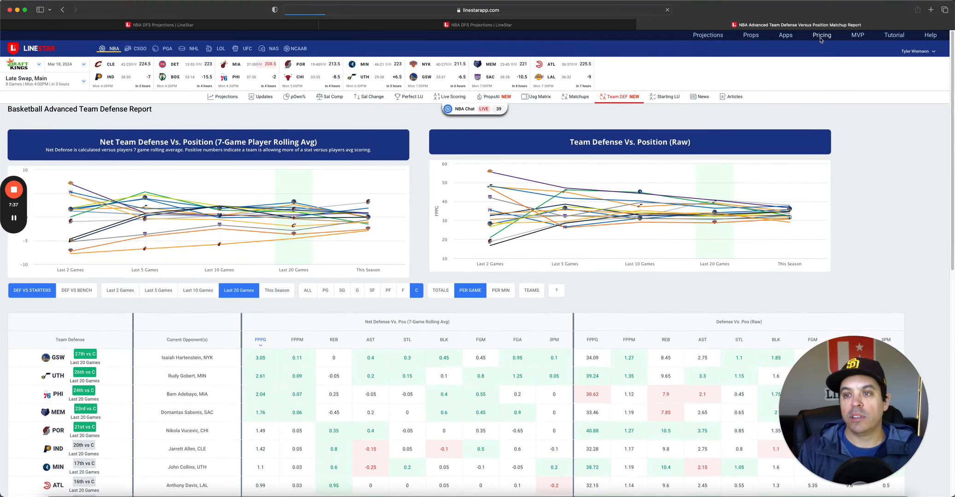
pyautogui.click(821, 34)
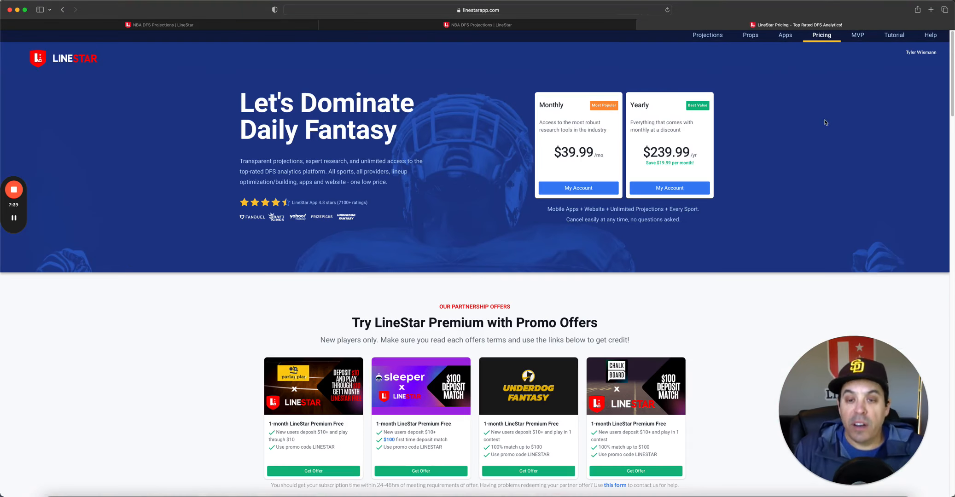
pyautogui.moveTo(908, 290)
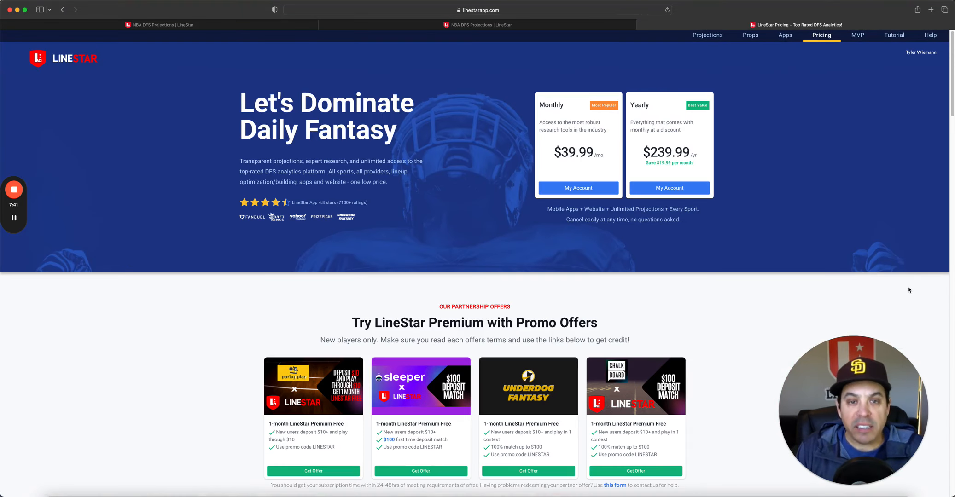